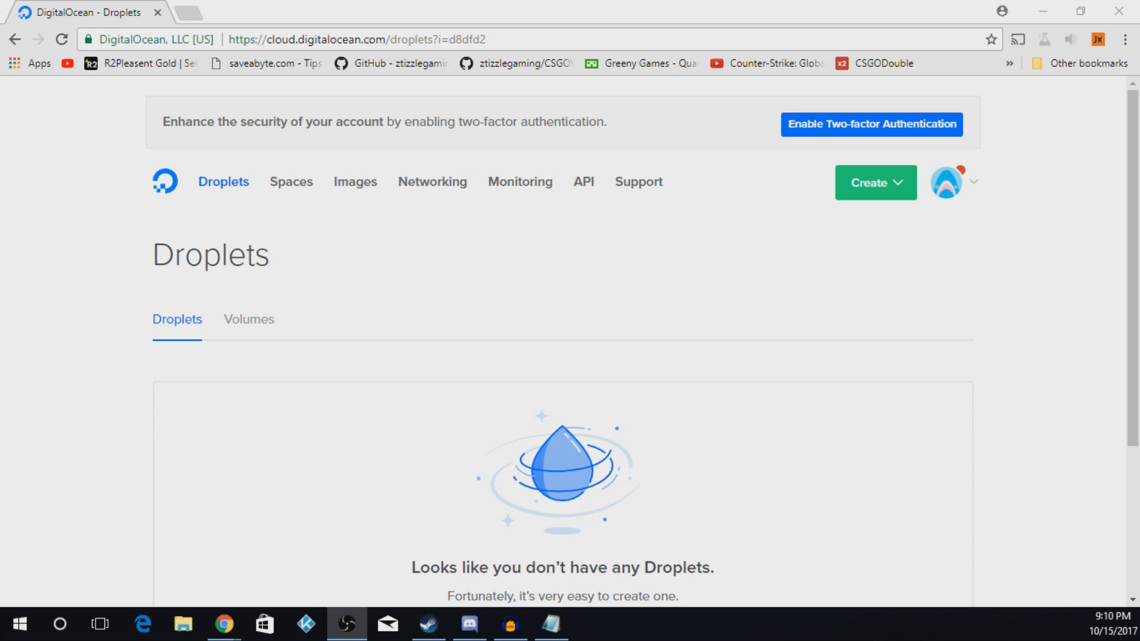
mouse_move(647, 295)
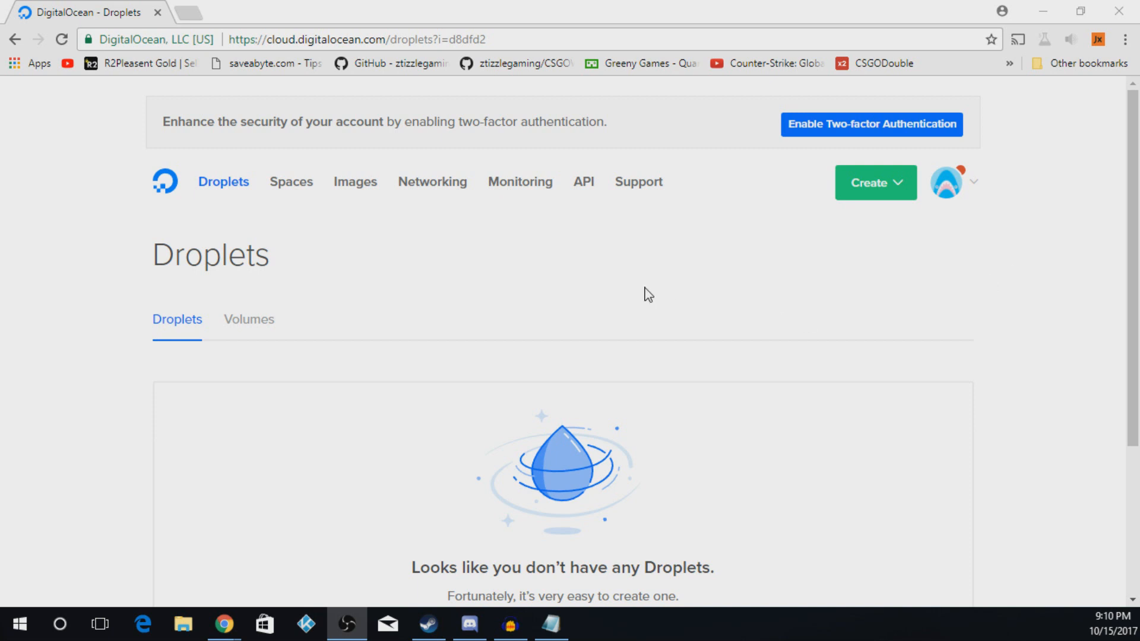
mouse_move(291, 182)
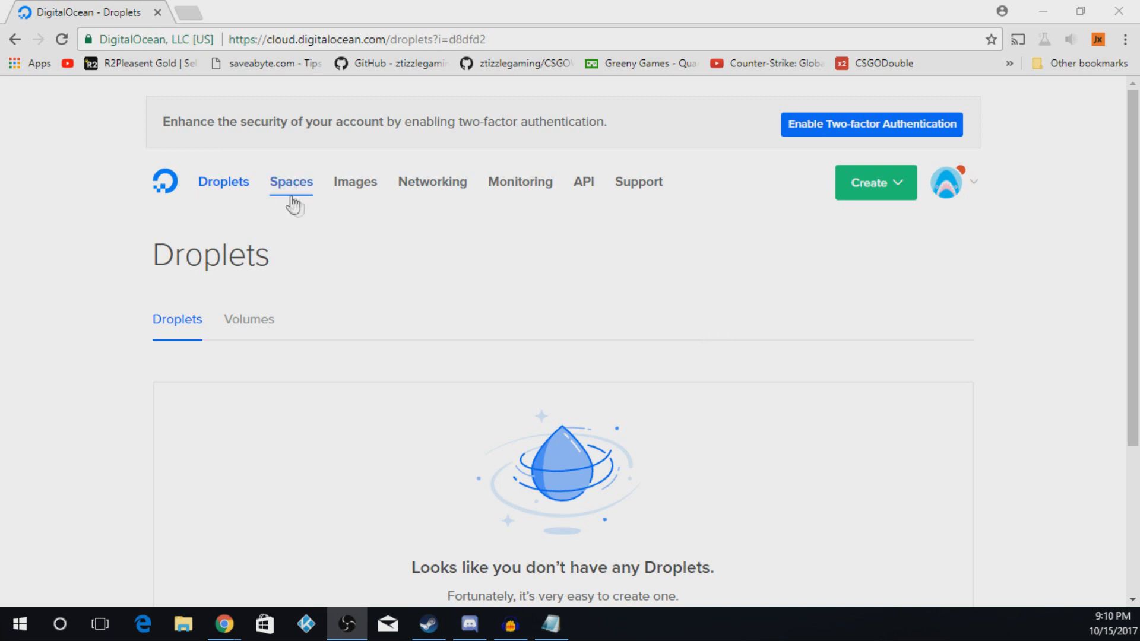
mouse_move(424, 433)
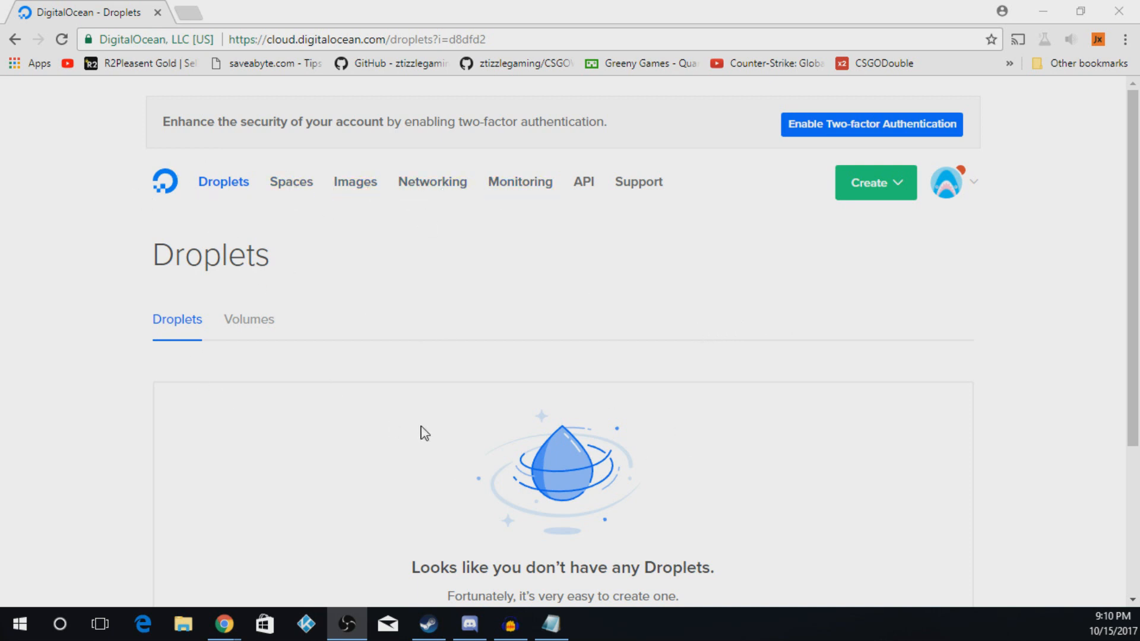
mouse_move(797, 292)
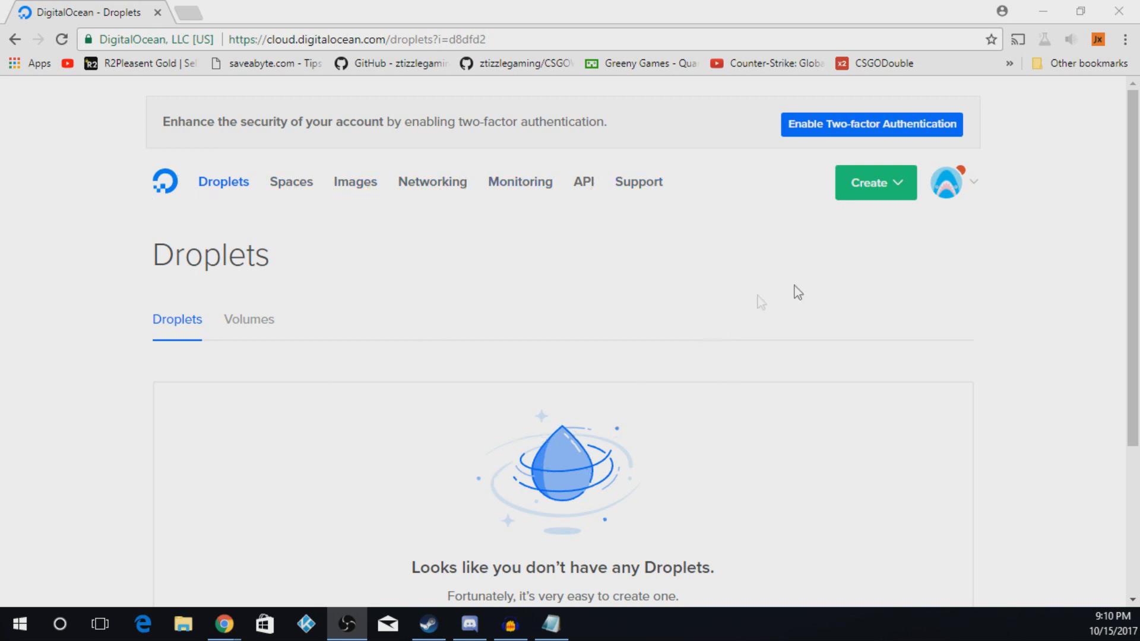
Fill the Create Droplets form with Ubuntu 16.04.3 x64, the $5/mo plan, New York 3 and hostname Casesite
left_click(875, 183)
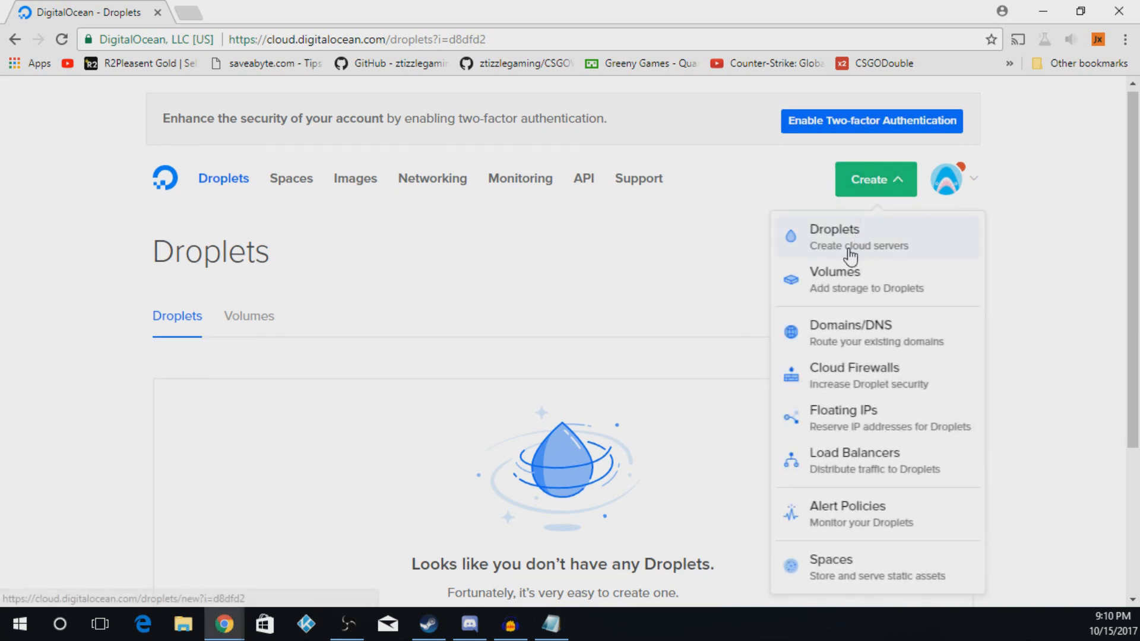
left_click(835, 234)
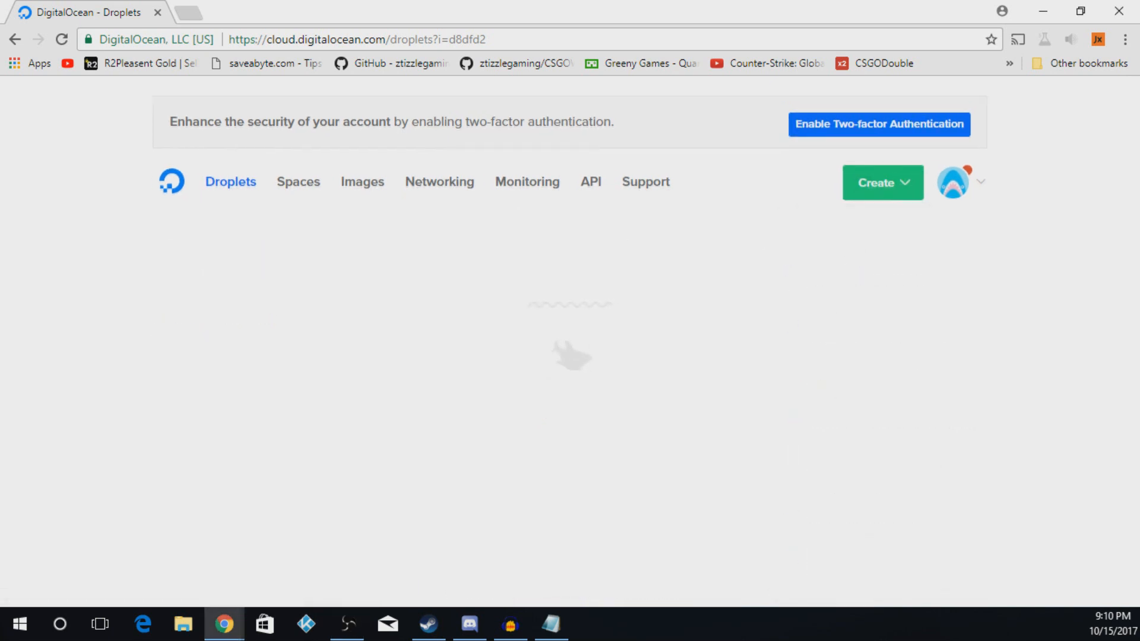
left_click(882, 182)
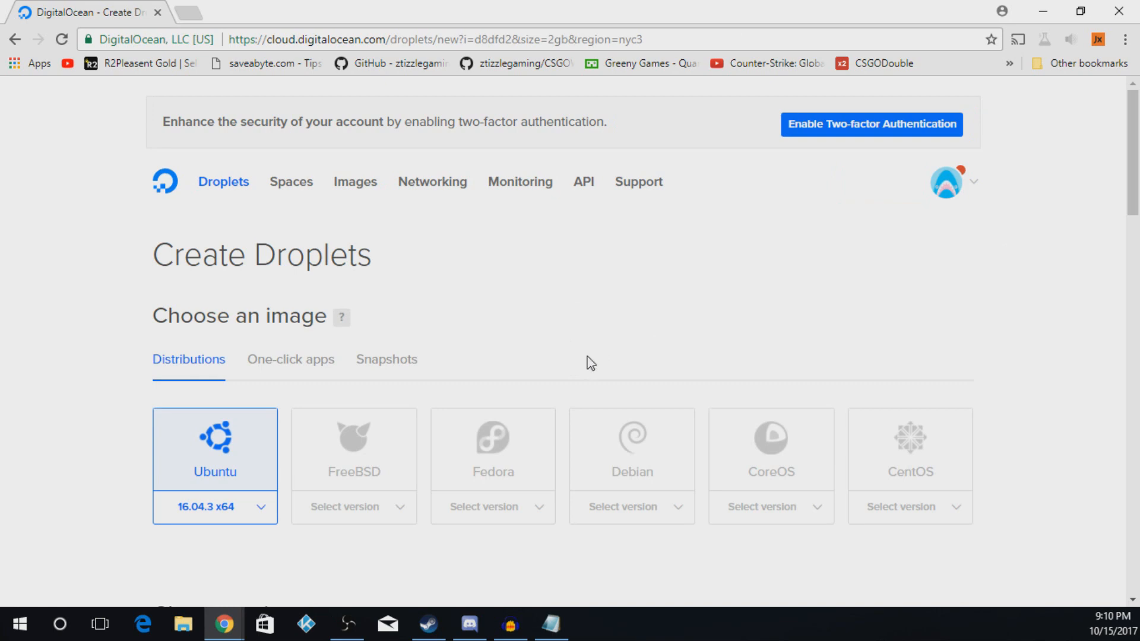
scroll("down", 3)
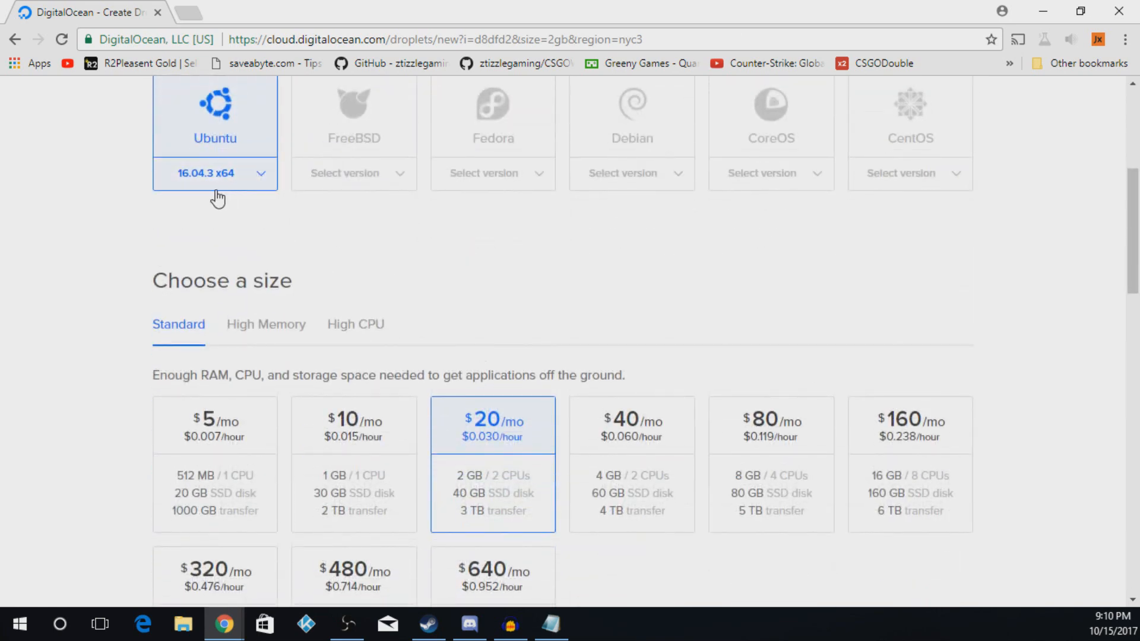
mouse_move(195, 190)
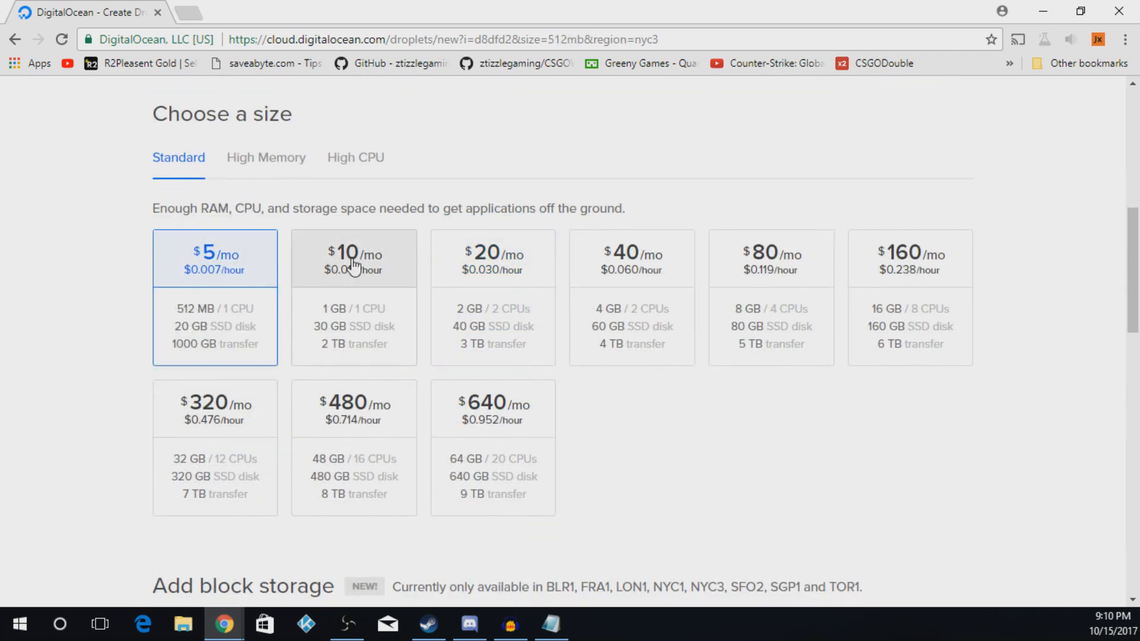
scroll("down", 3)
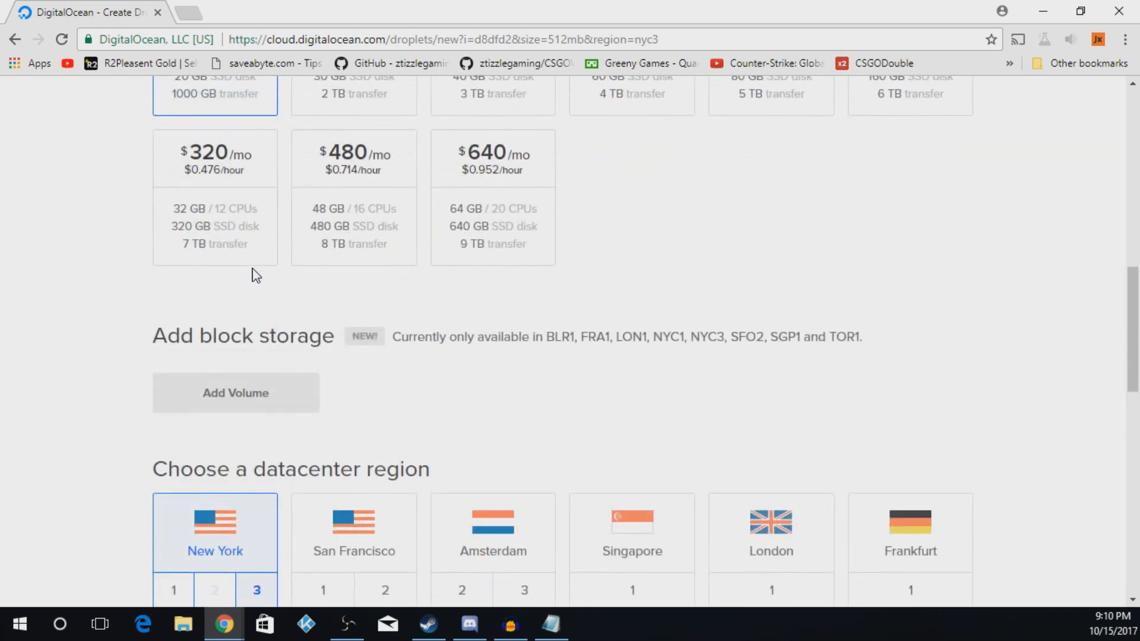
scroll("down", 3)
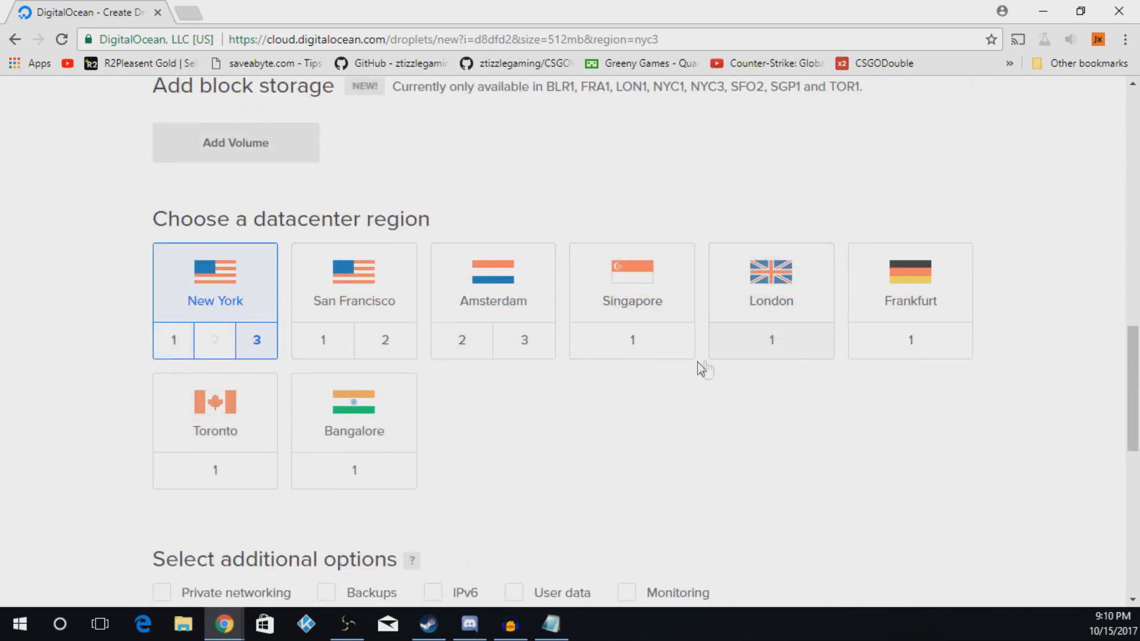
mouse_move(462, 342)
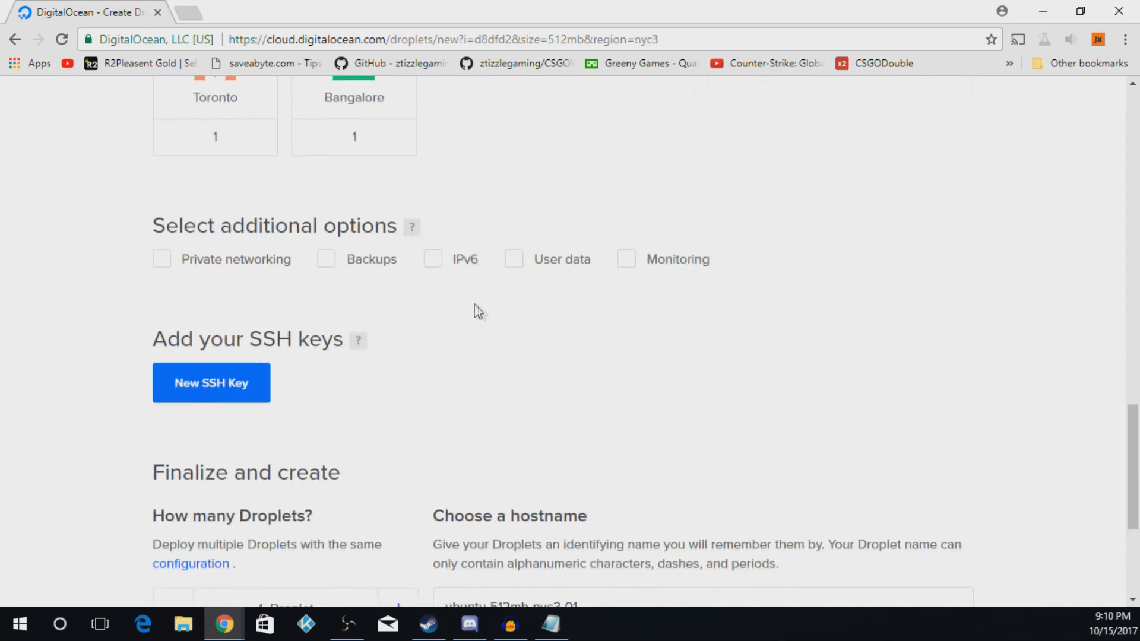
scroll("down", 3)
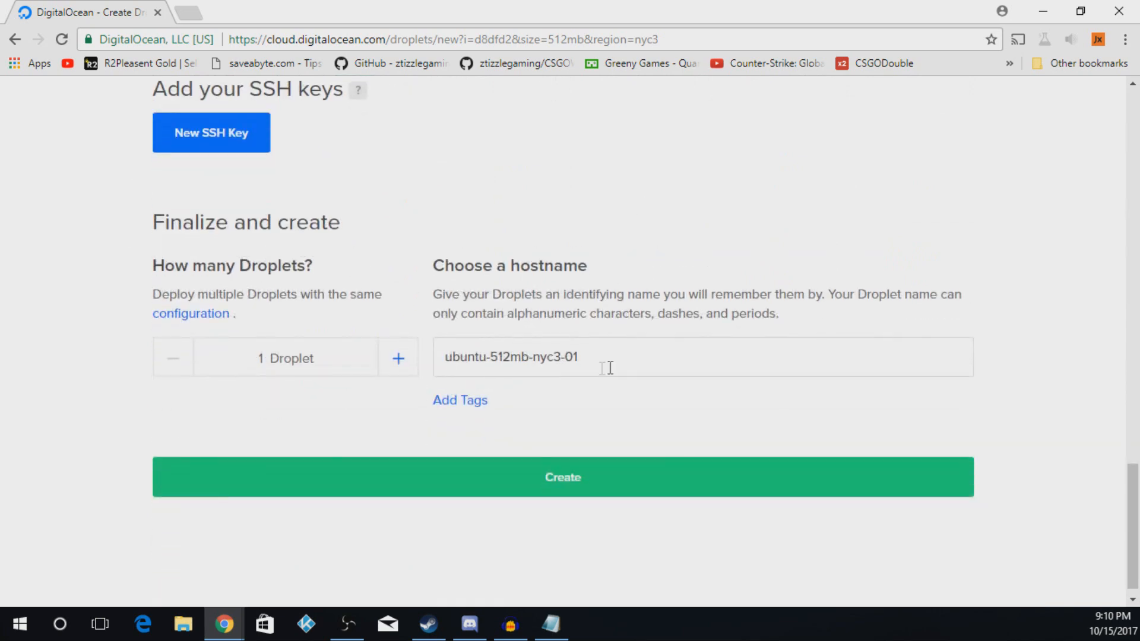
type("C")
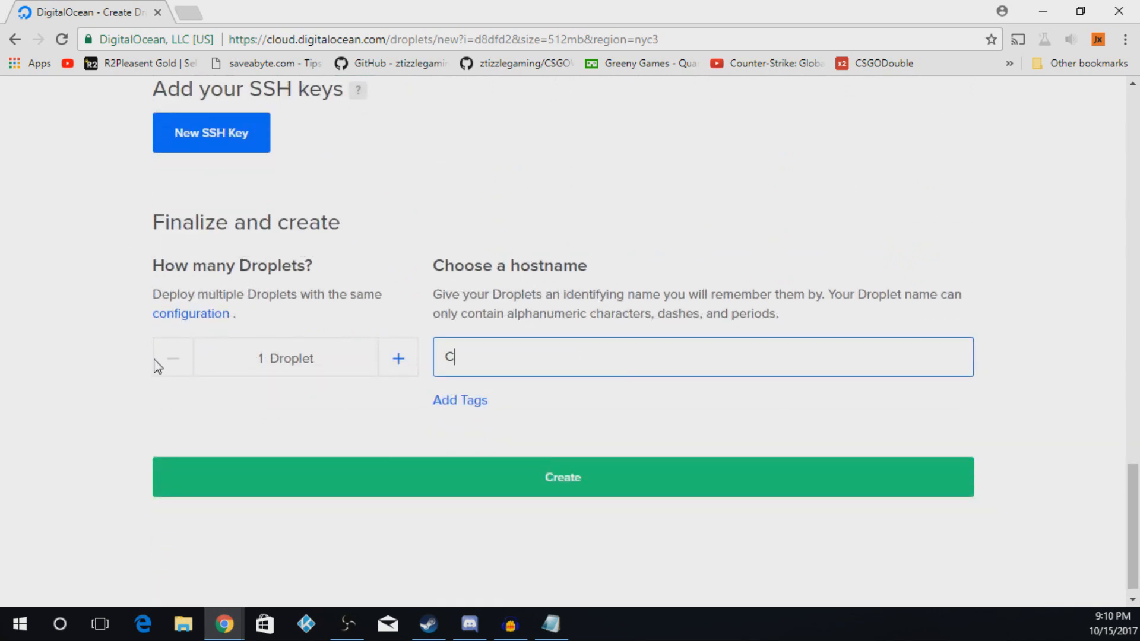
type("asesite")
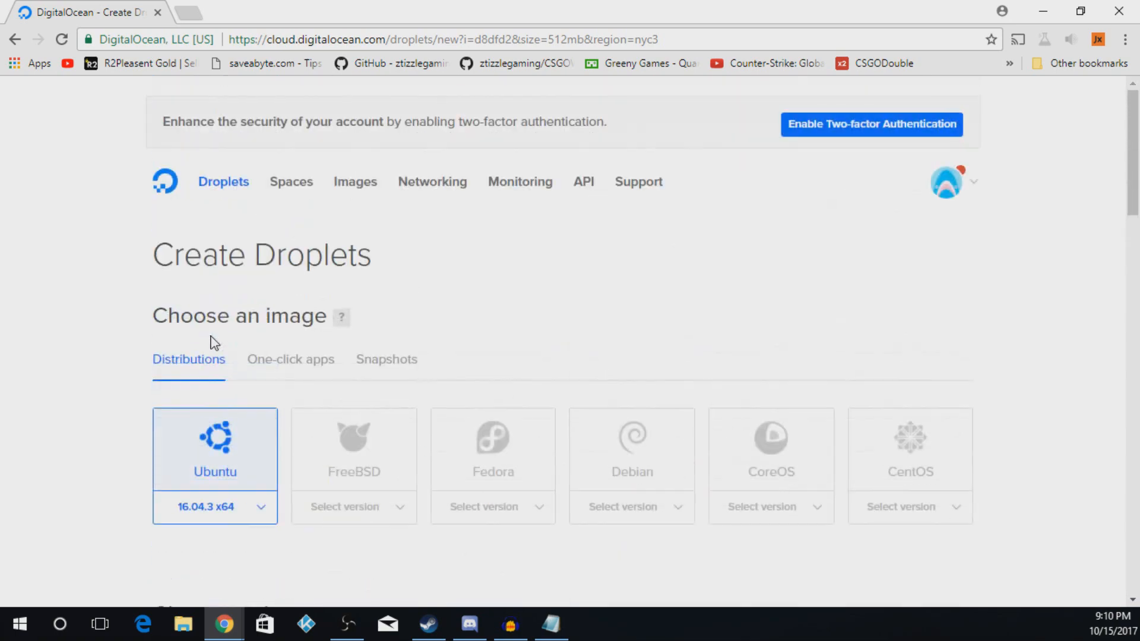
scroll("down", 3)
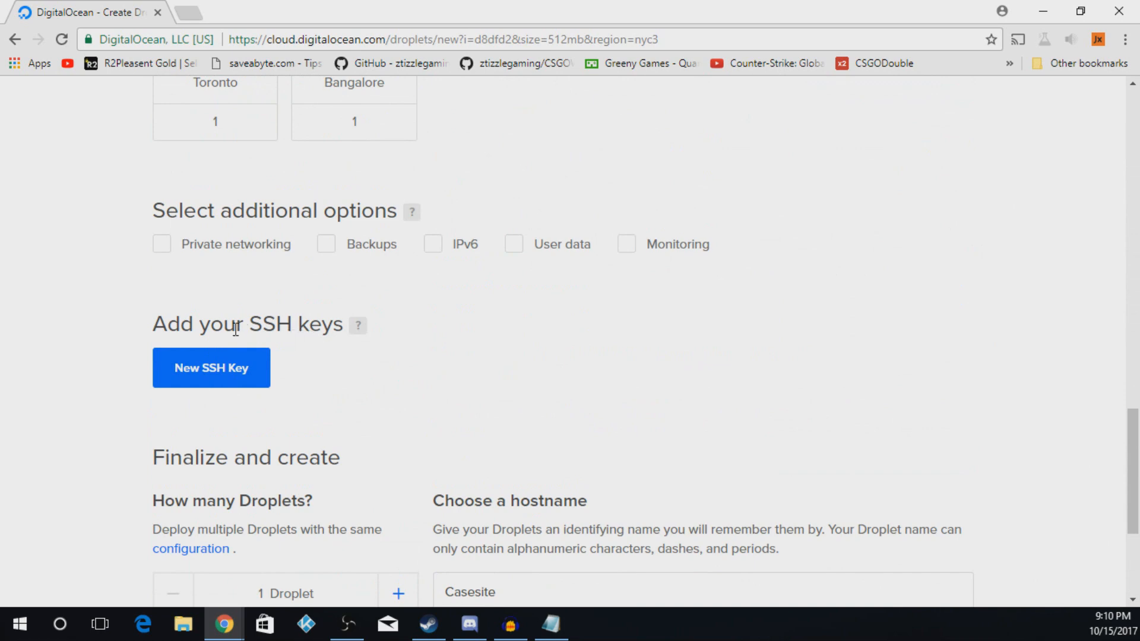
scroll("down", 3)
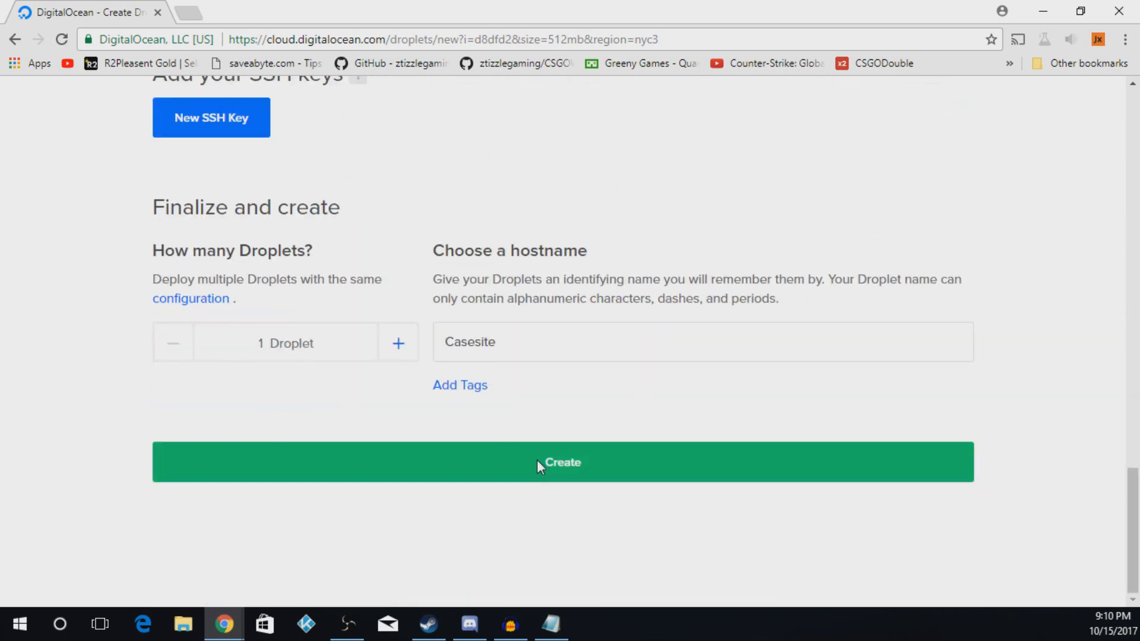
Create the Casesite droplet at IP 104.131.183.106 and launch FileZilla
left_click(563, 463)
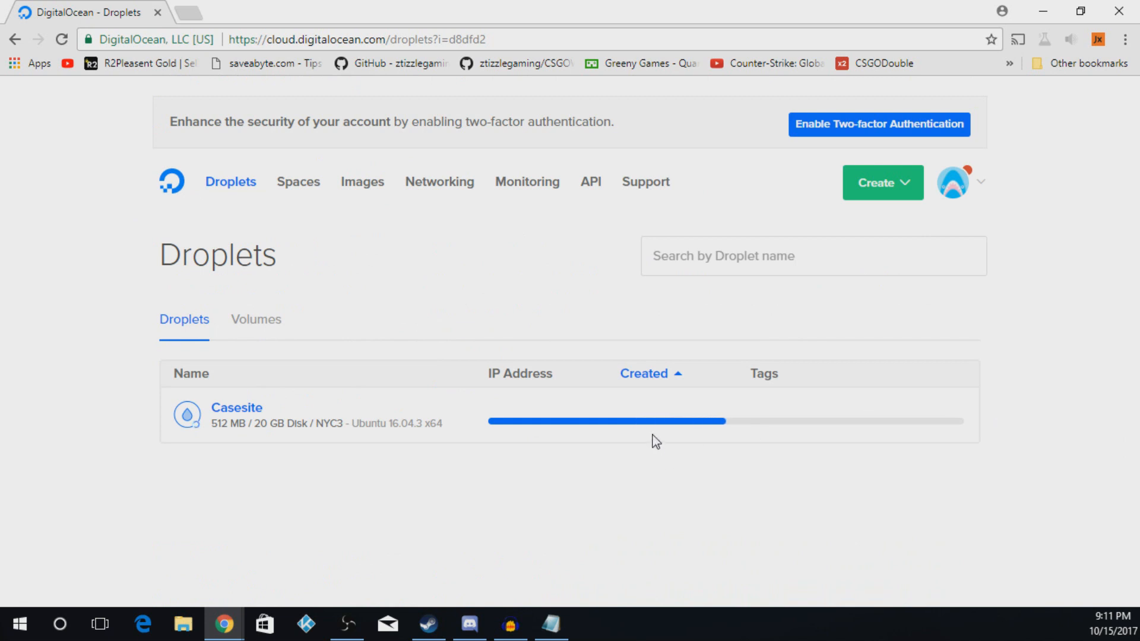
mouse_move(1014, 55)
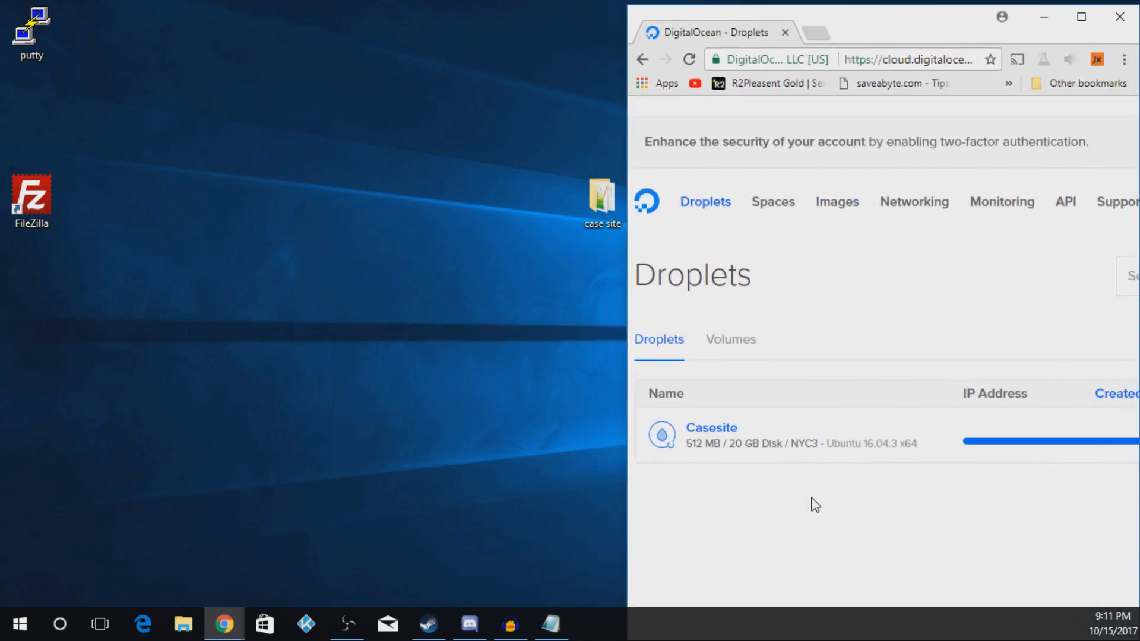
mouse_move(4, 62)
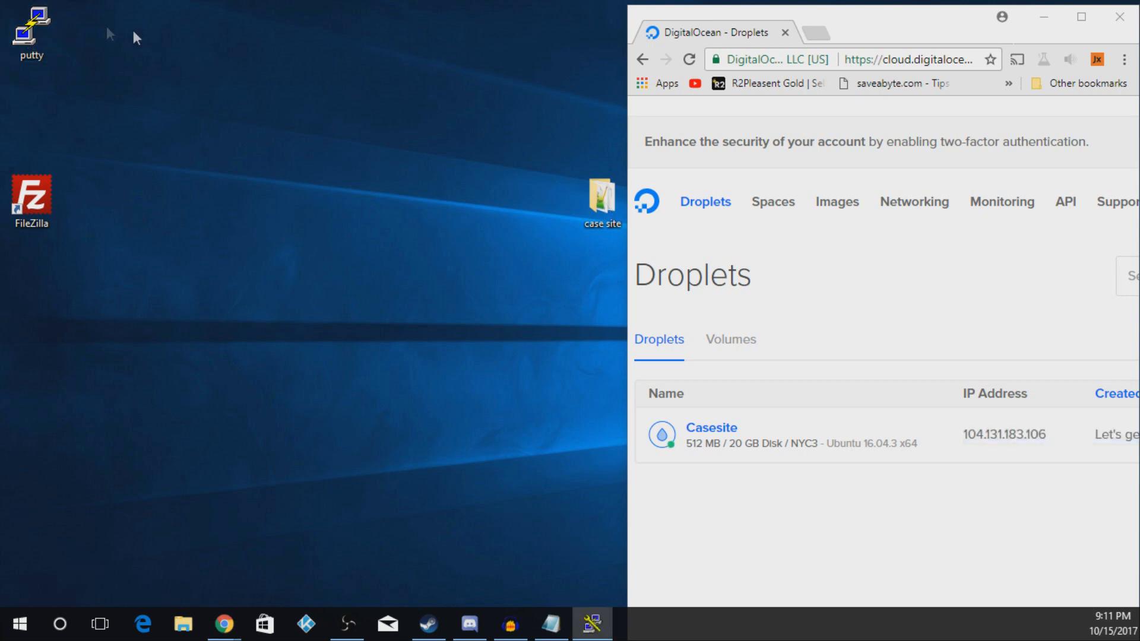
double_click(31, 29)
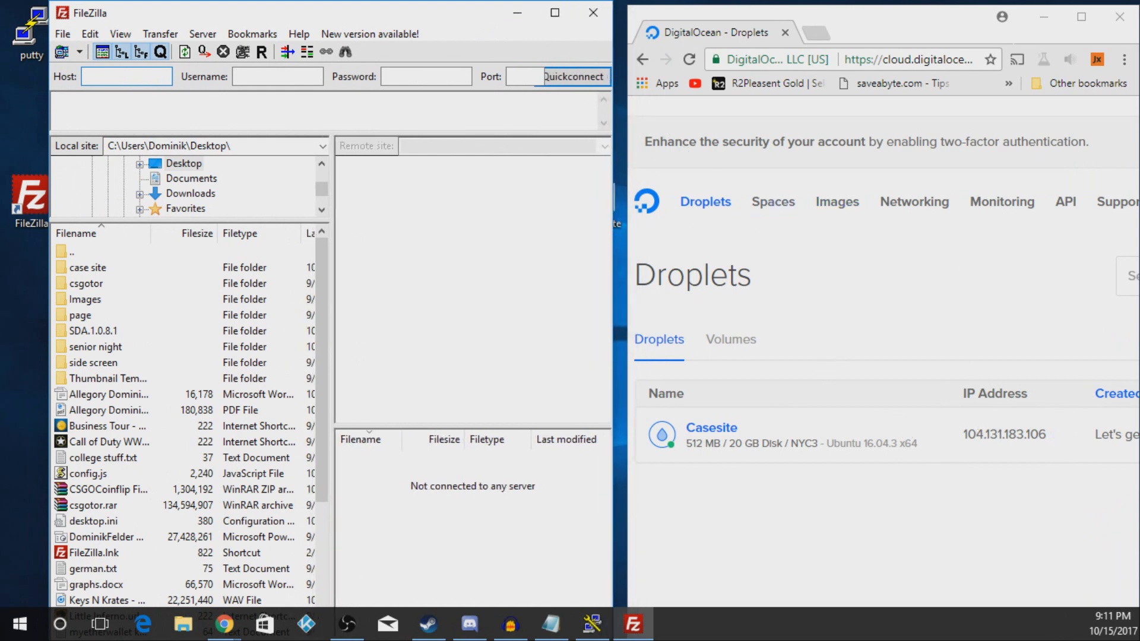
Connect PuTTY over SSH to host 104.131.183.106 on port 22
left_click(126, 77)
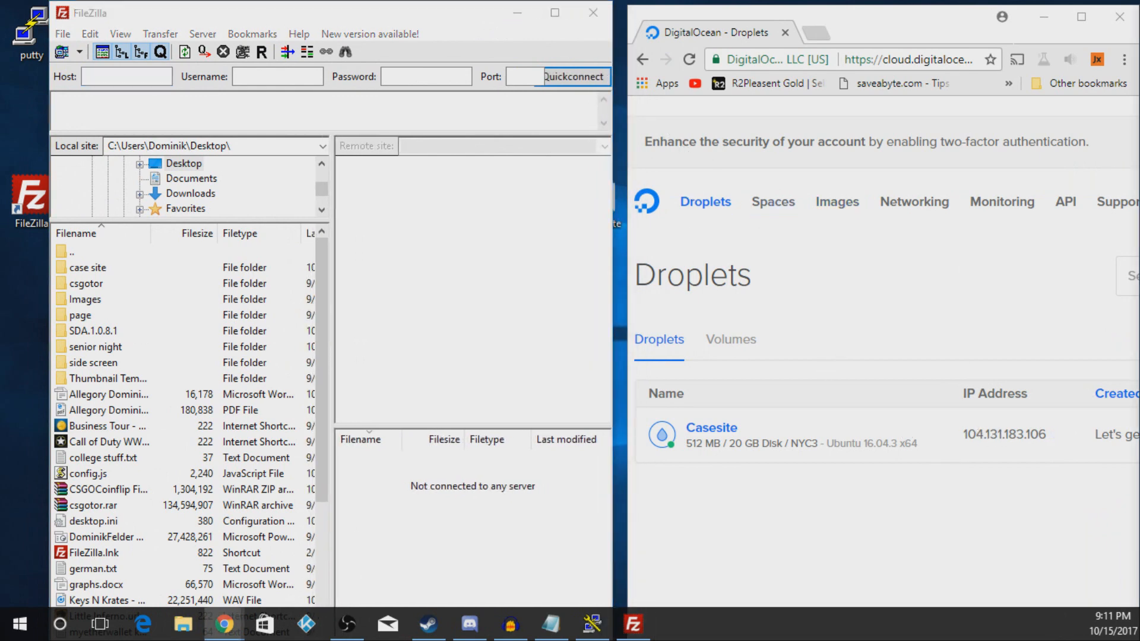
mouse_move(531, 612)
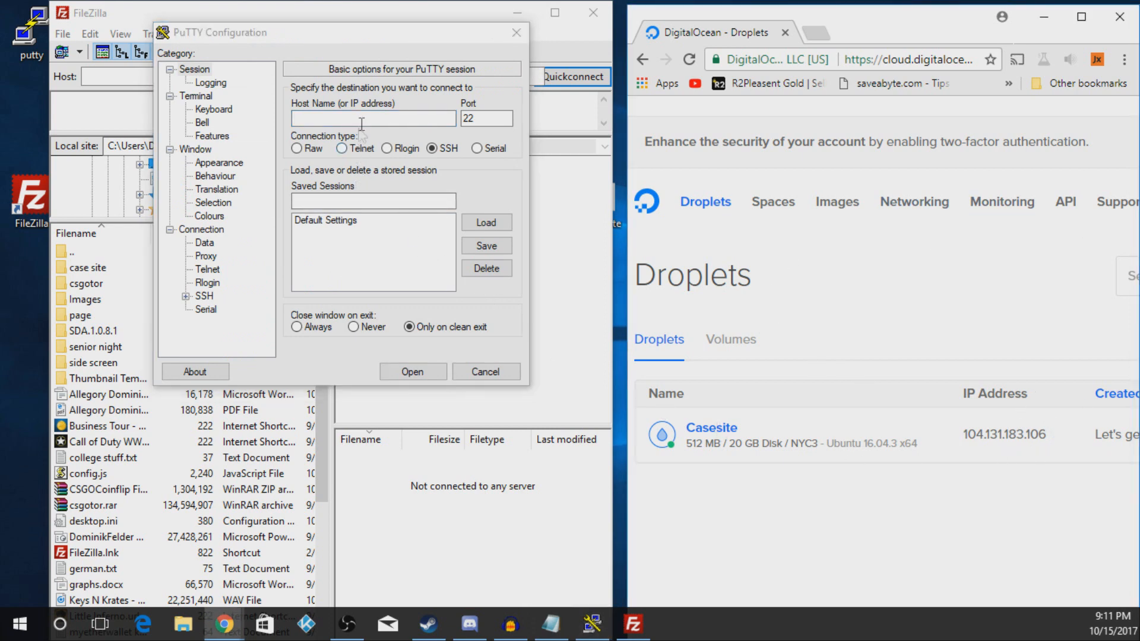
type("104.131.183.106")
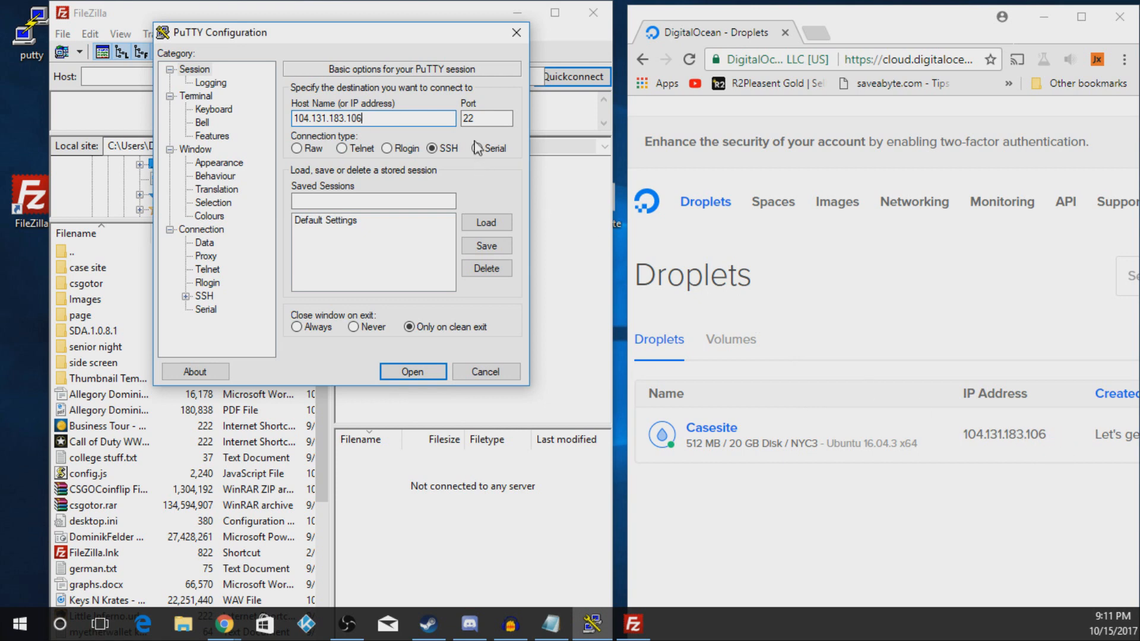
left_click(412, 372)
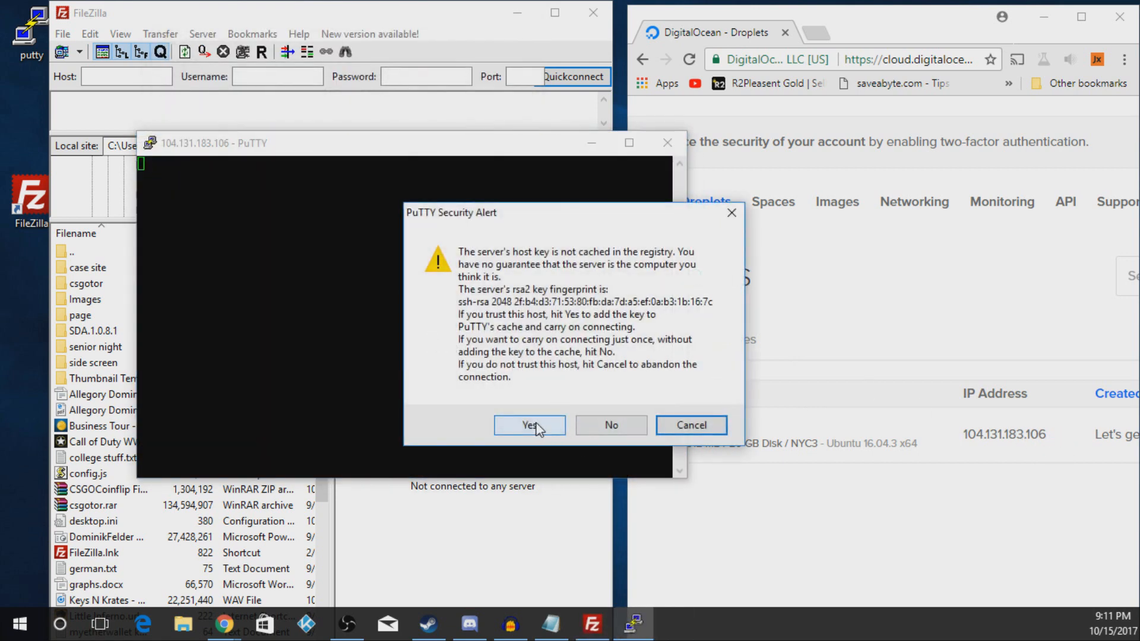
Accept the host key, log in as root and set a new UNIX root password
left_click(529, 425)
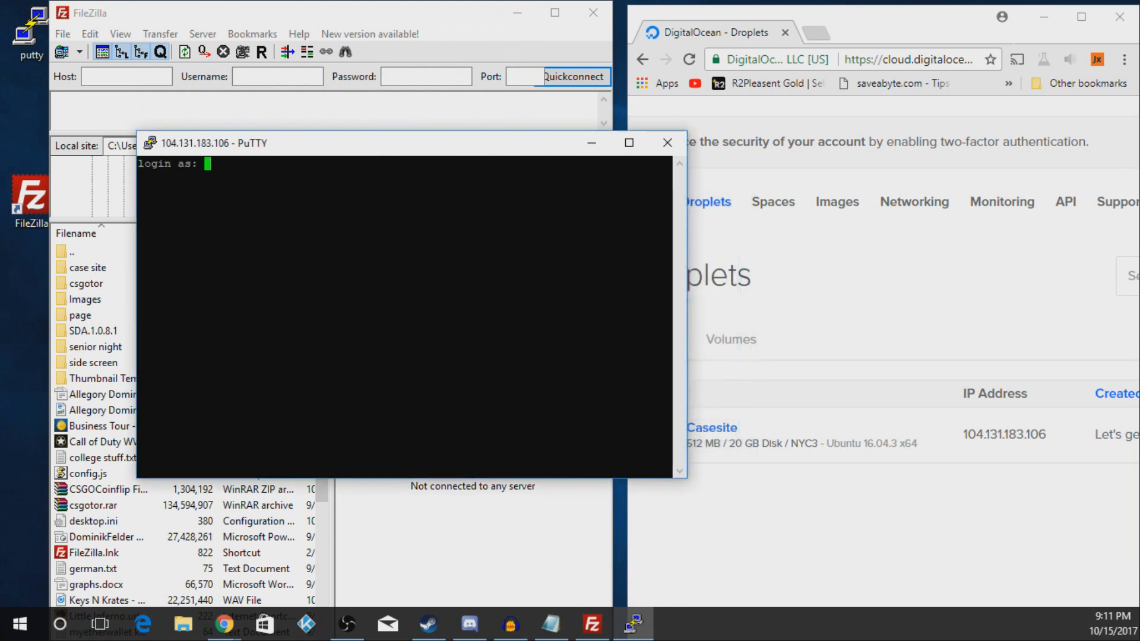
type("root")
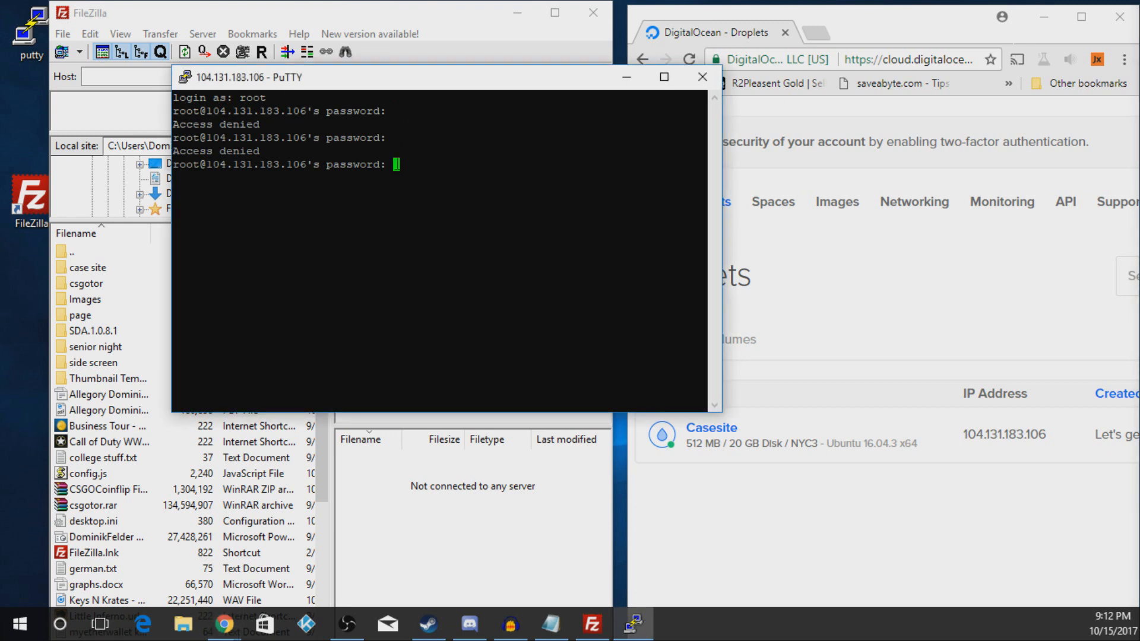
key("Return")
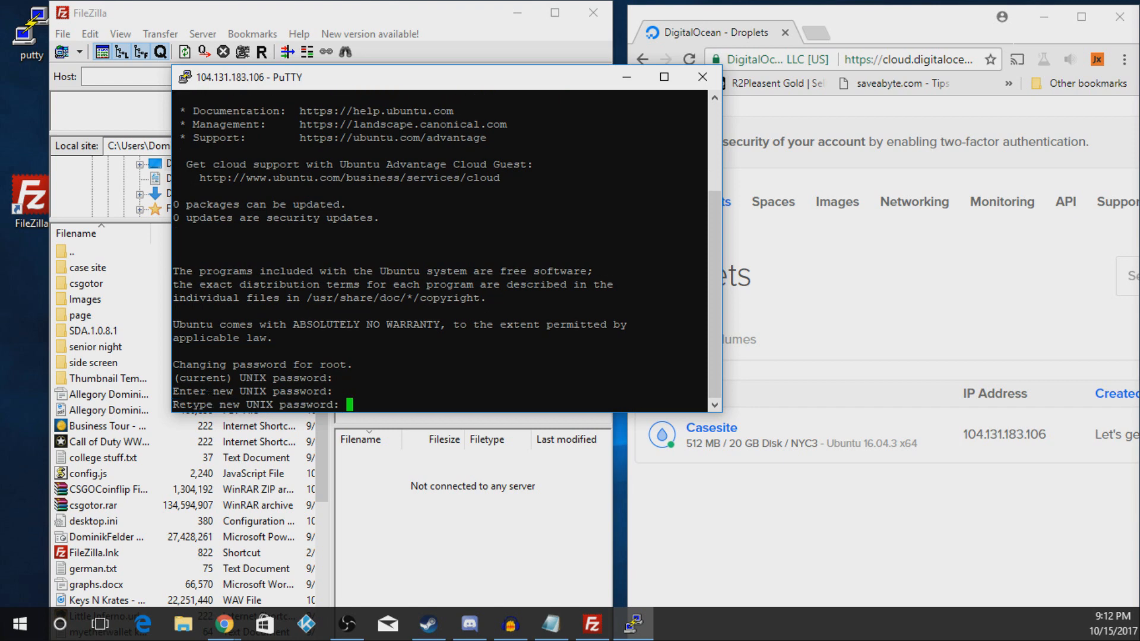
key("Return")
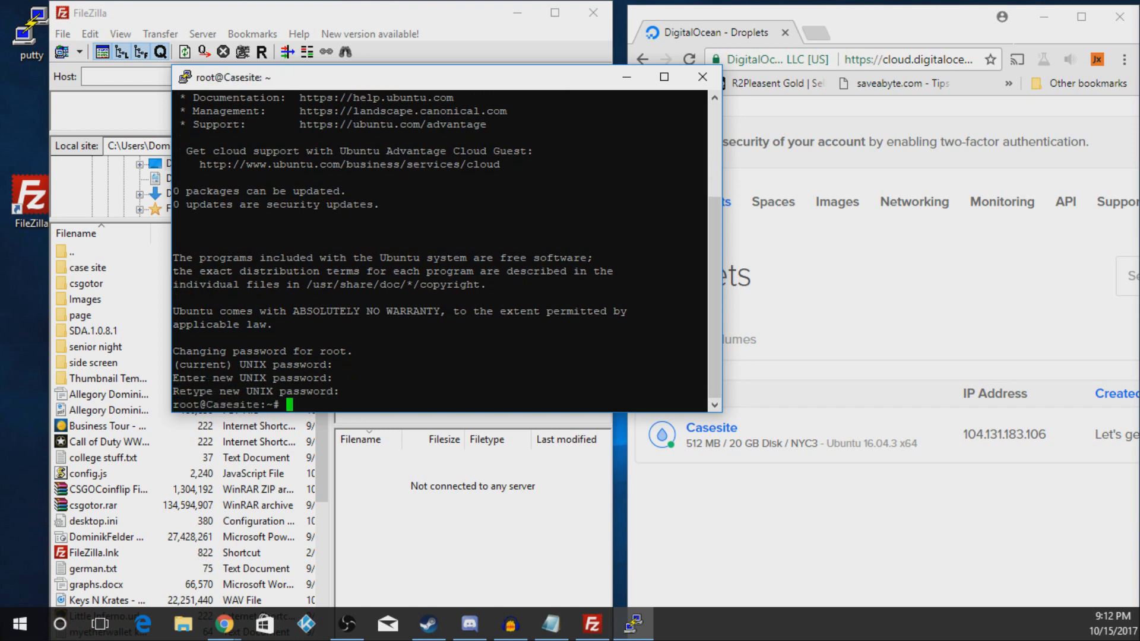
mouse_move(383, 47)
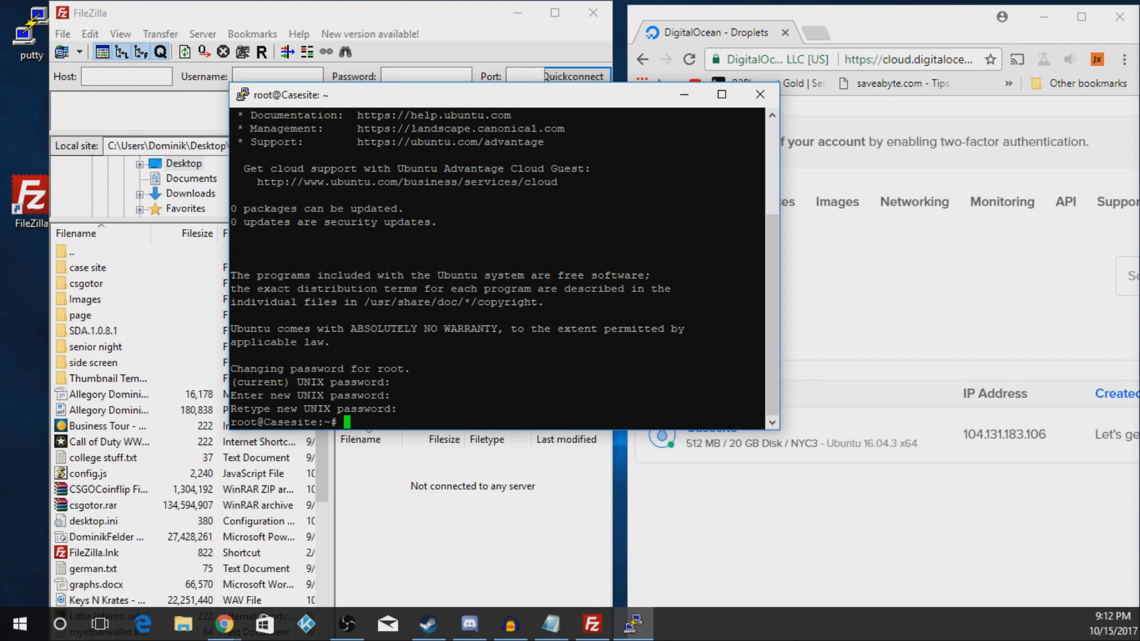
mouse_move(682, 95)
type("104.131.183.106")
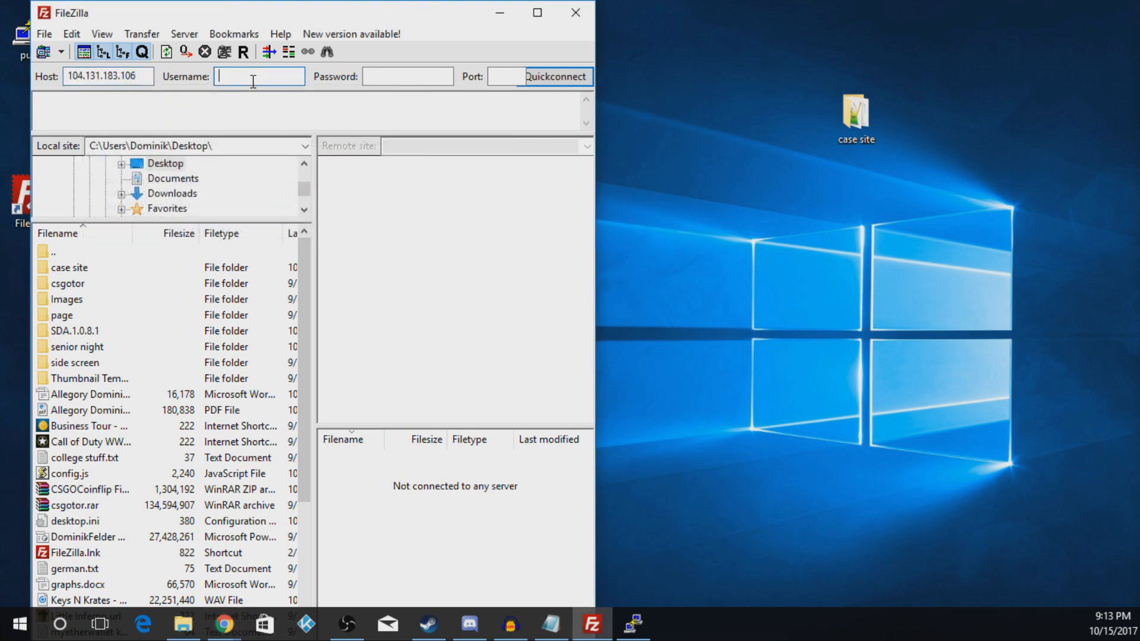
Quickconnect FileZilla over SFTP to 104.131.183.106 as user root
type("root")
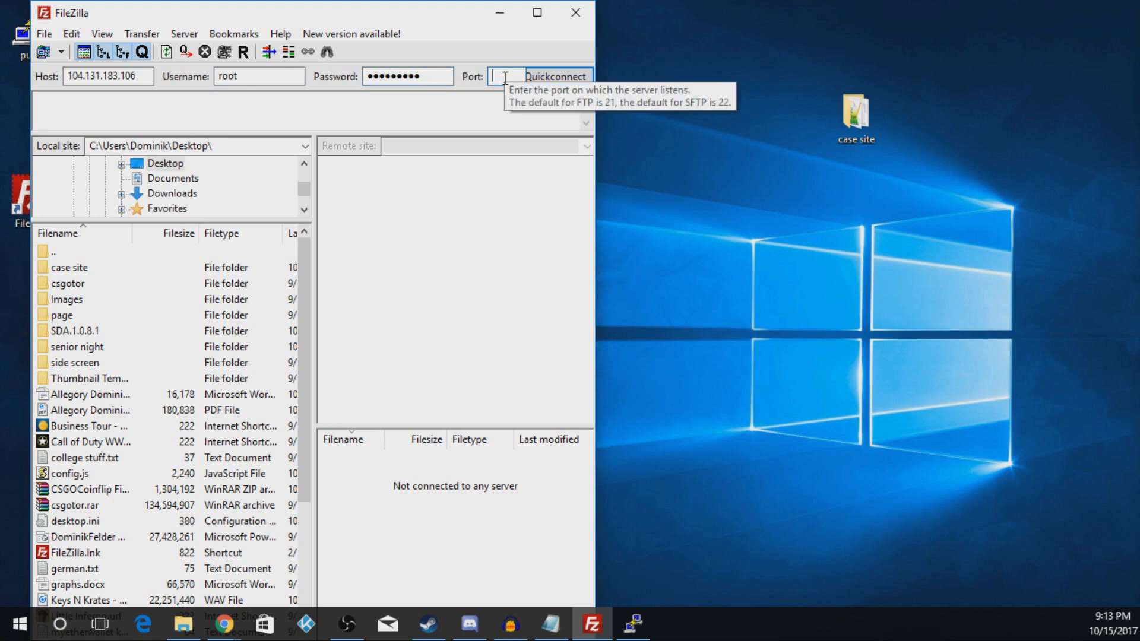
left_click(557, 76)
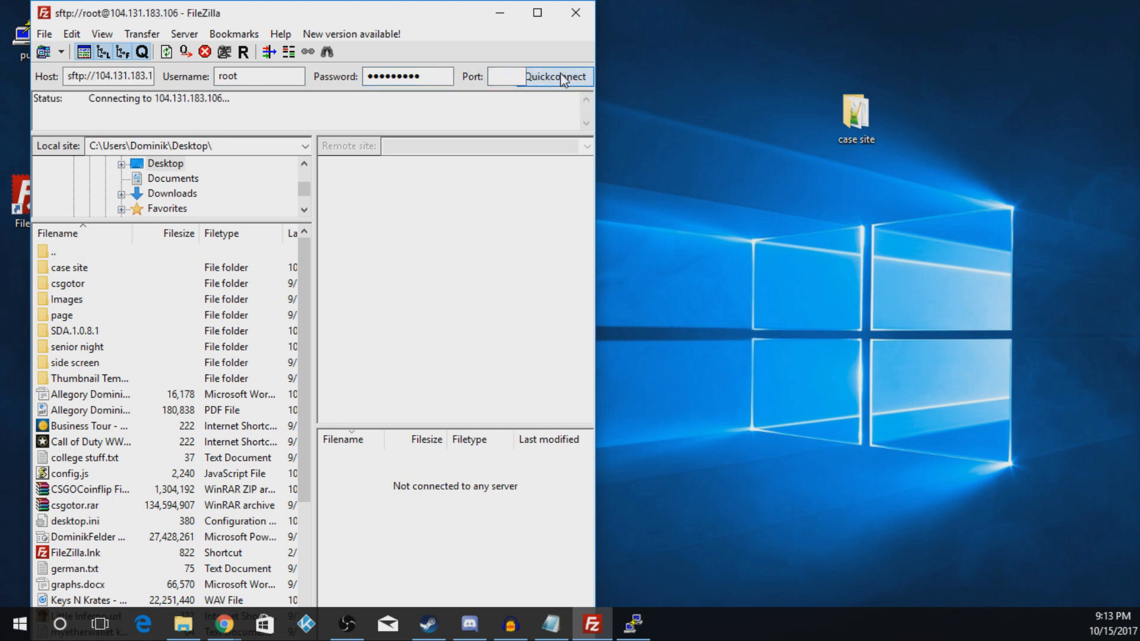
left_click(554, 76)
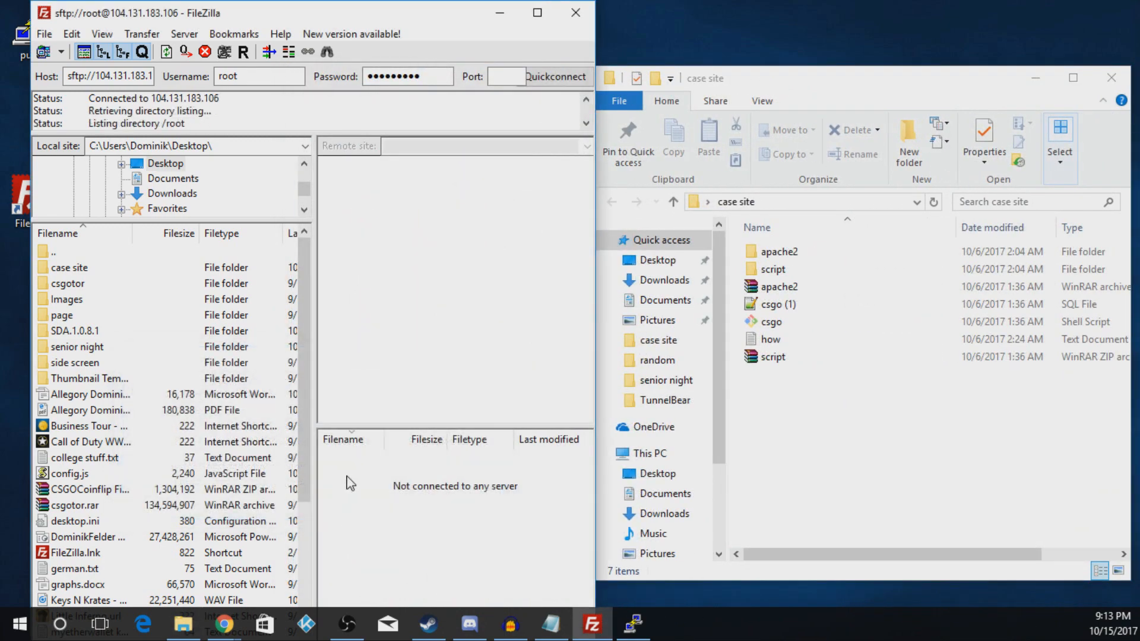
Upload csgo.sh from the local case site folder into the server's /root
left_click(554, 76)
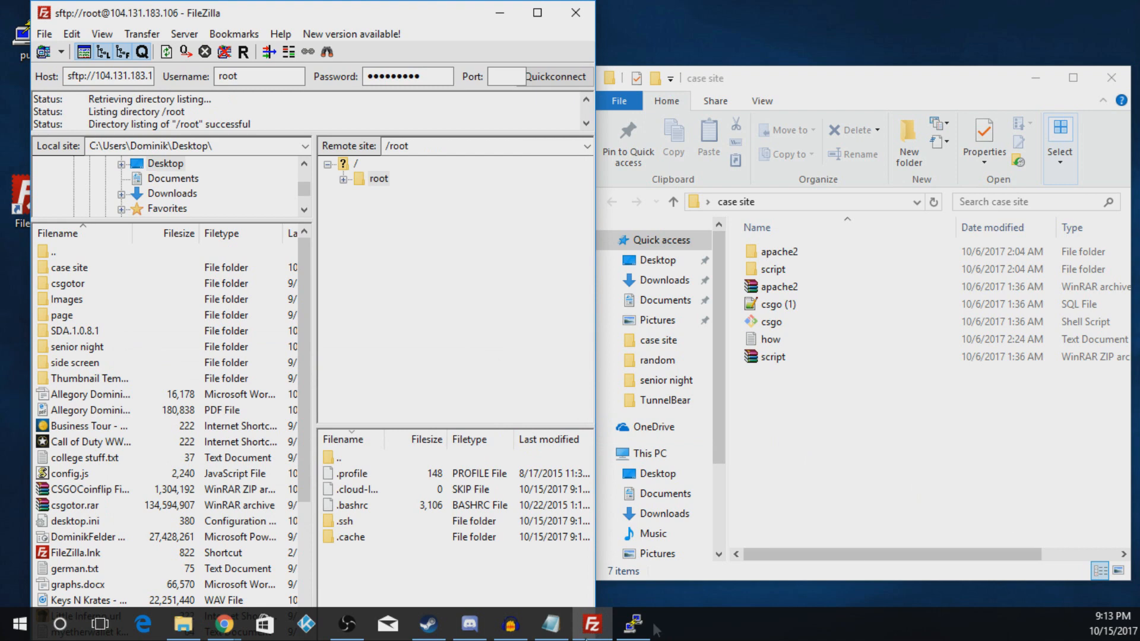
mouse_move(609, 407)
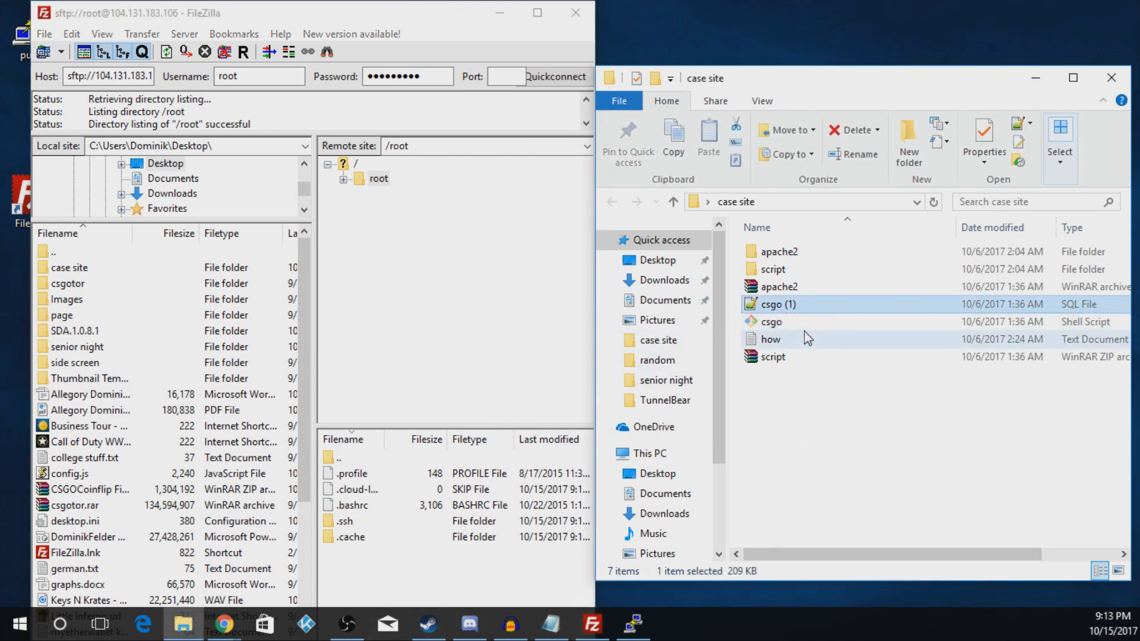
left_click(771, 321)
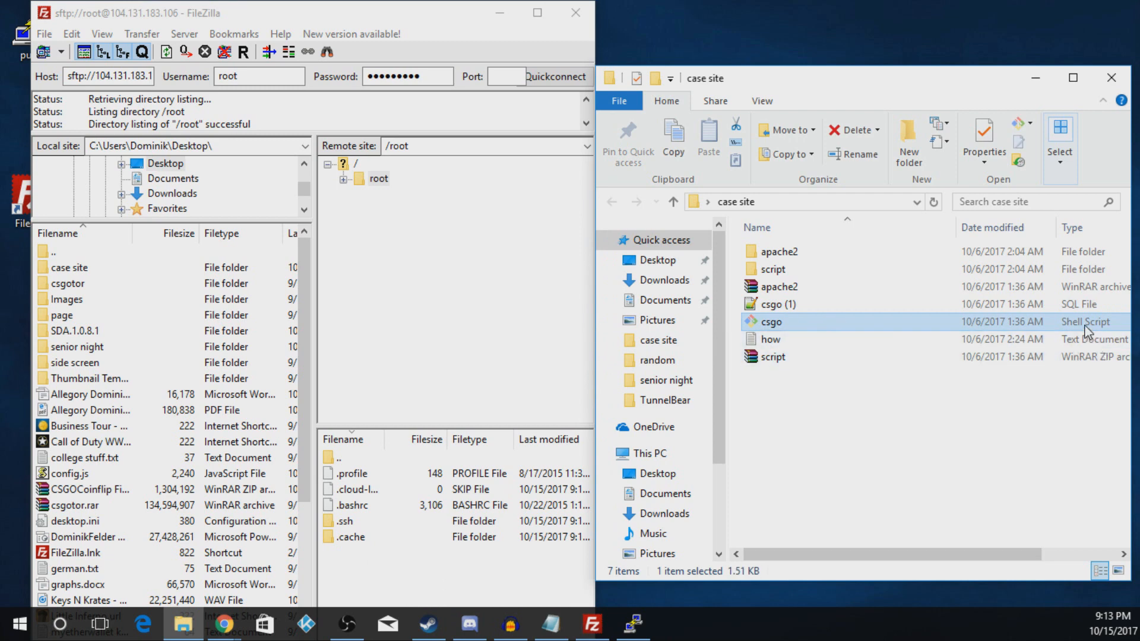
mouse_move(1042, 331)
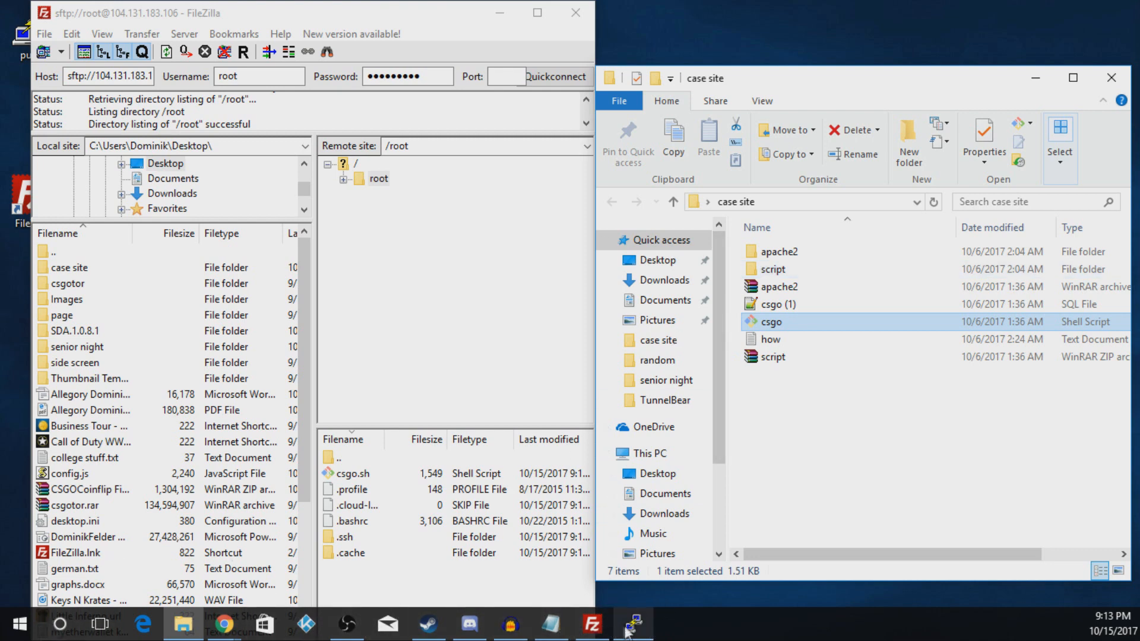
Run 'chmod 777 csgo.sh' and then 'sh csgo.sh' in the PuTTY session
left_click(631, 623)
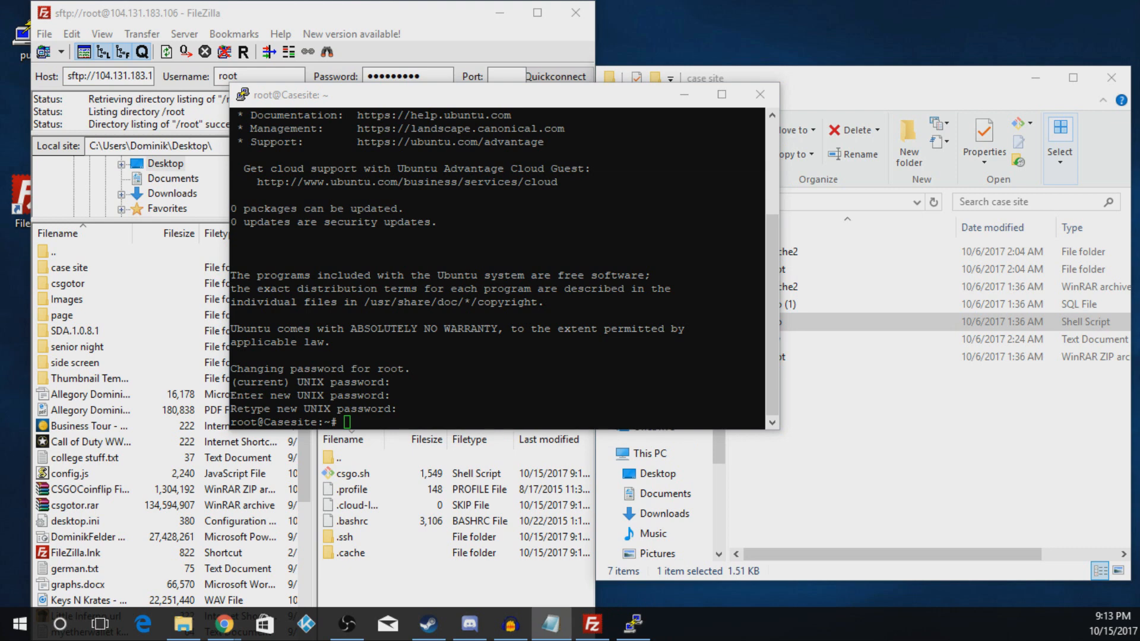
type("chmod 777 csgo.sh")
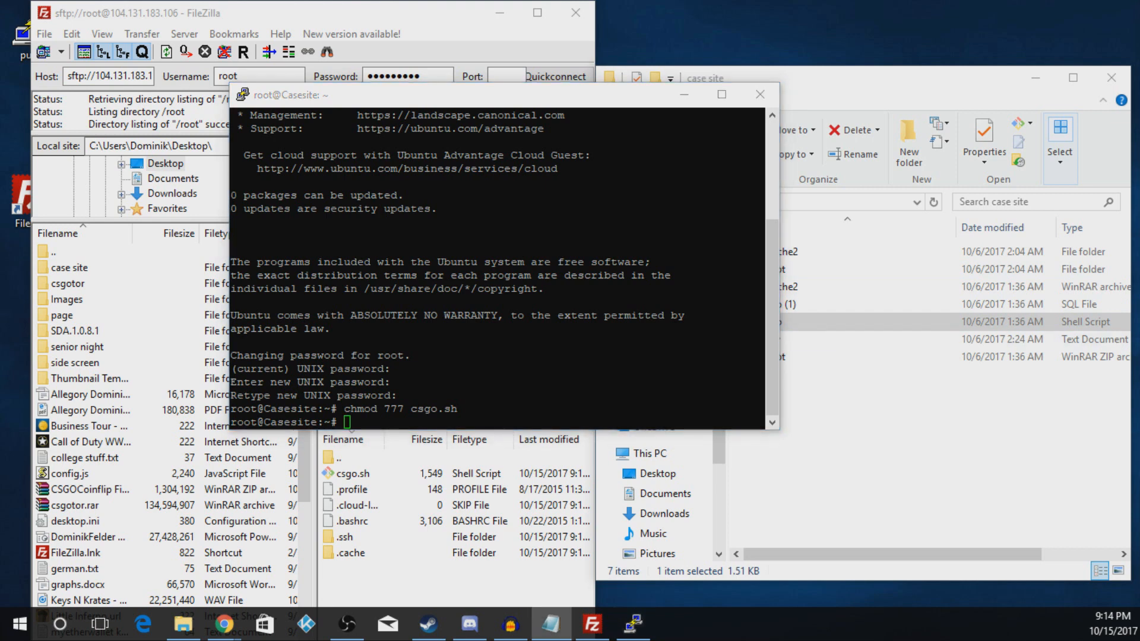
type("sh csgo.sh")
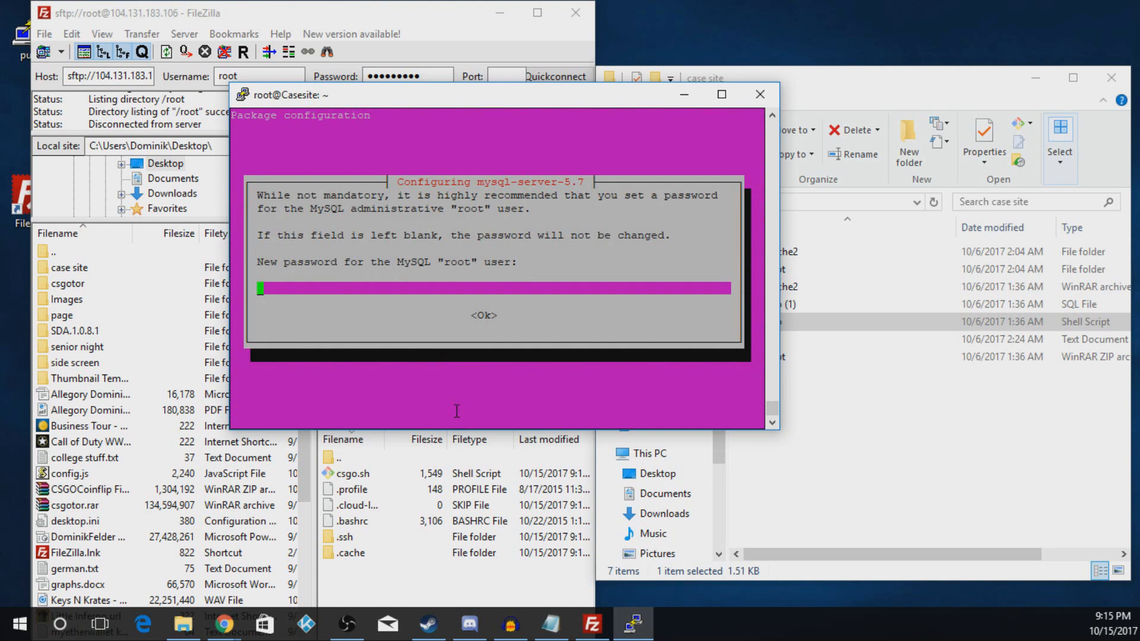
mouse_move(433, 393)
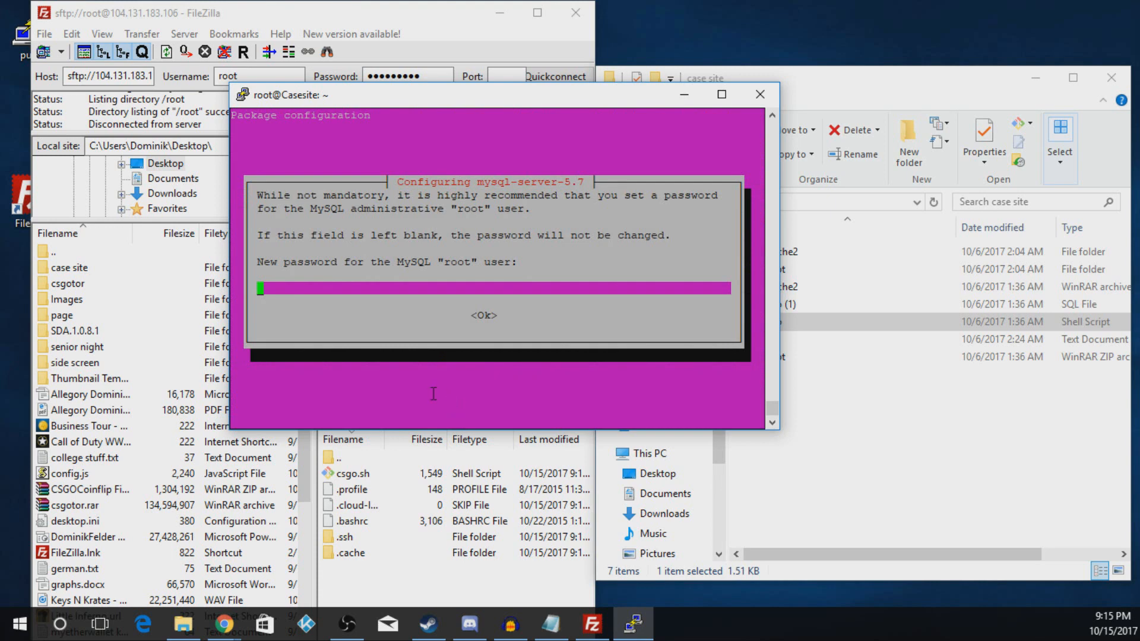
Enter and repeat a new MySQL root password in the mysql-server configuration screen
type("*****")
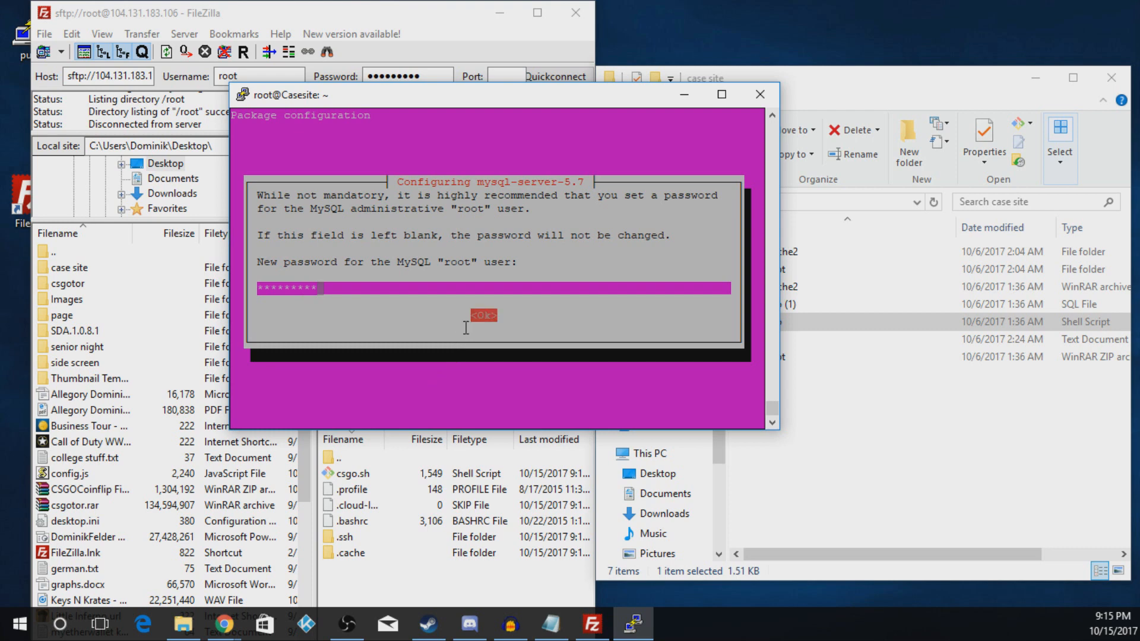
left_click(482, 316)
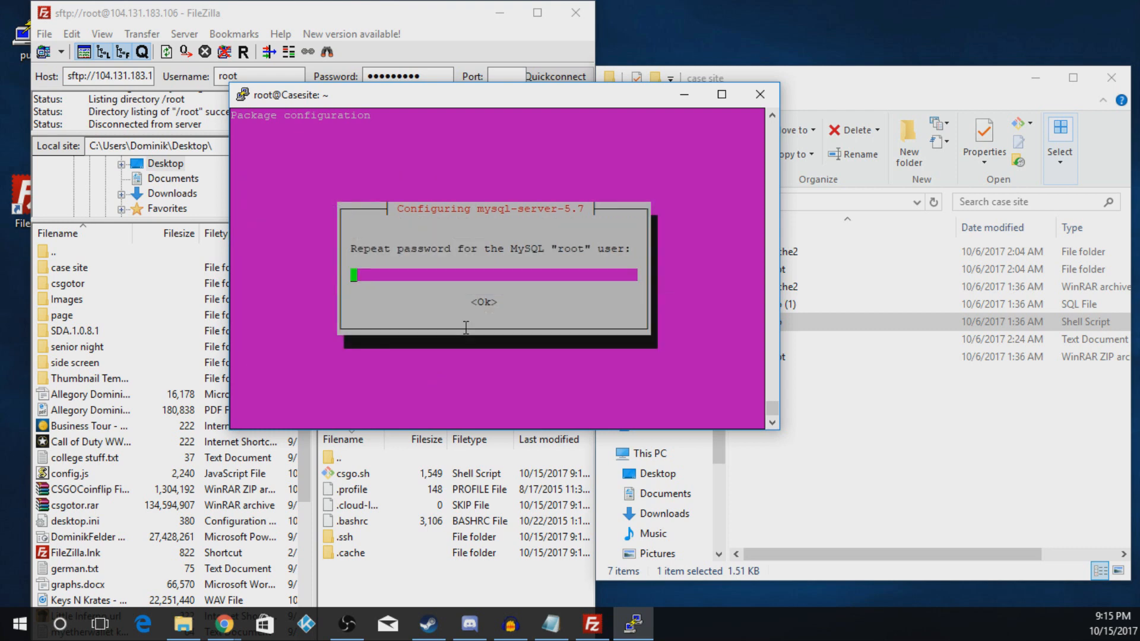
type("****")
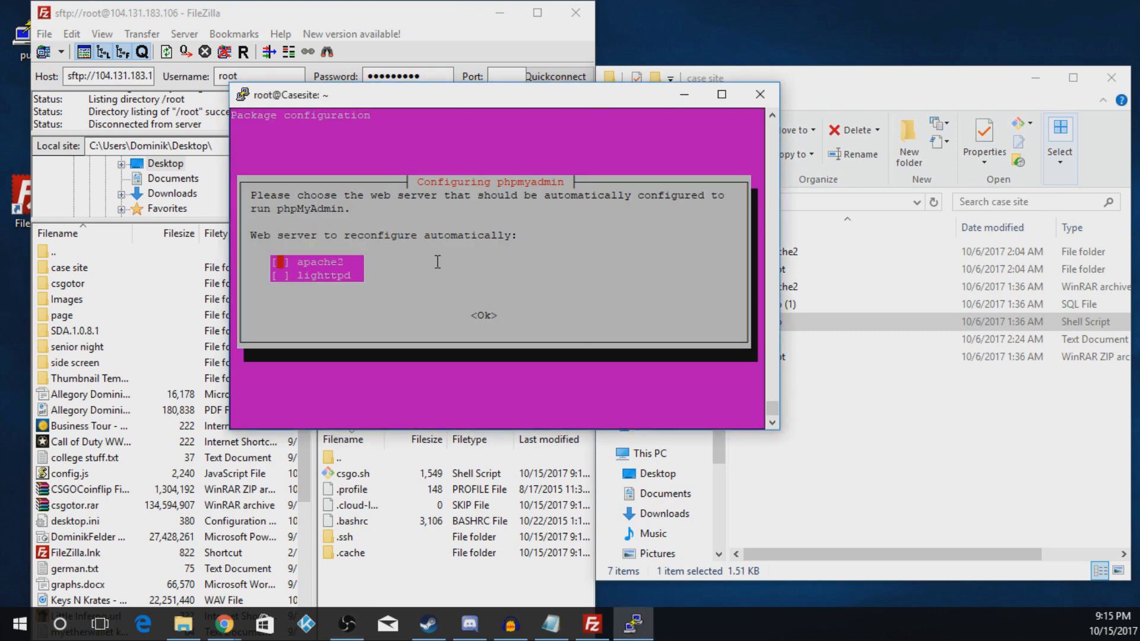
mouse_move(470, 290)
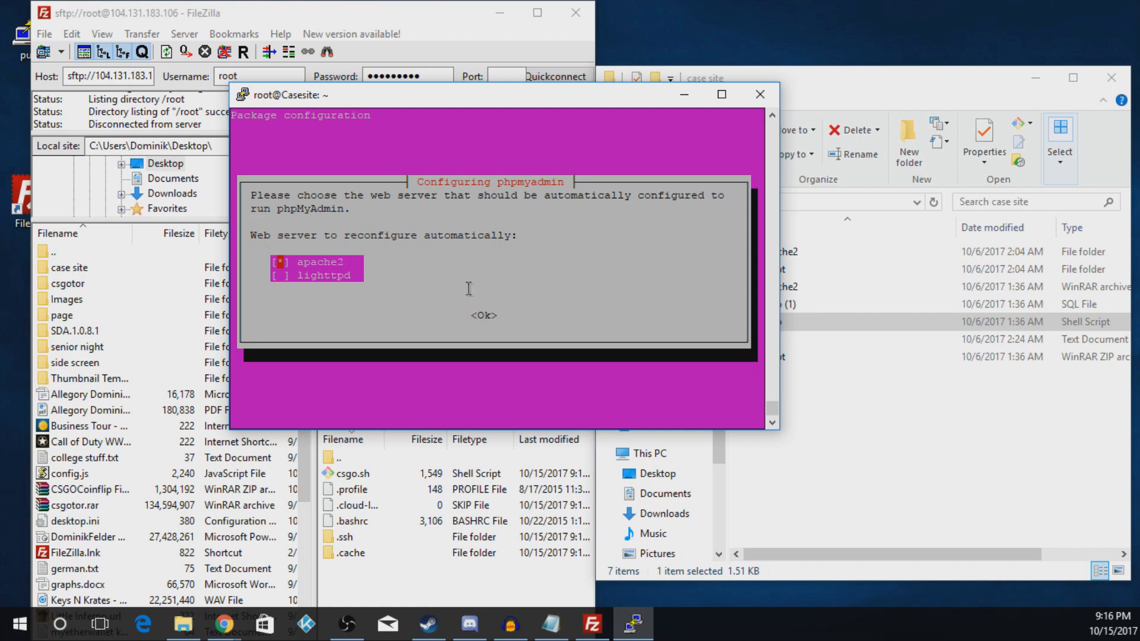
mouse_move(774, 313)
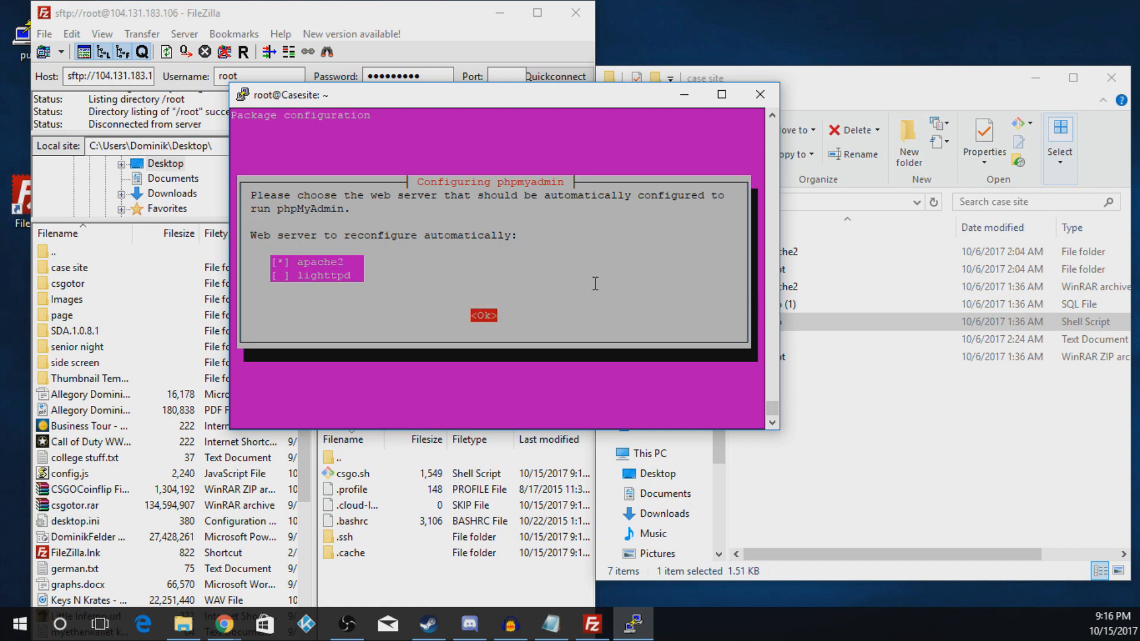
Select apache2 for phpMyAdmin, decline dbconfig-common, and answer y to continue
left_click(482, 315)
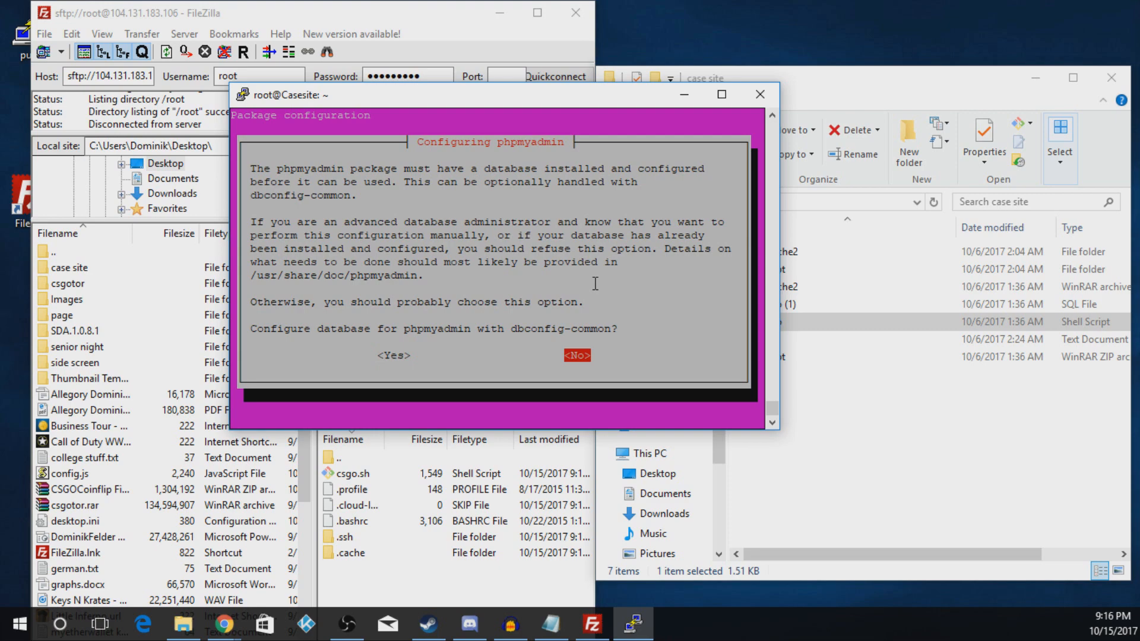
left_click(576, 356)
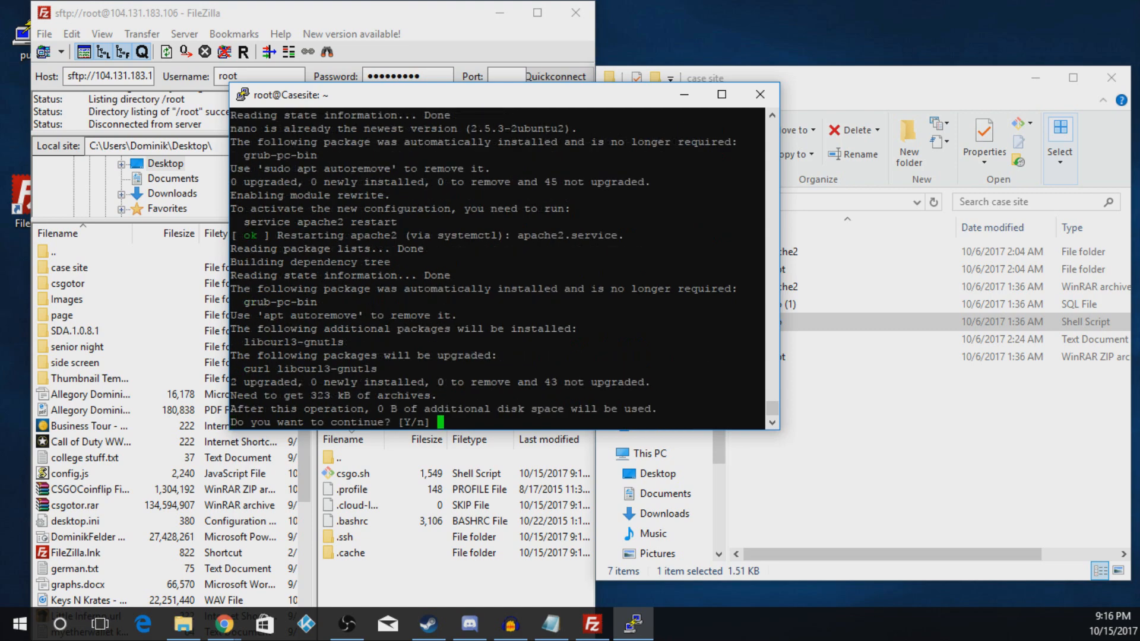
type("y")
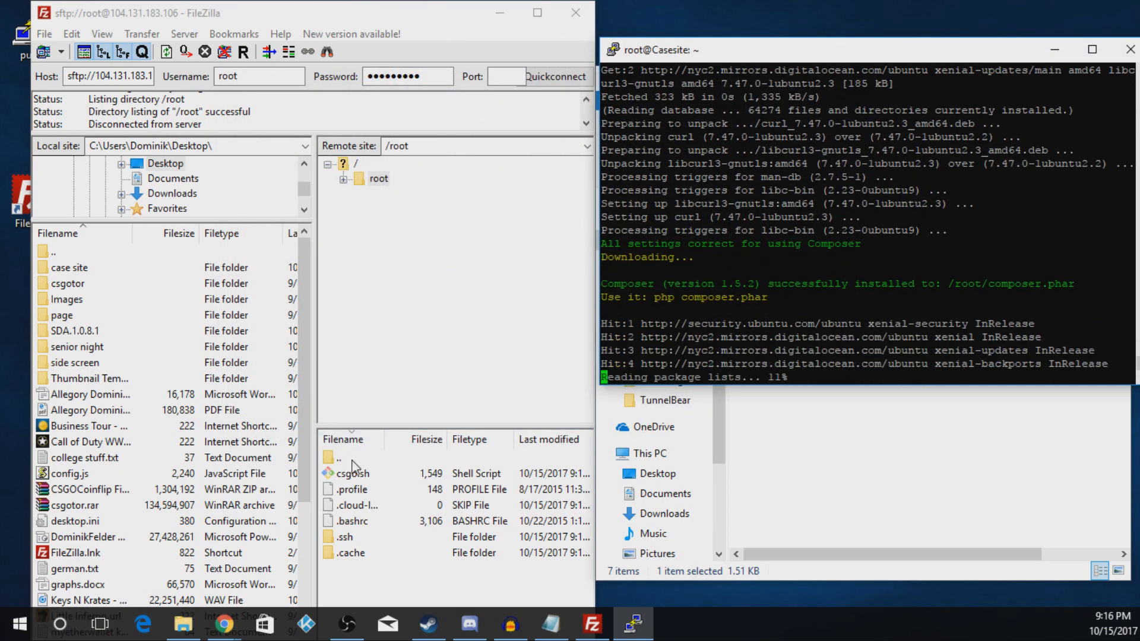
Delete index.html from /var/www/html in FileZilla and let the PuTTY installation continue
left_click(338, 458)
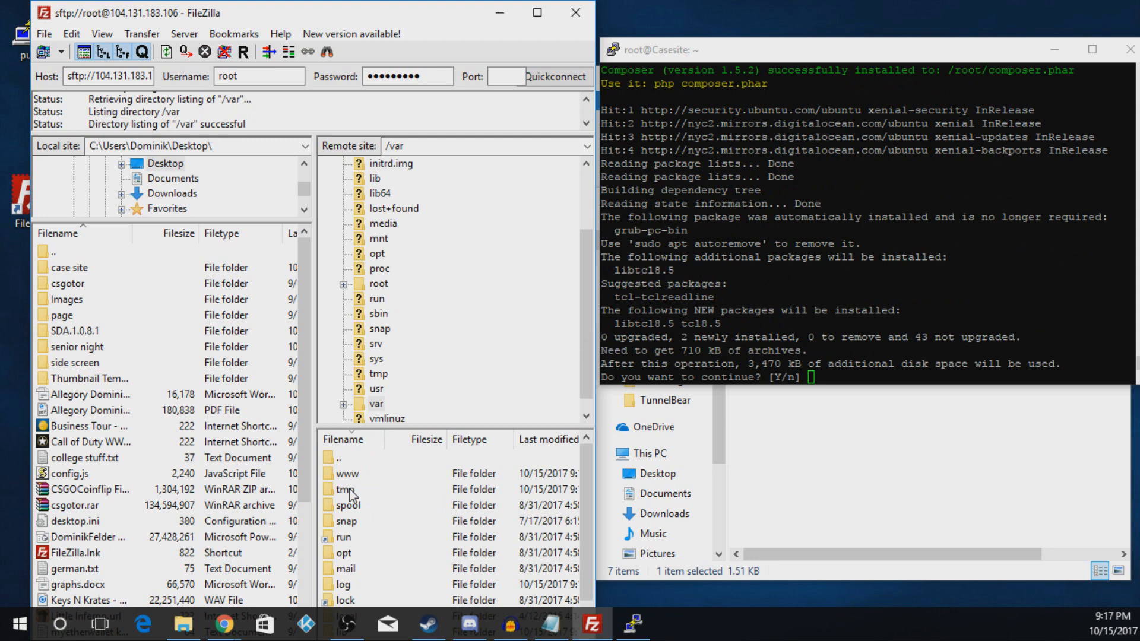
mouse_move(351, 485)
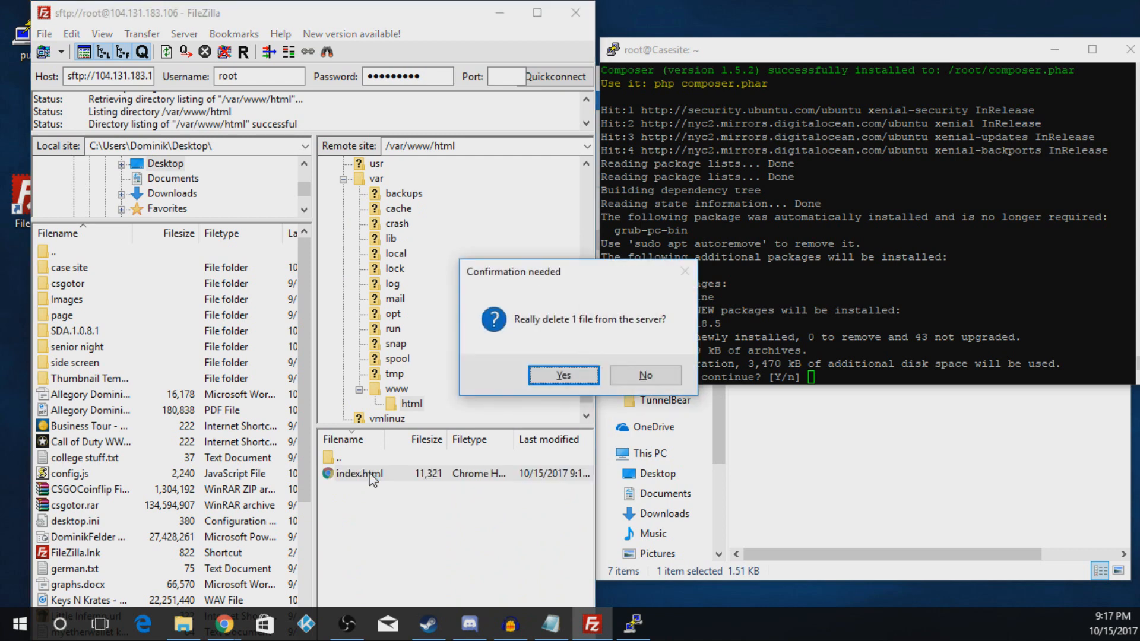
left_click(563, 375)
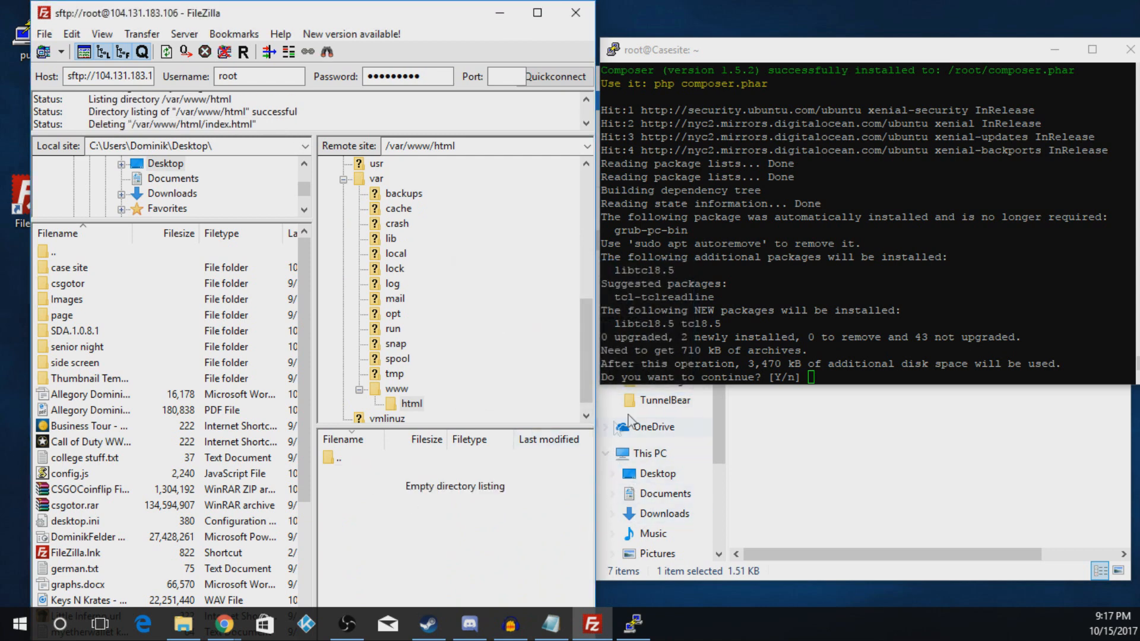
type("y")
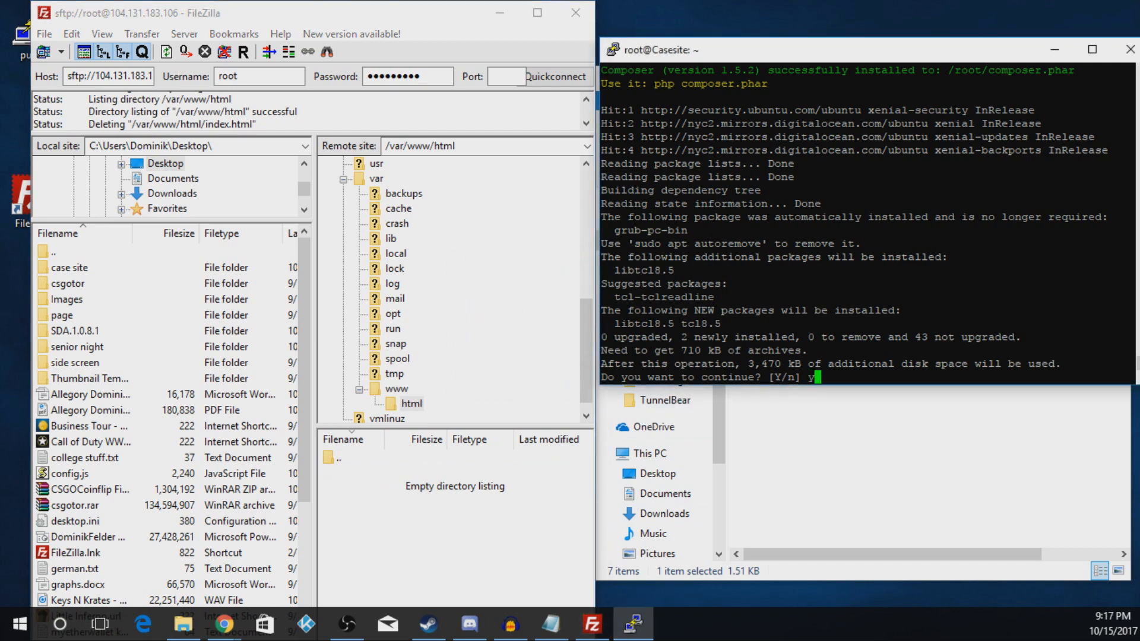
key("Return")
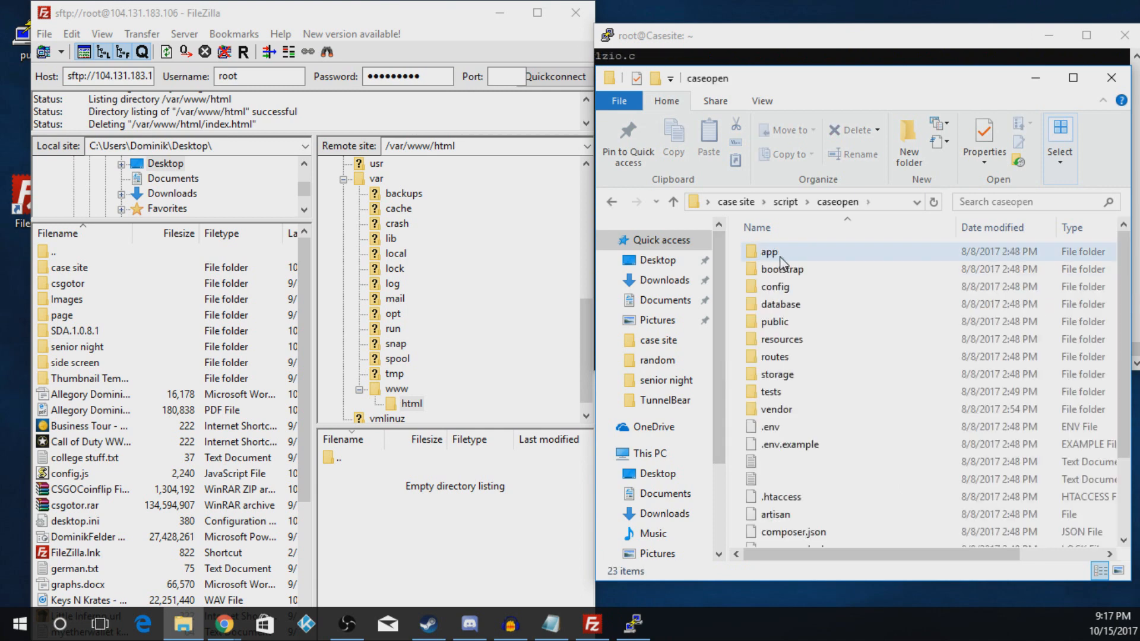
Drag the caseopen site files into FileZilla's /var/www/html and maximize FileZilla
left_click(768, 250)
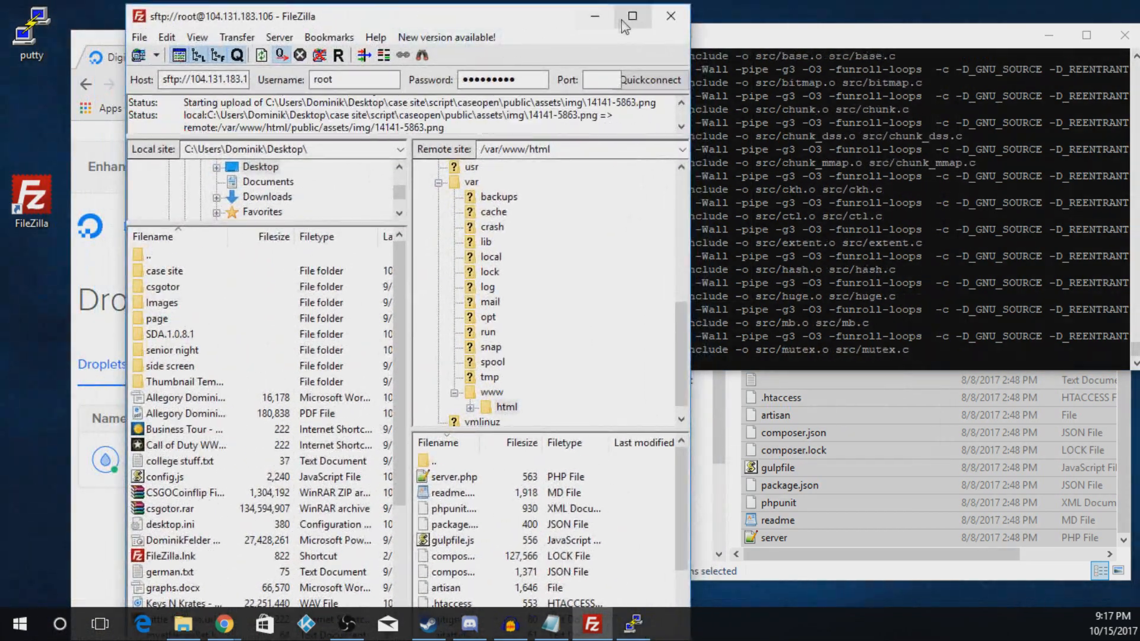
left_click(632, 15)
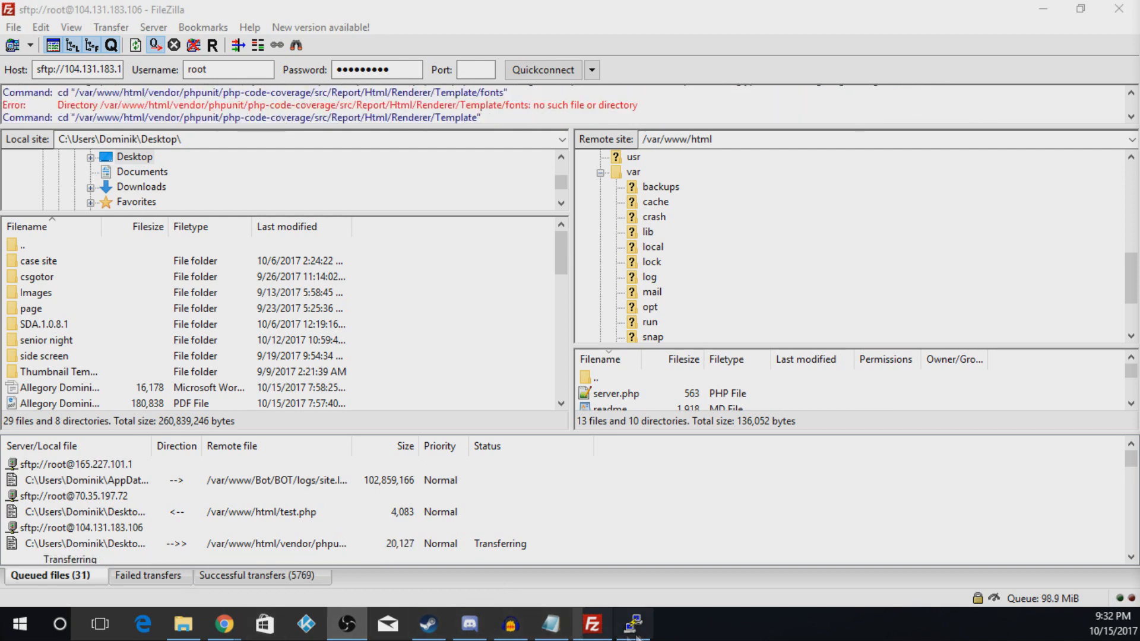
Check the terminal, review successful transfers, and resume processing the transfer queue
left_click(634, 624)
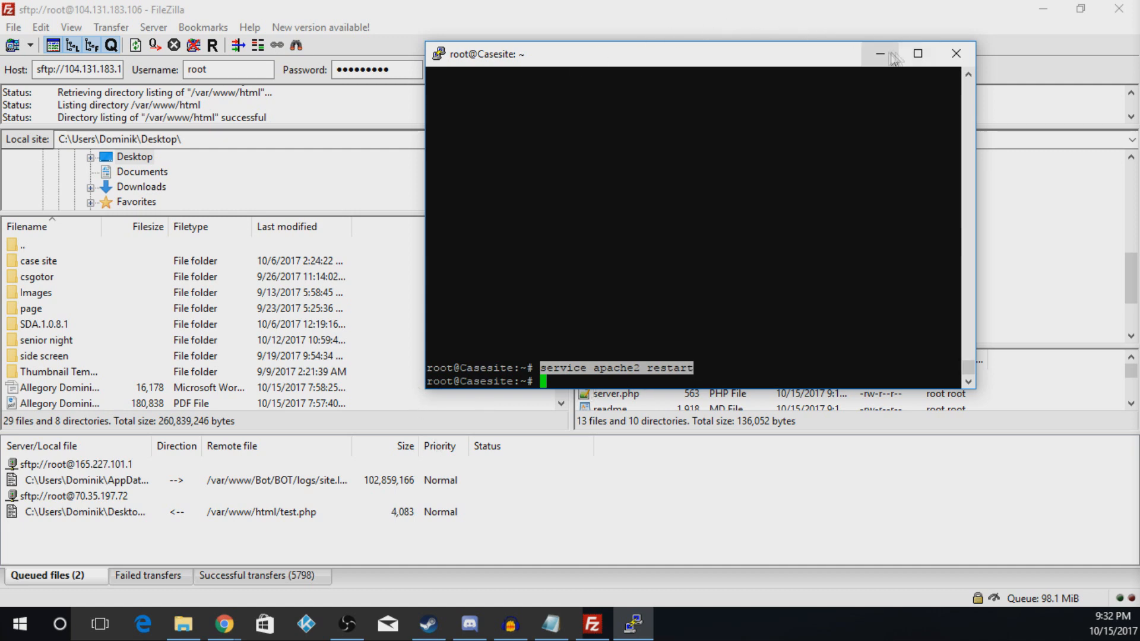
left_click(880, 53)
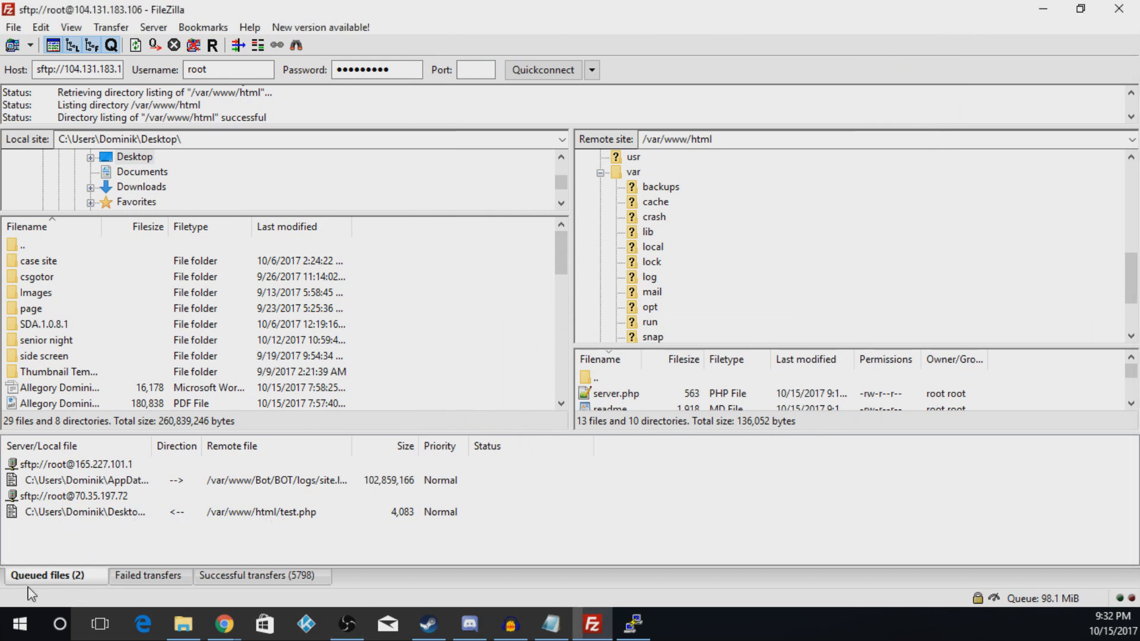
left_click(259, 575)
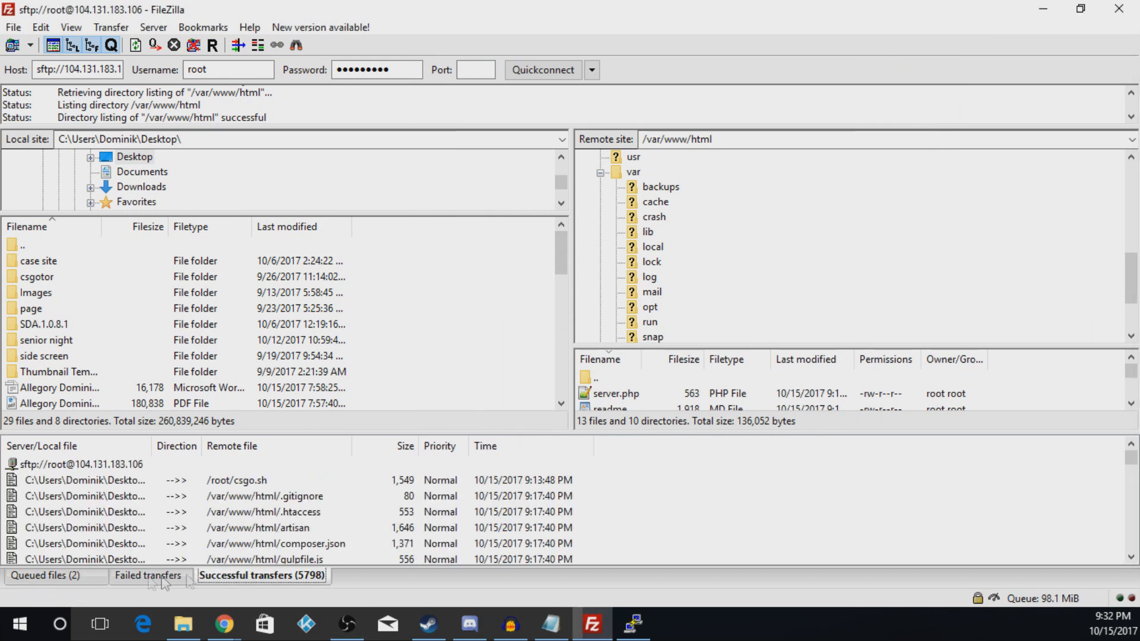
left_click(45, 575)
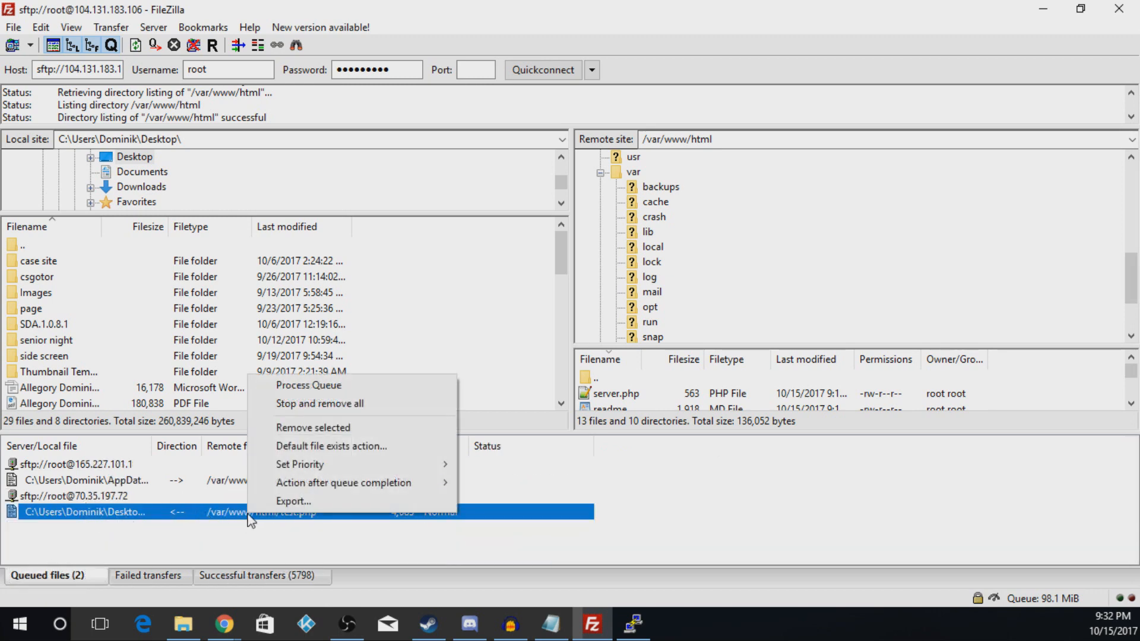
mouse_move(308, 385)
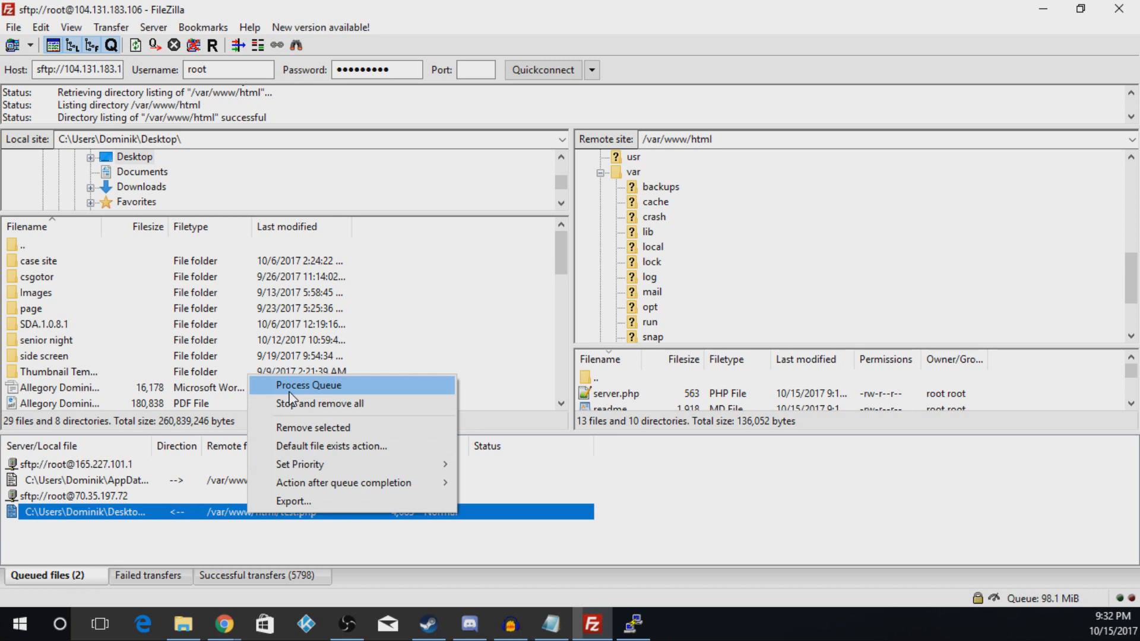
left_click(308, 385)
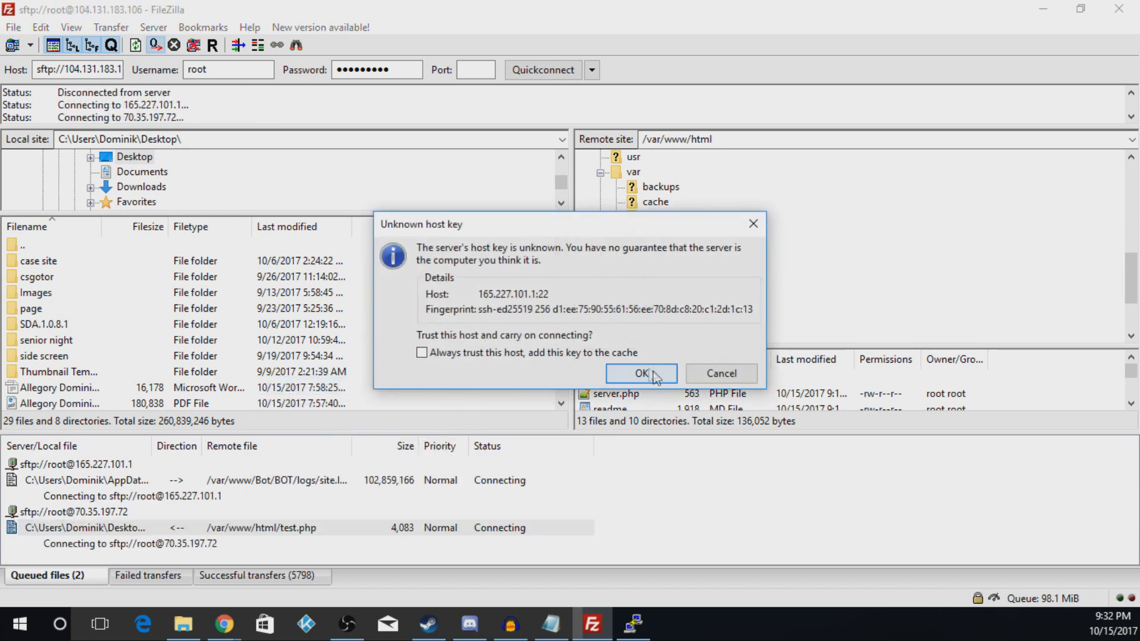
left_click(639, 373)
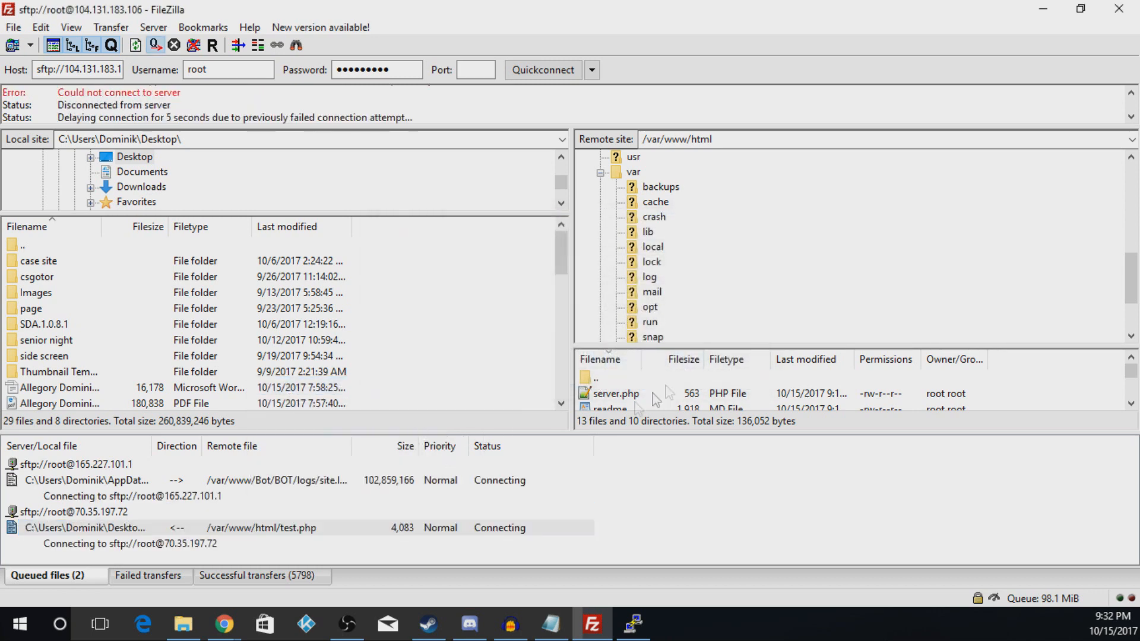
Reset and requeue both entries in the Failed transfers list
left_click(73, 512)
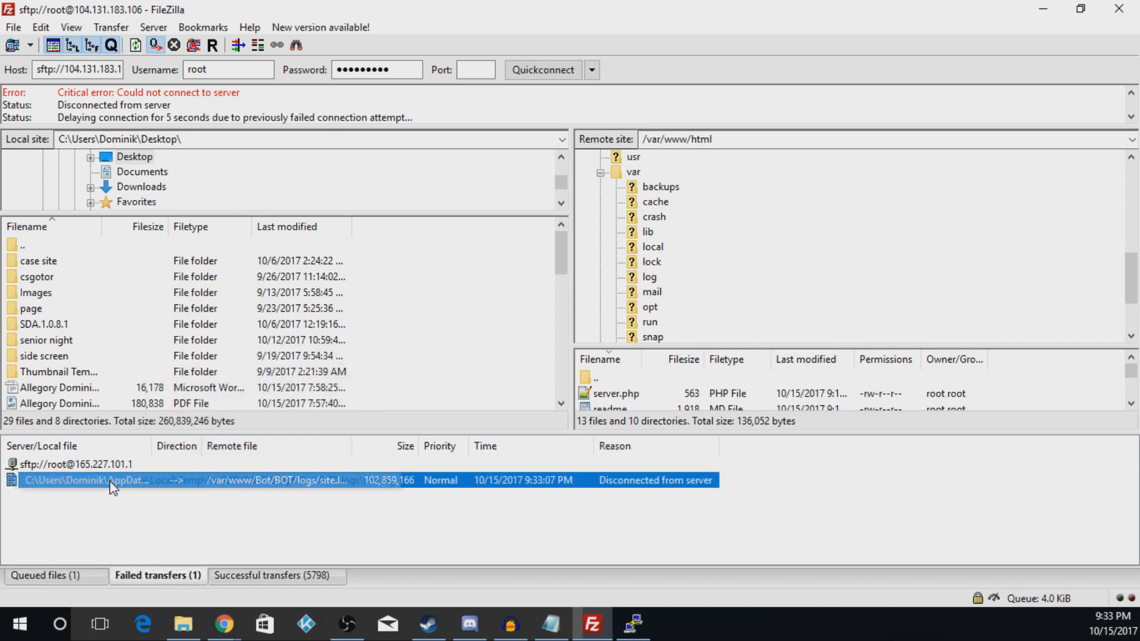
right_click(109, 479)
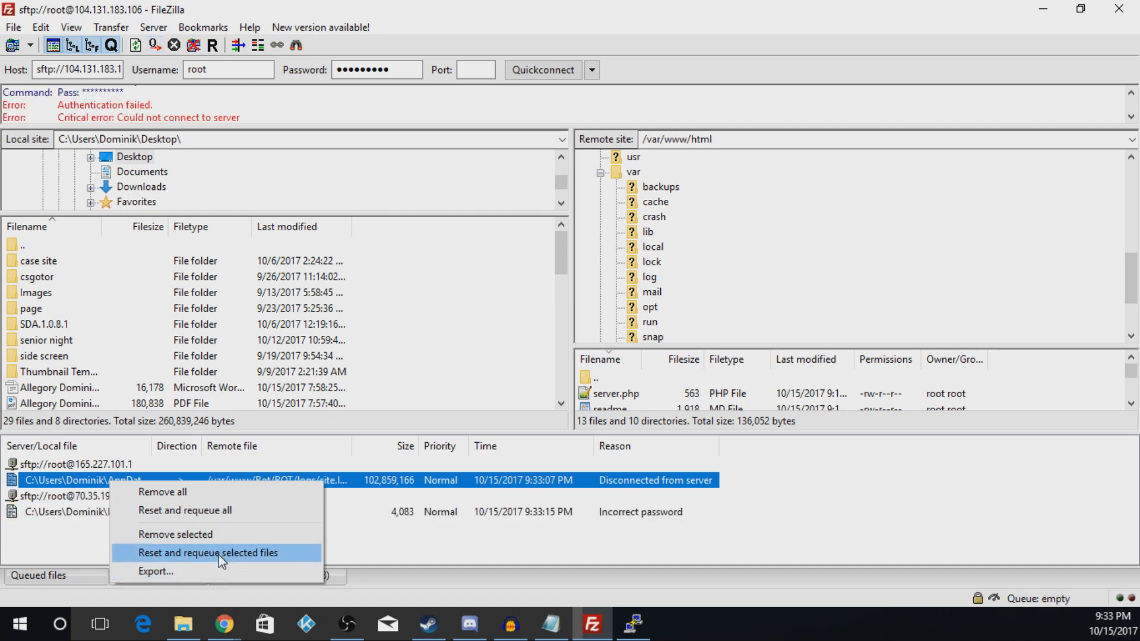
left_click(208, 553)
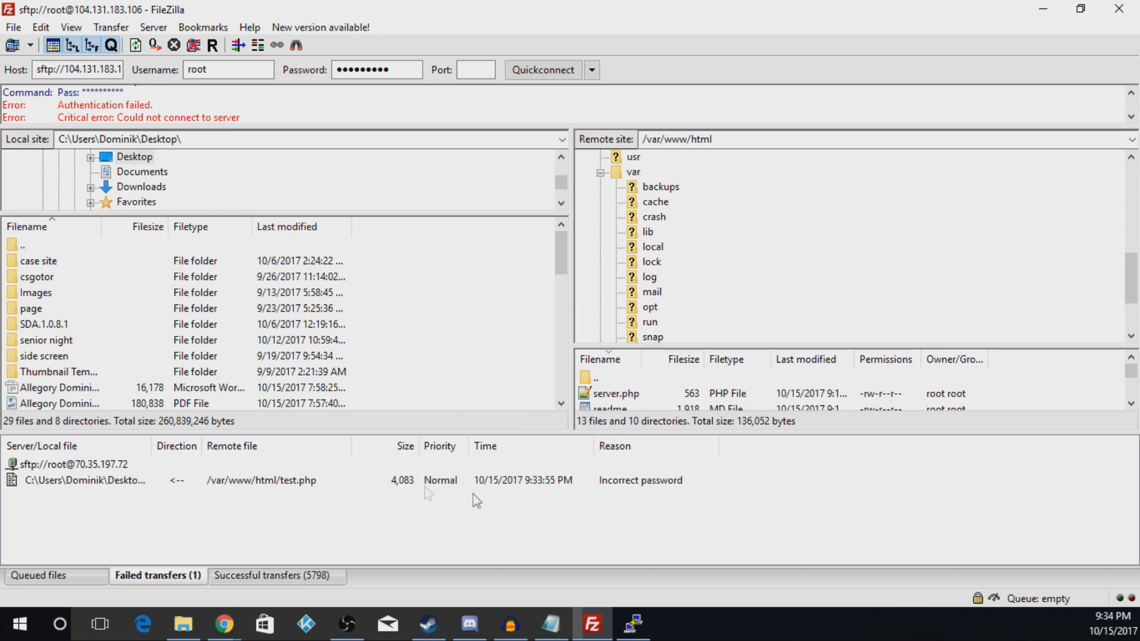
right_click(88, 480)
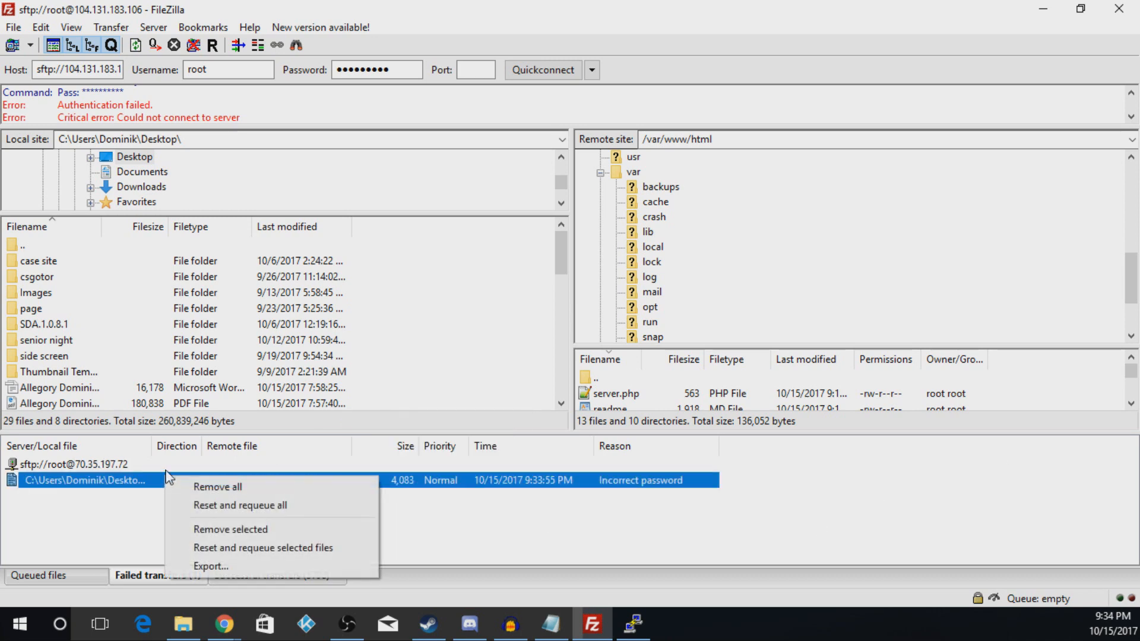
mouse_move(263, 548)
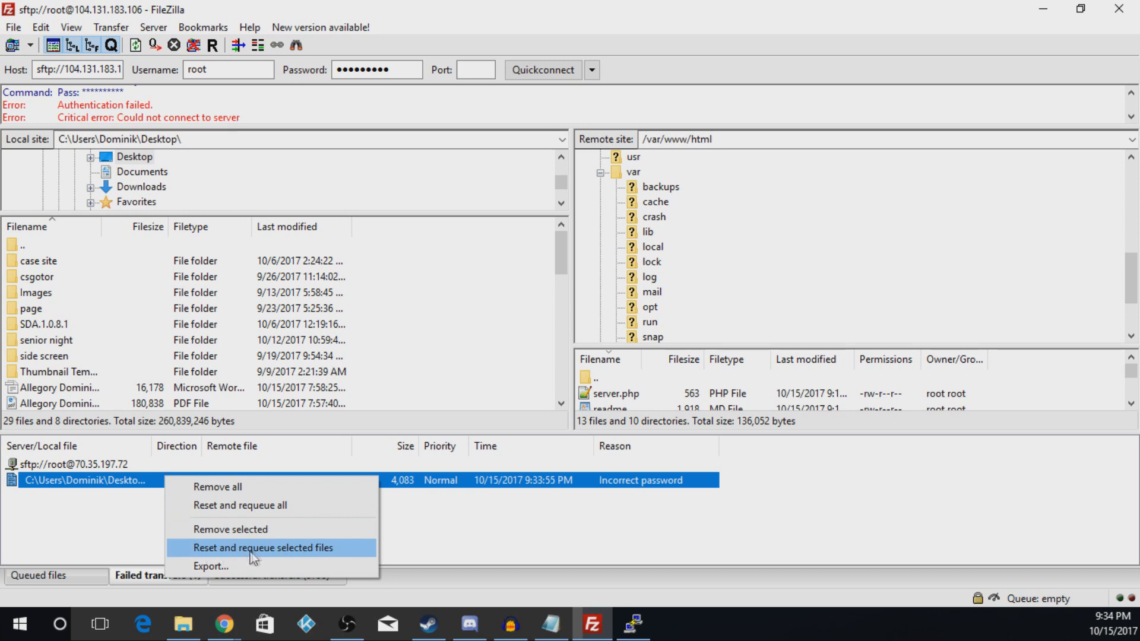
left_click(262, 547)
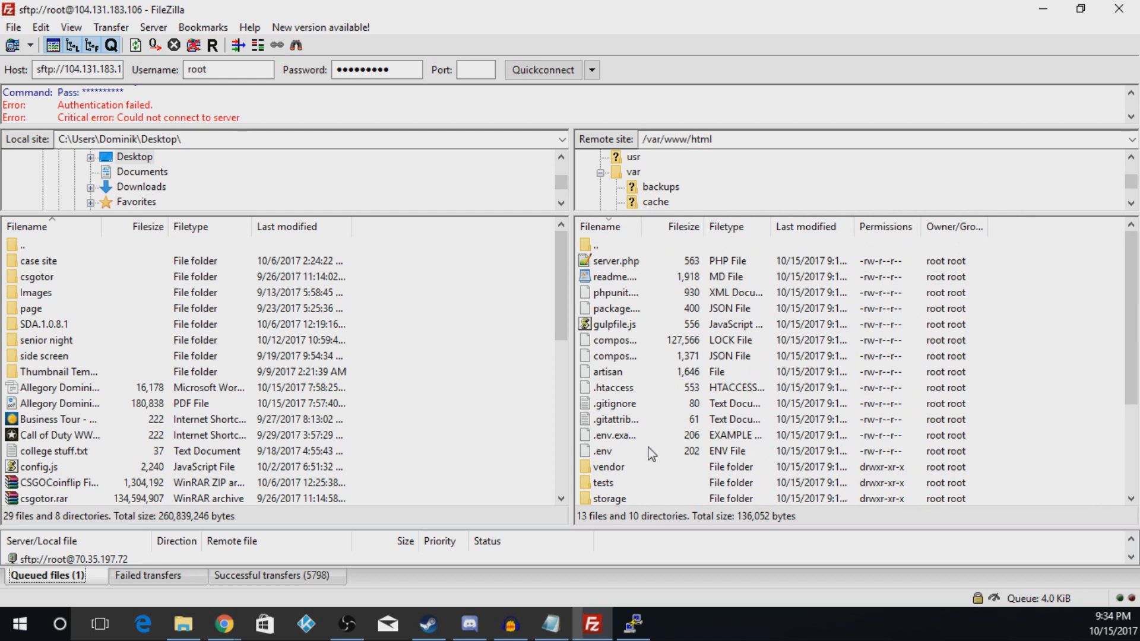
Change the storage folder's permissions from 755 to 777
right_click(607, 450)
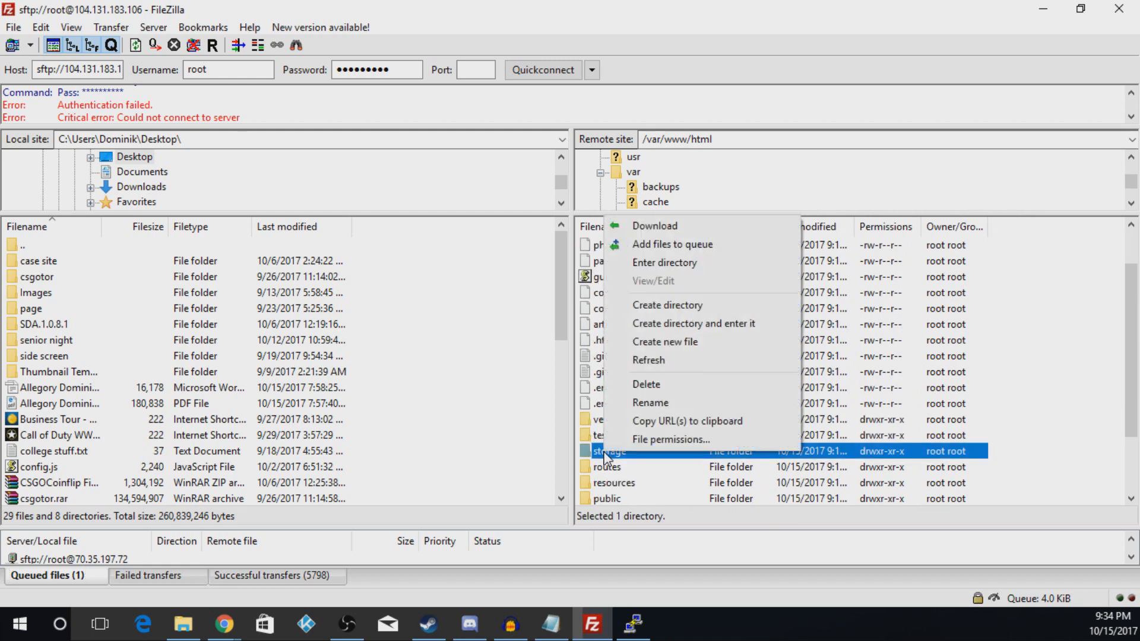
mouse_move(669, 439)
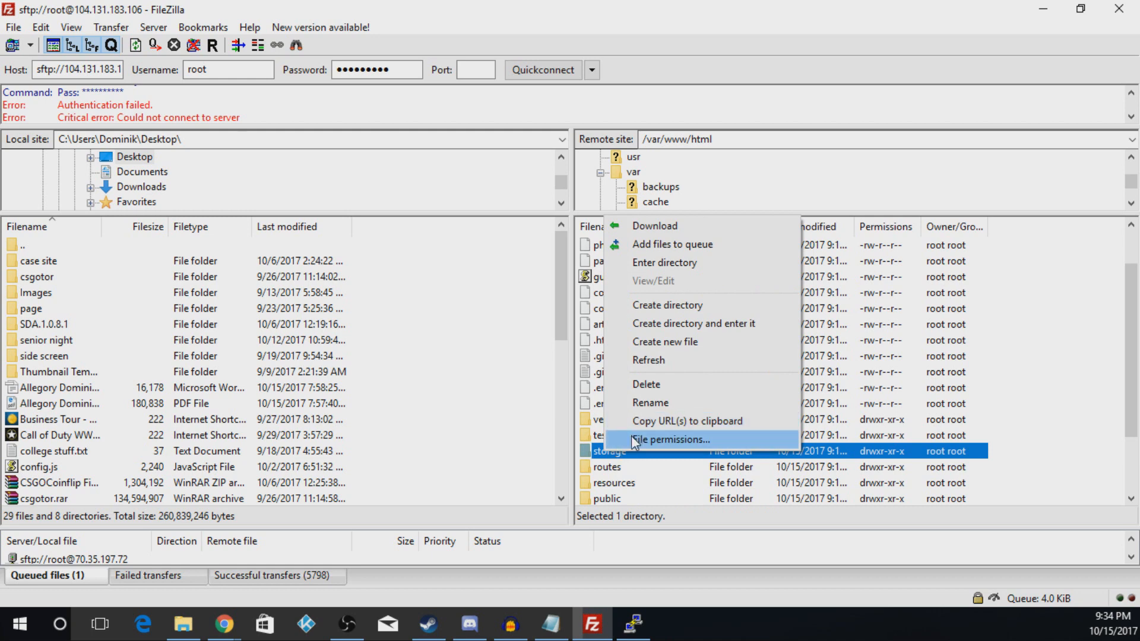
left_click(669, 439)
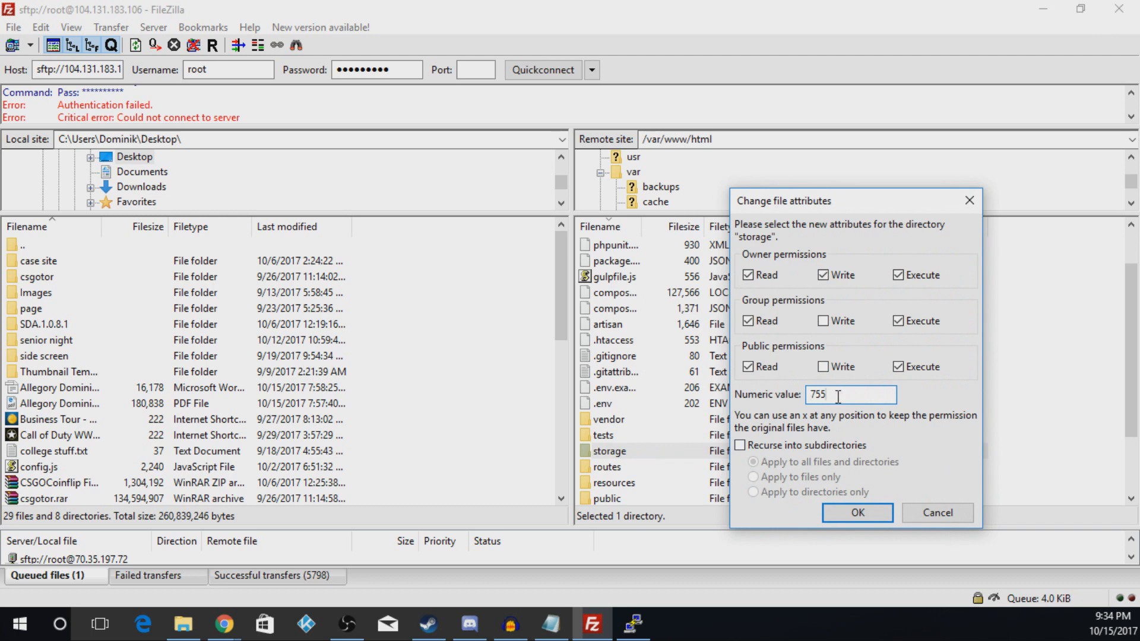
triple_click(851, 395)
type("777")
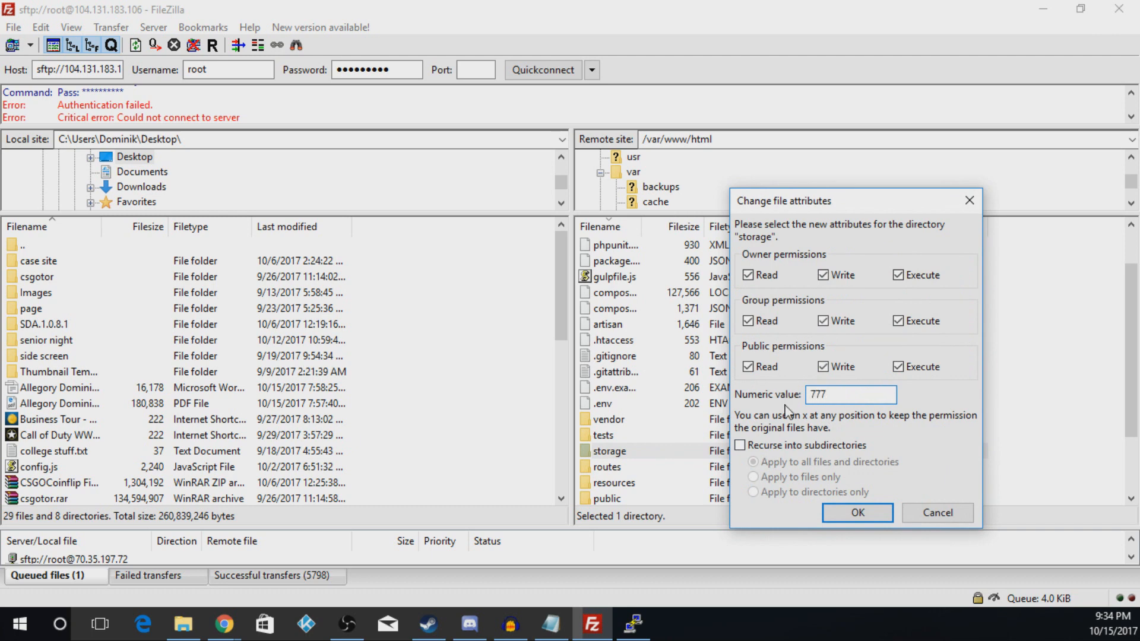
left_click(856, 513)
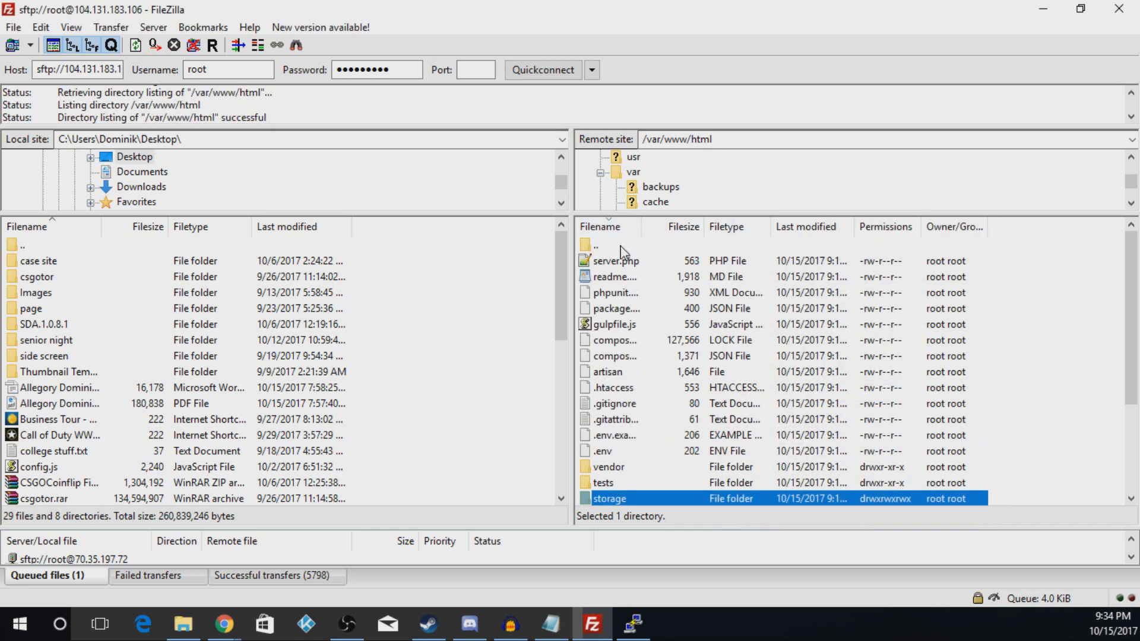
Apply 777 permissions to the html folder, recursing into all subdirectories
right_click(603, 260)
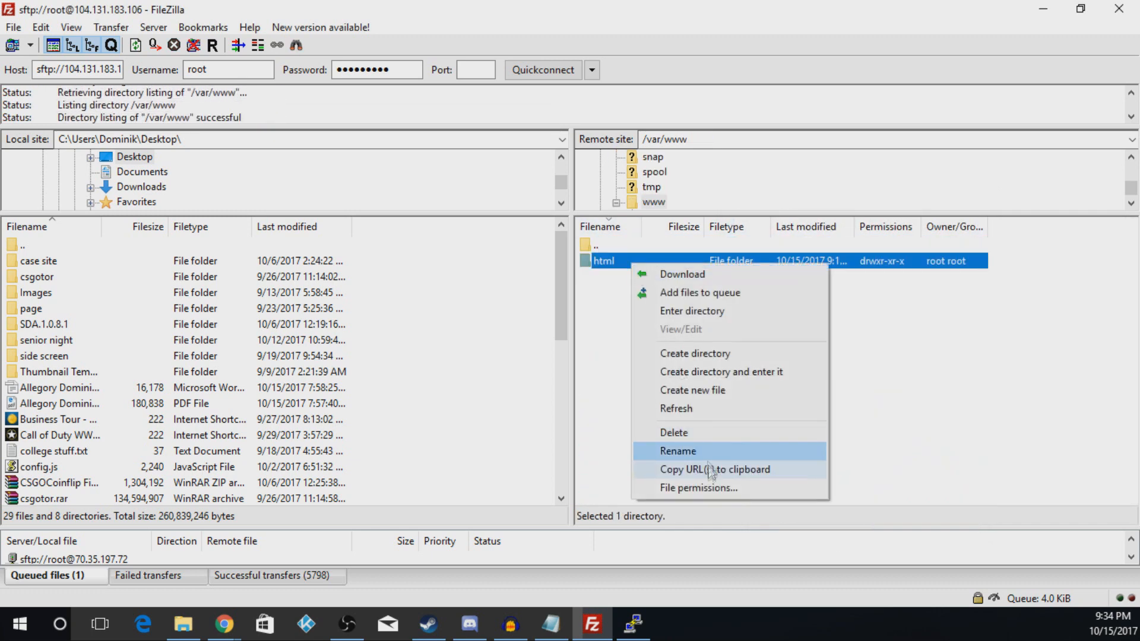
left_click(698, 488)
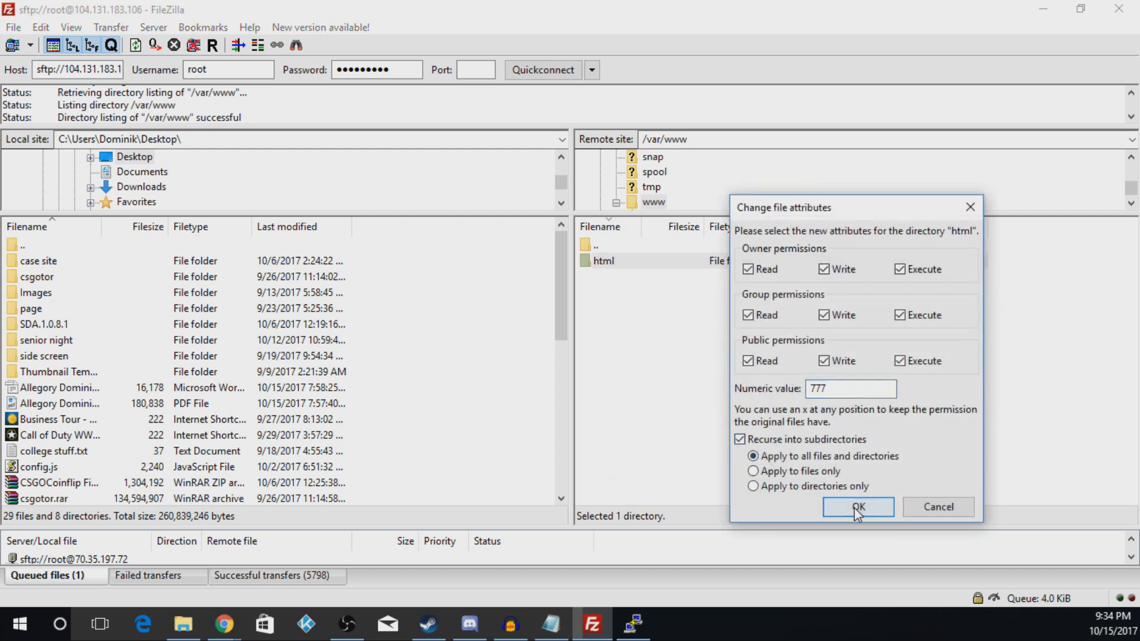
left_click(857, 507)
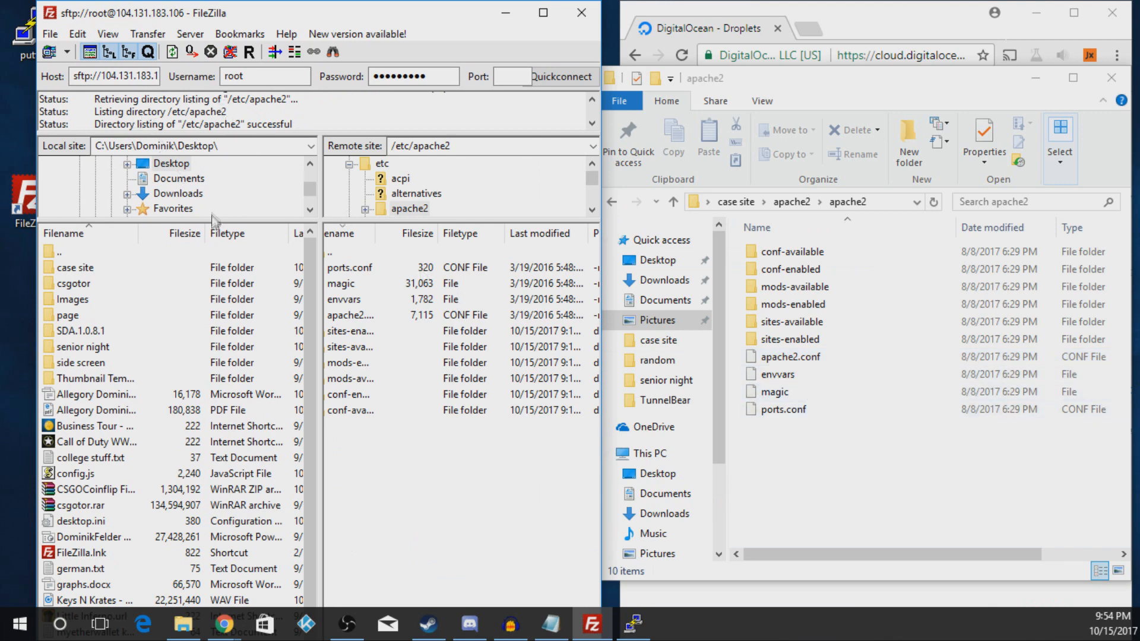
mouse_move(398, 519)
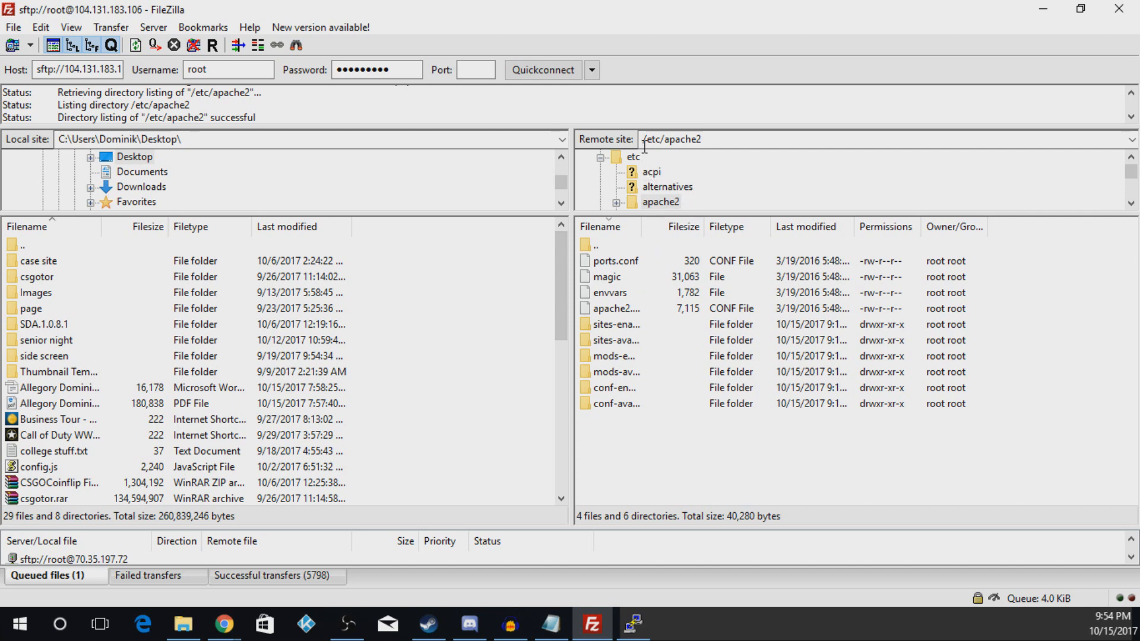
mouse_move(601, 310)
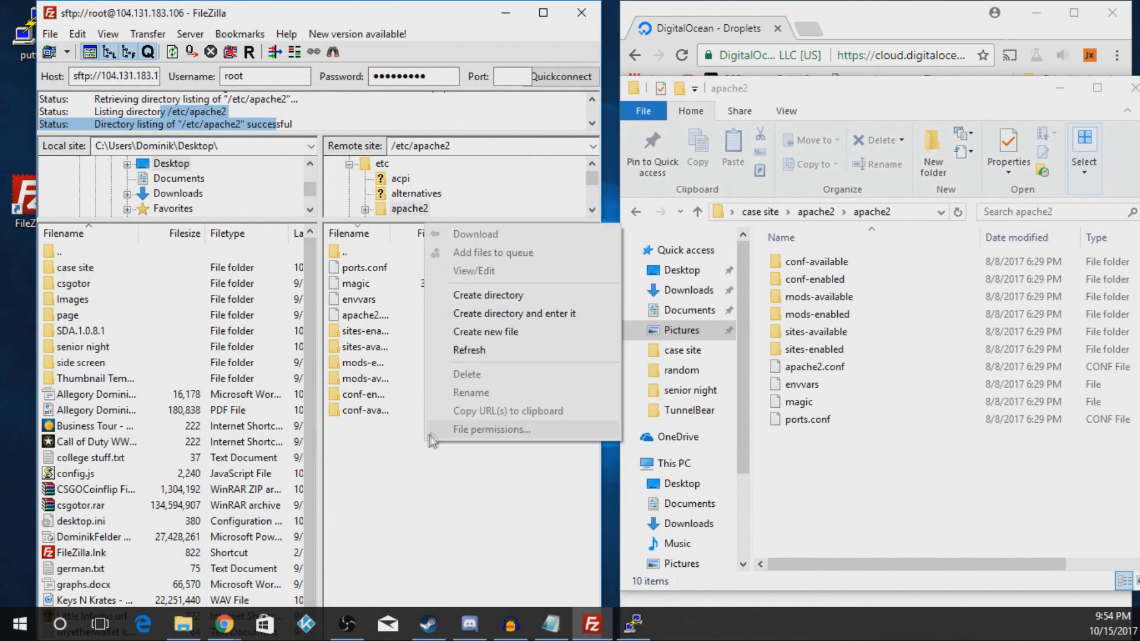
Create a 'backup' folder in /etc/apache2, move the original configs into it, and upload local ones
left_click(489, 294)
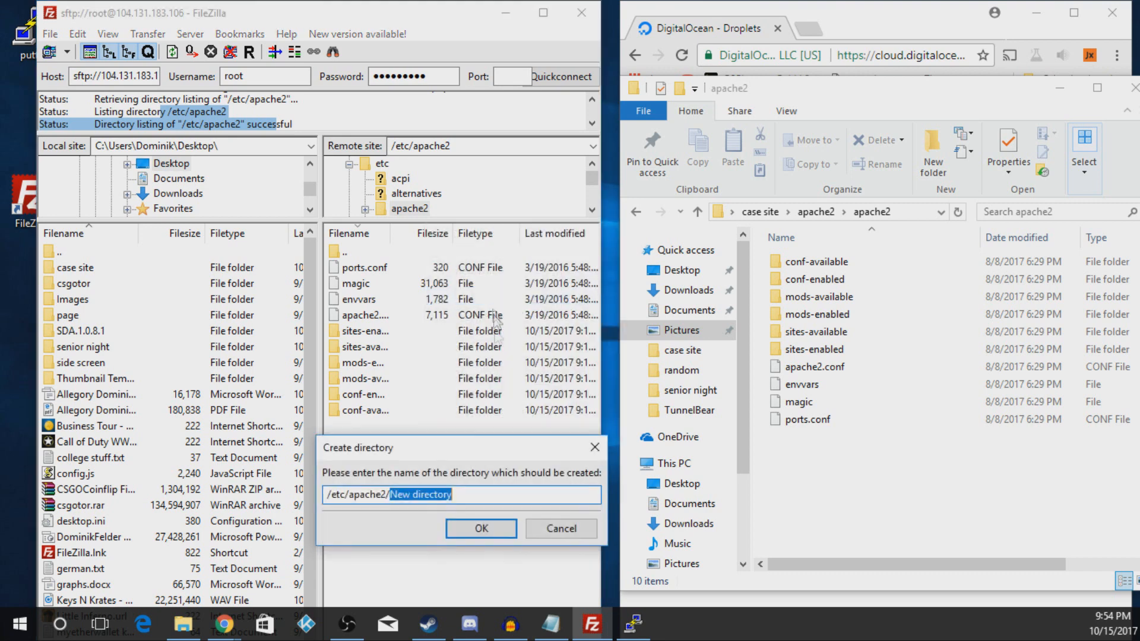
mouse_move(473, 459)
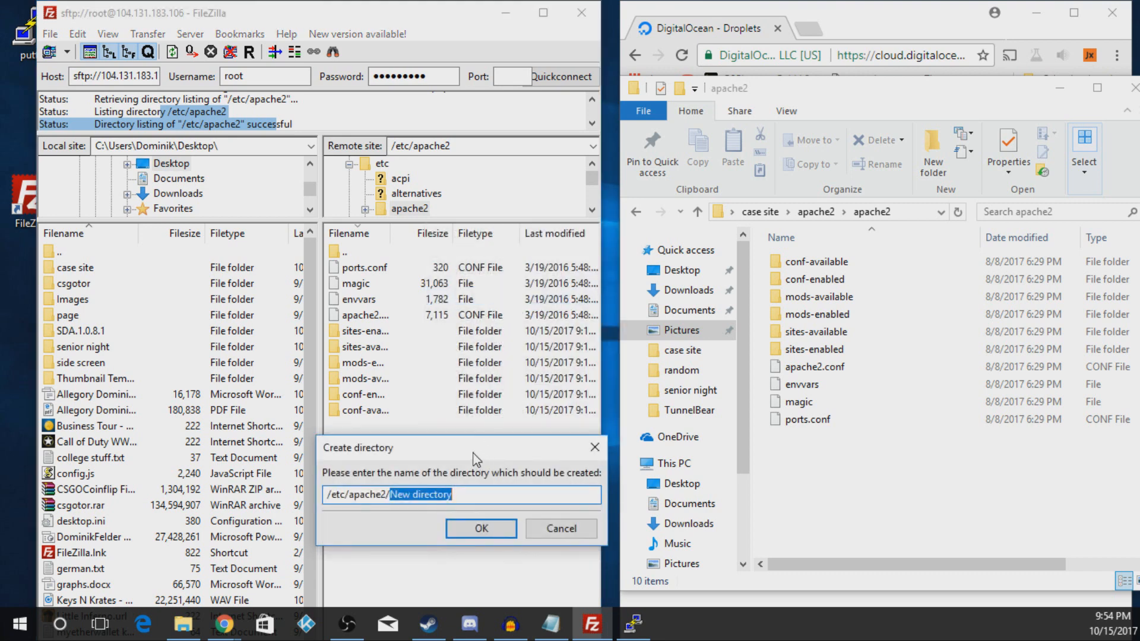
left_click(480, 529)
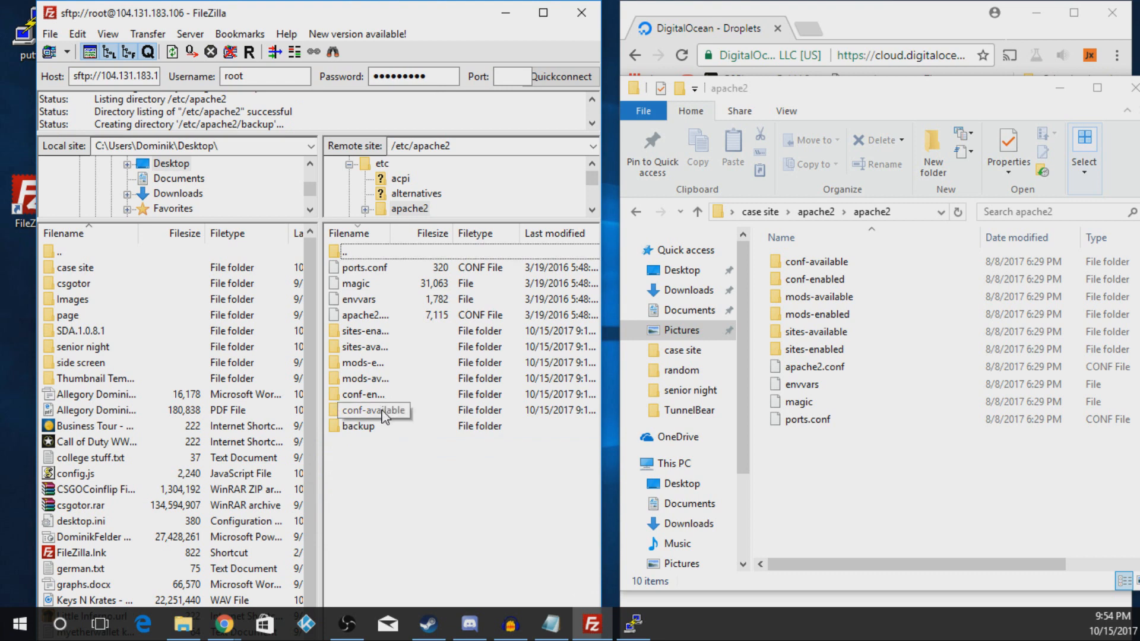
left_click(364, 331)
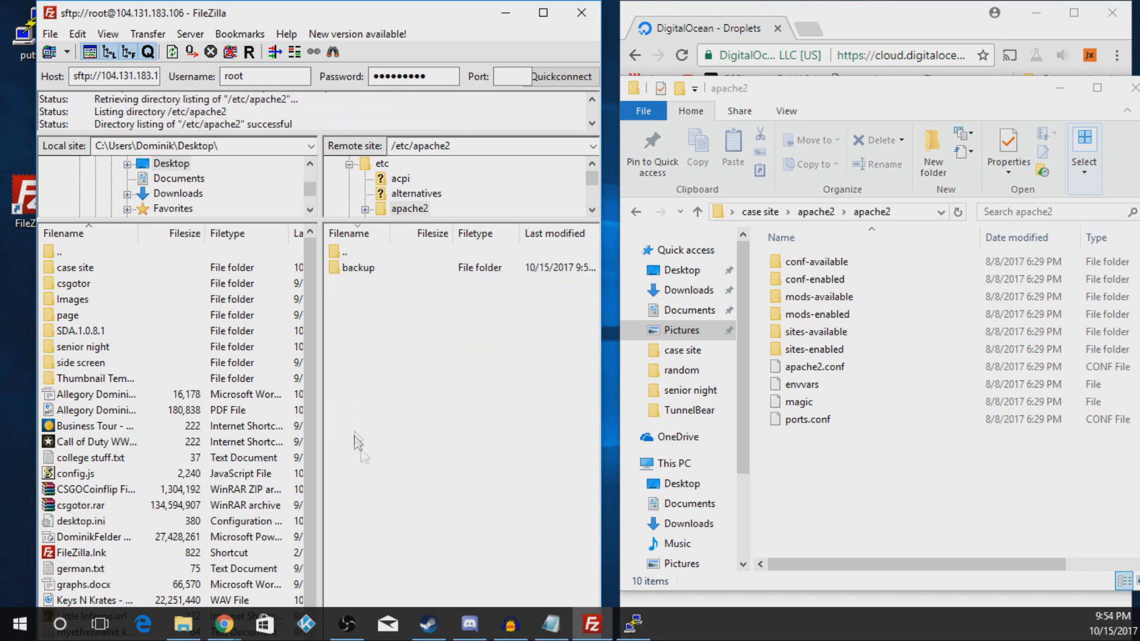
mouse_move(812, 471)
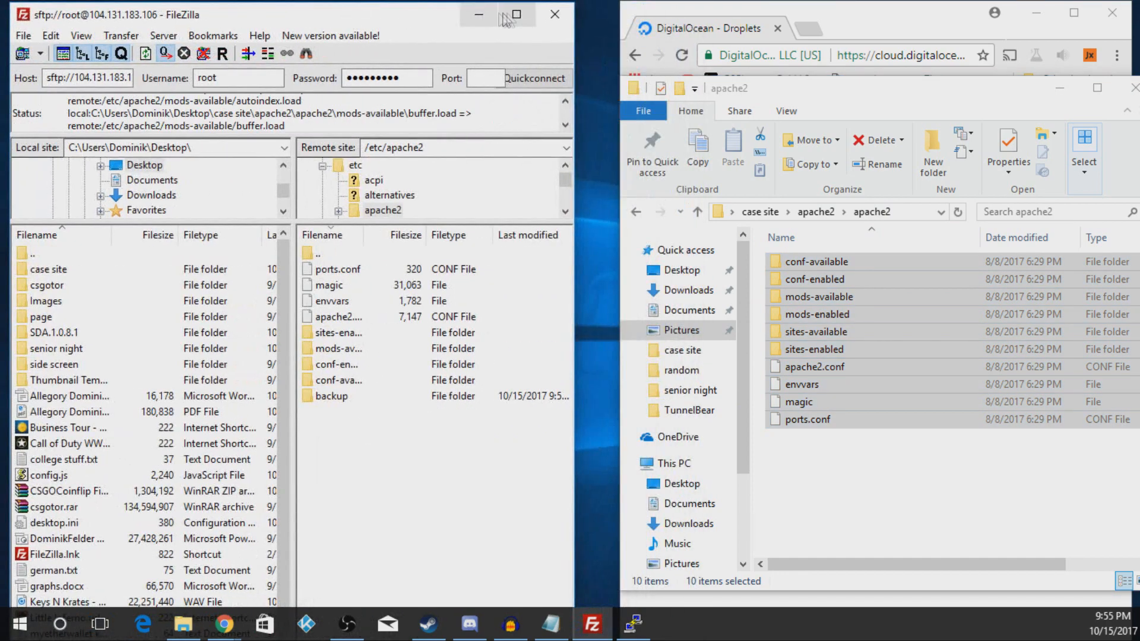
left_click(515, 14)
type("service apache2 restart")
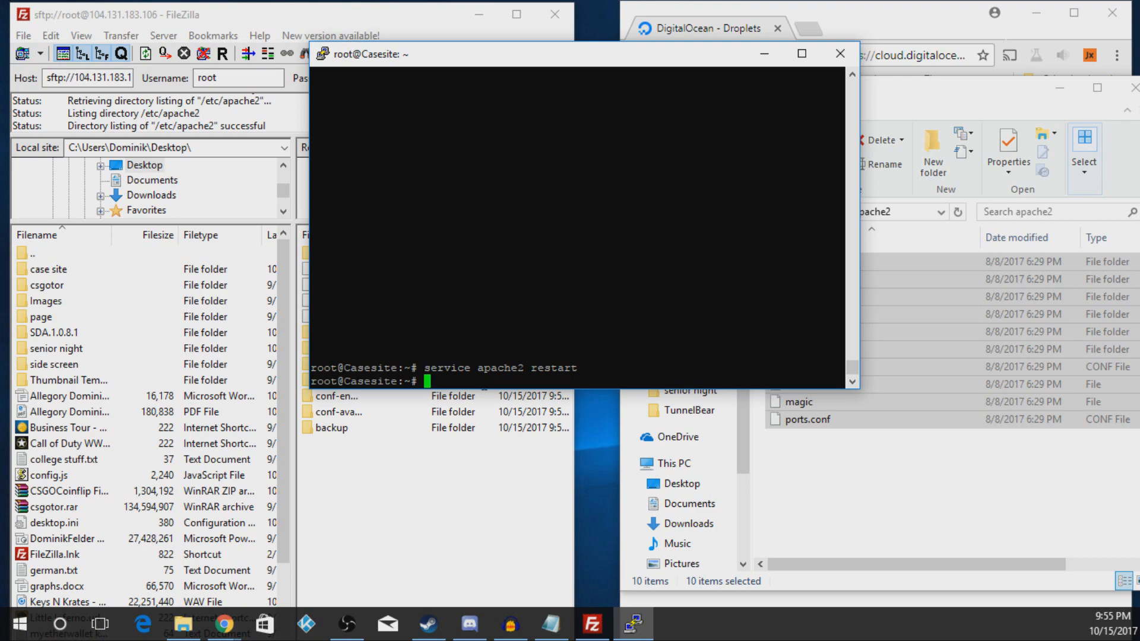
Close the PuTTY window after restarting apache2
left_click(841, 53)
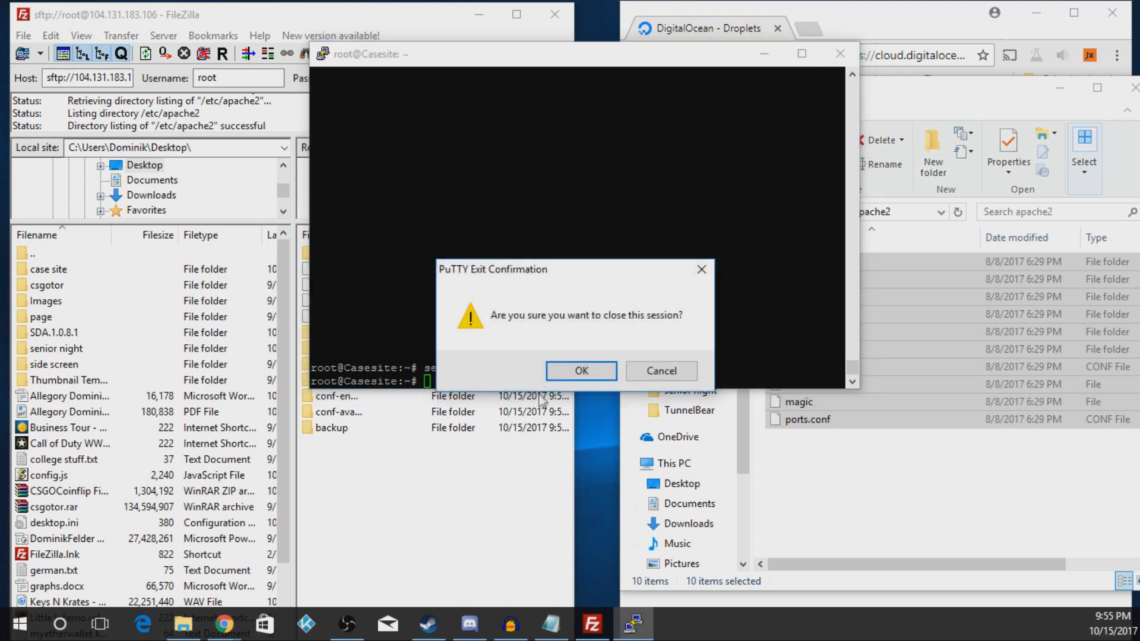
Reconnect PuTTY to 104.131.183.106 as root and rerun 'service apache2 restart'
left_click(580, 370)
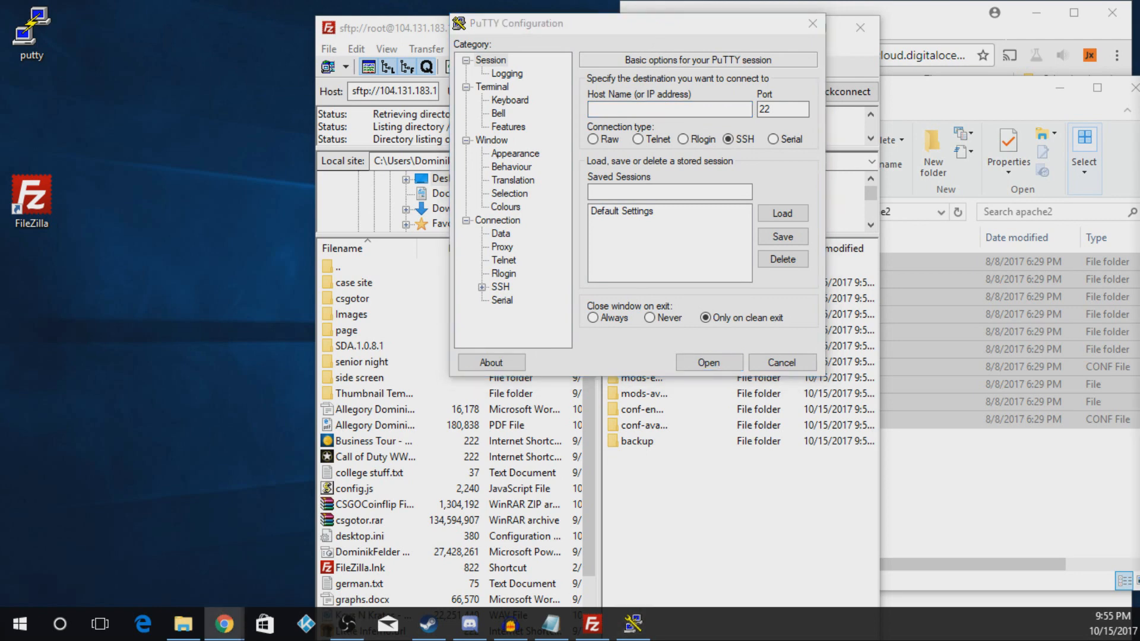
type("104.131.183.106")
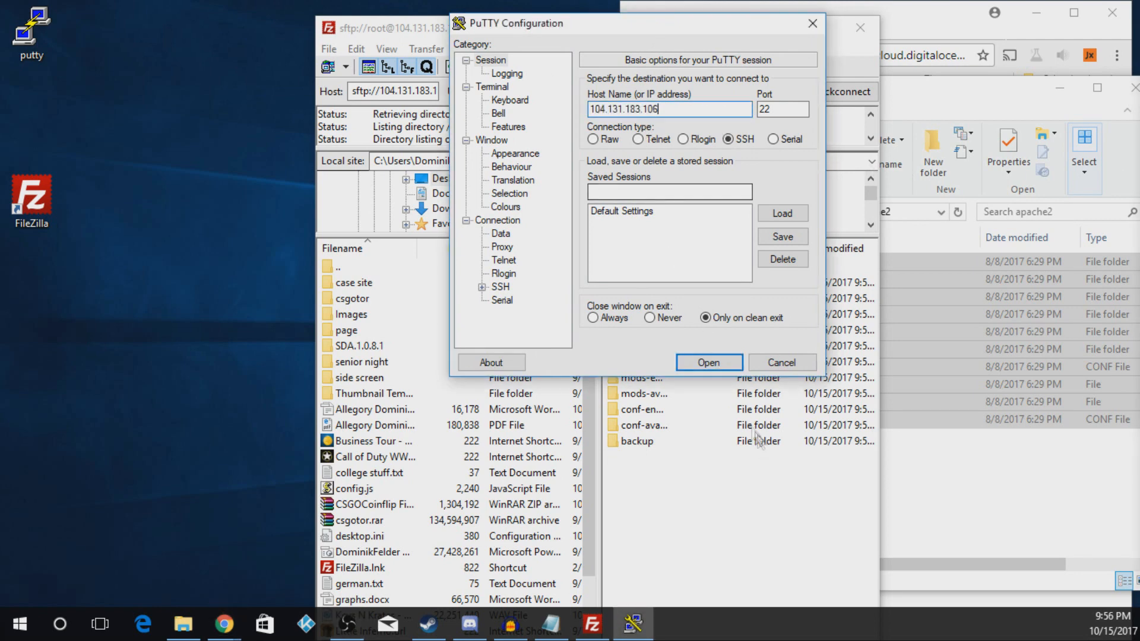
left_click(706, 362)
type("root")
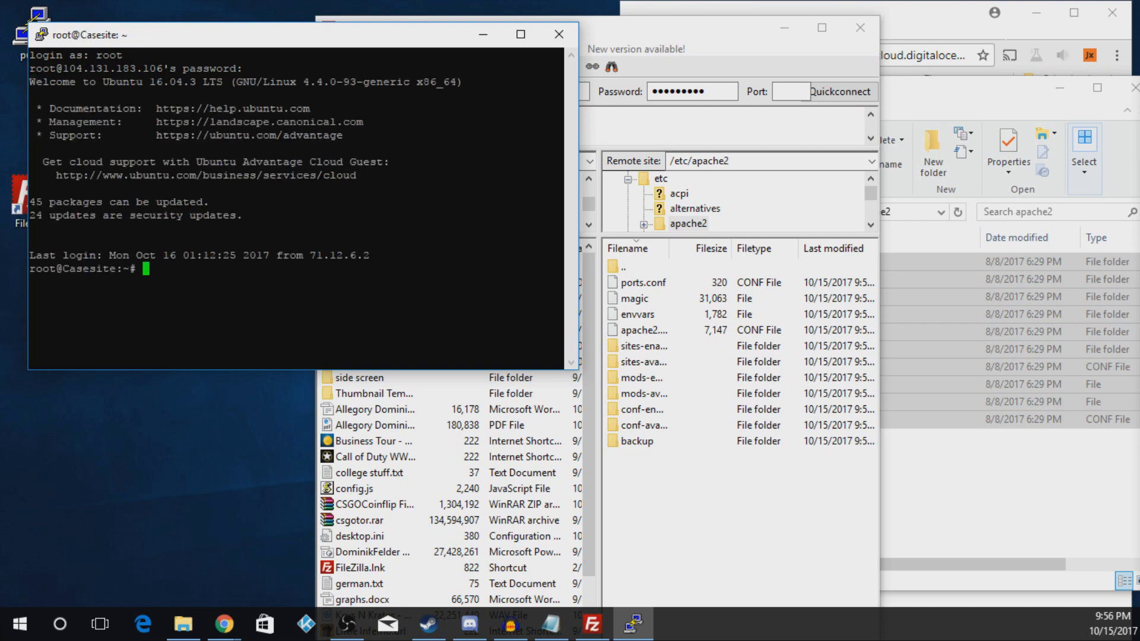
type("104.131.183.106")
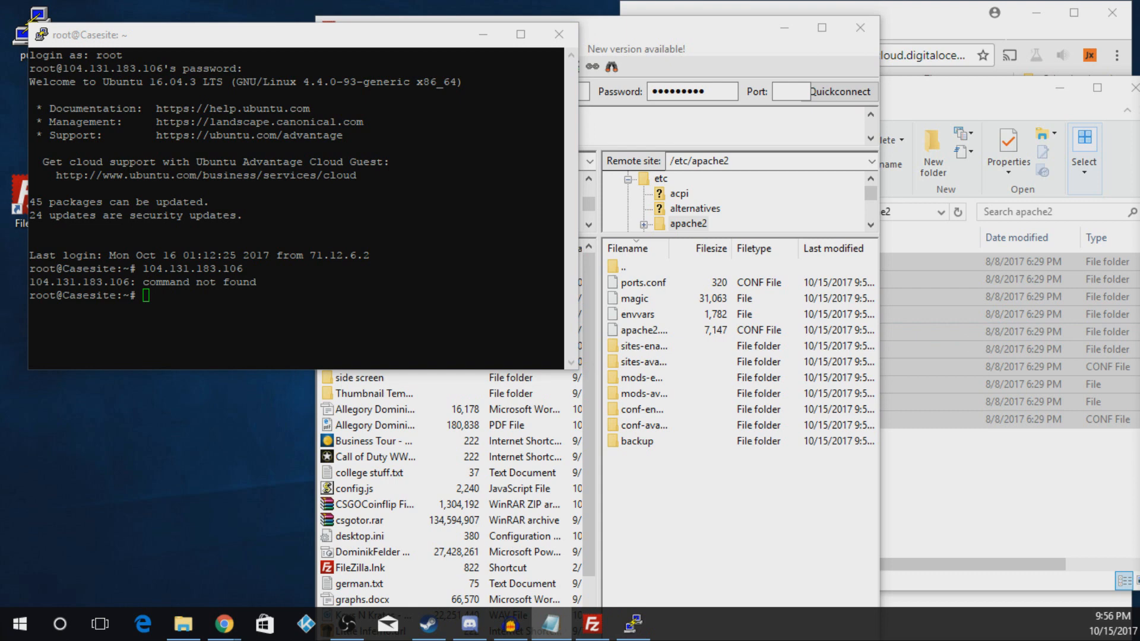
type("service apache2 restart")
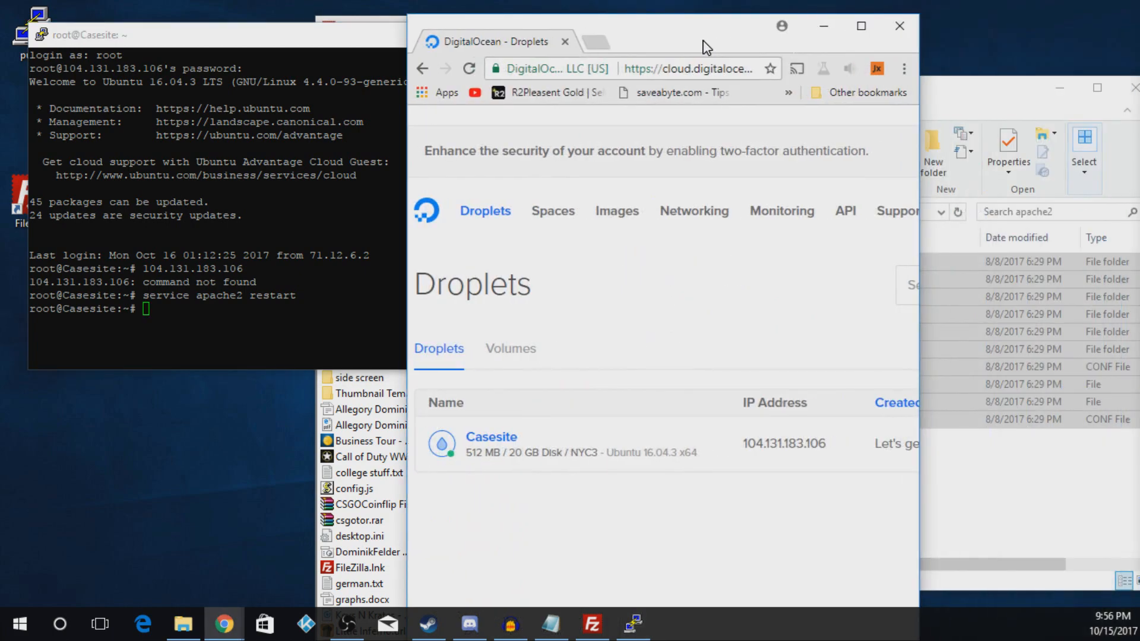
Open the droplet's /phpmyadmin in a new tab and log in as root
left_click(860, 27)
type("104.131.183.106")
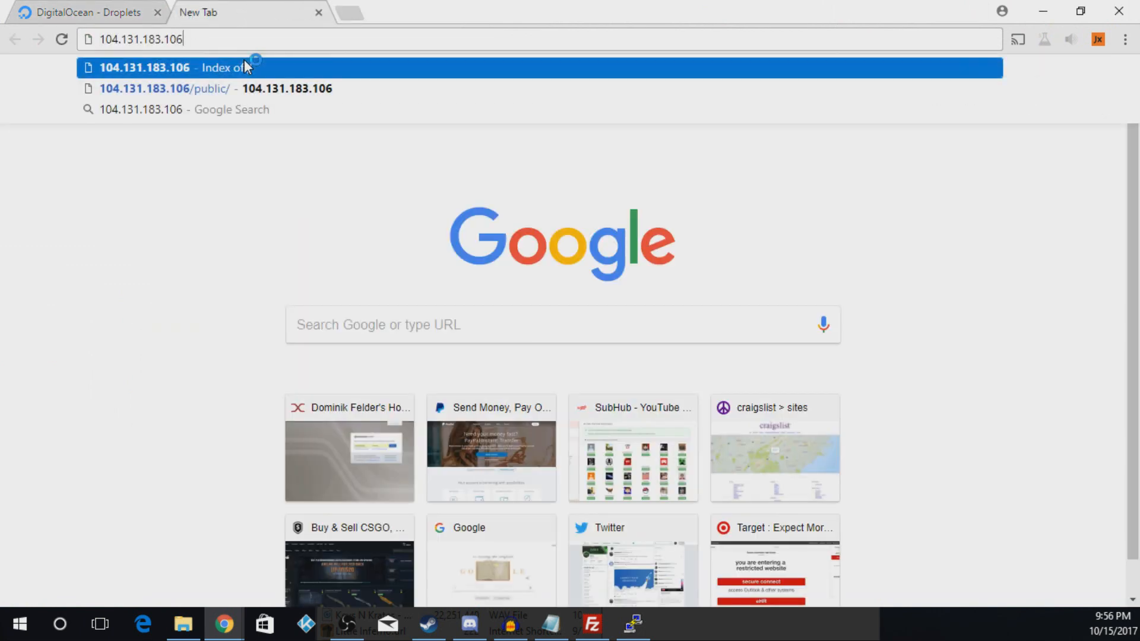
type("/phpmyadmin/")
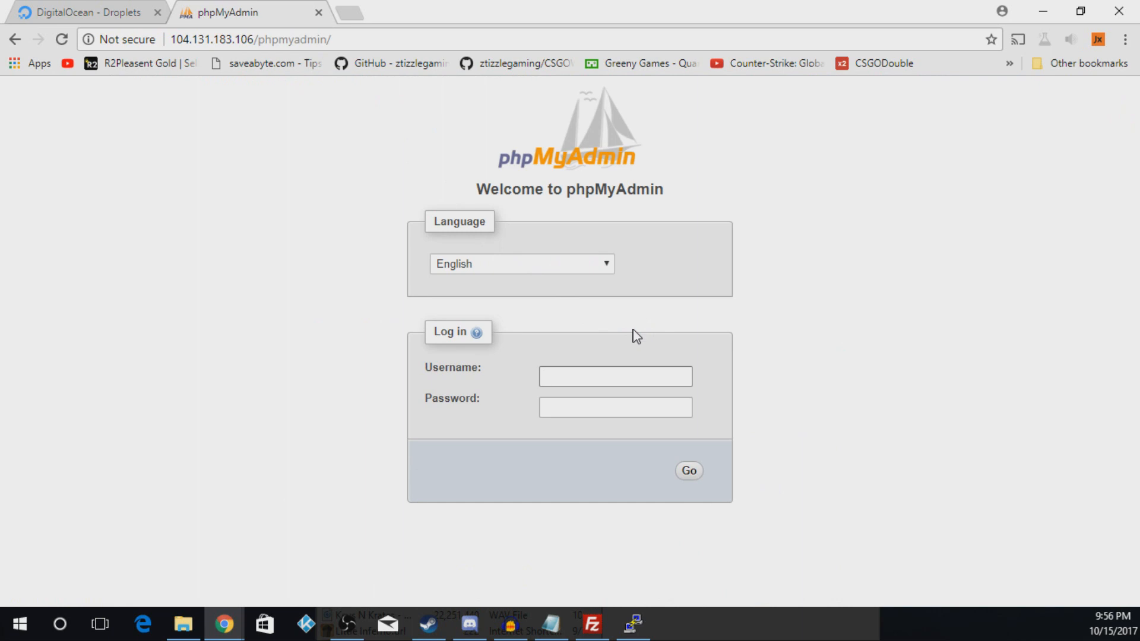
left_click(614, 376)
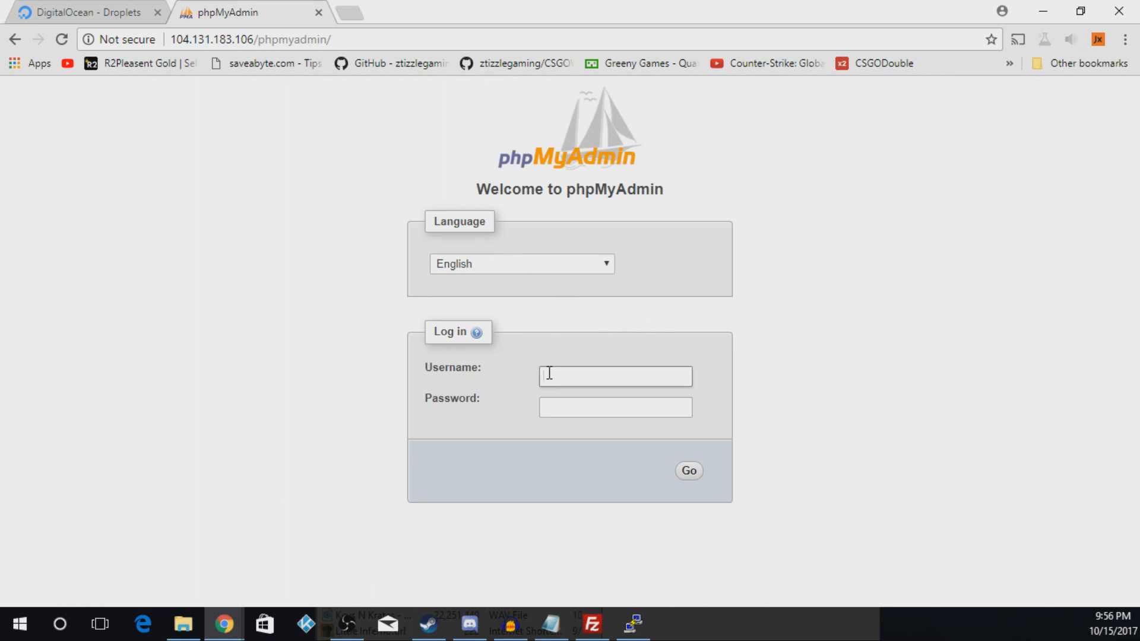
type("root")
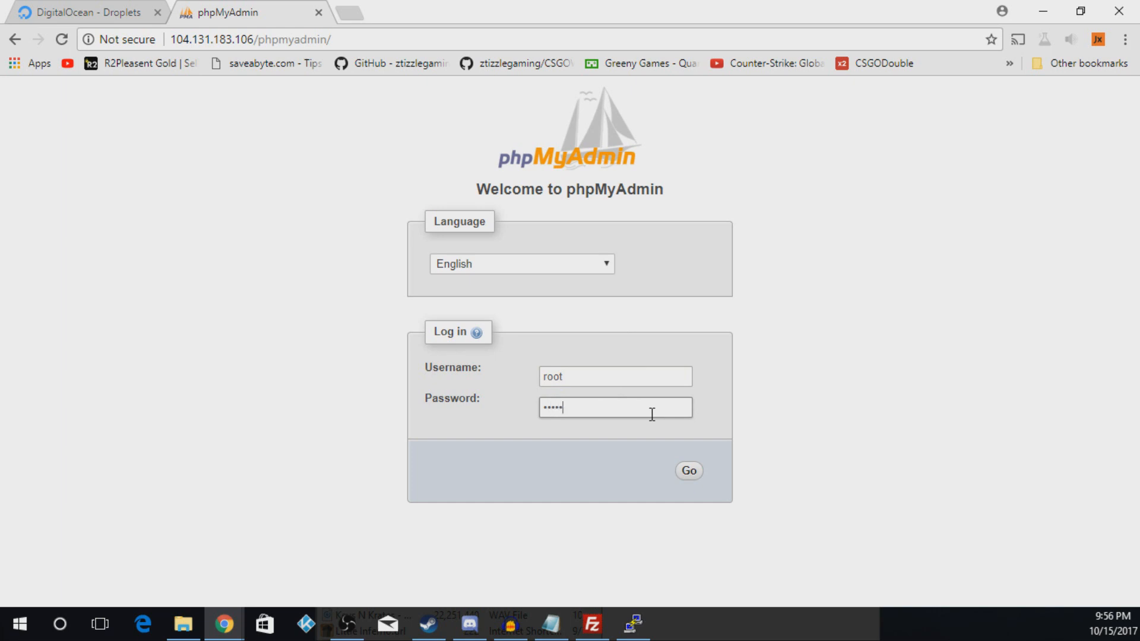
left_click(687, 470)
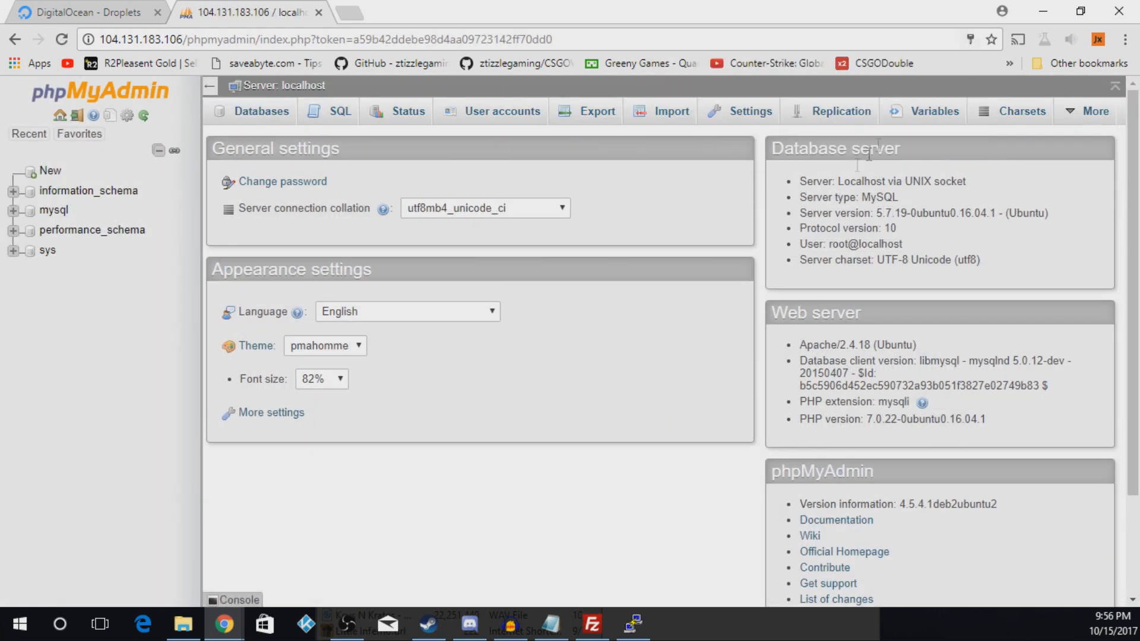
mouse_move(592, 325)
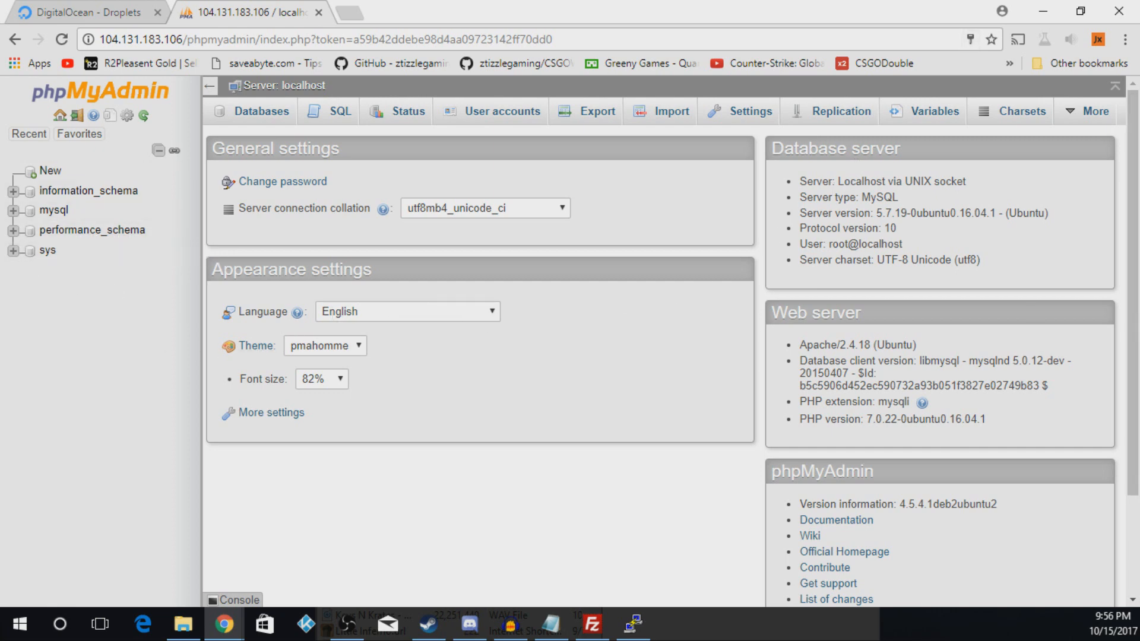
Create a database named csgo from phpMyAdmin's New page
left_click(49, 172)
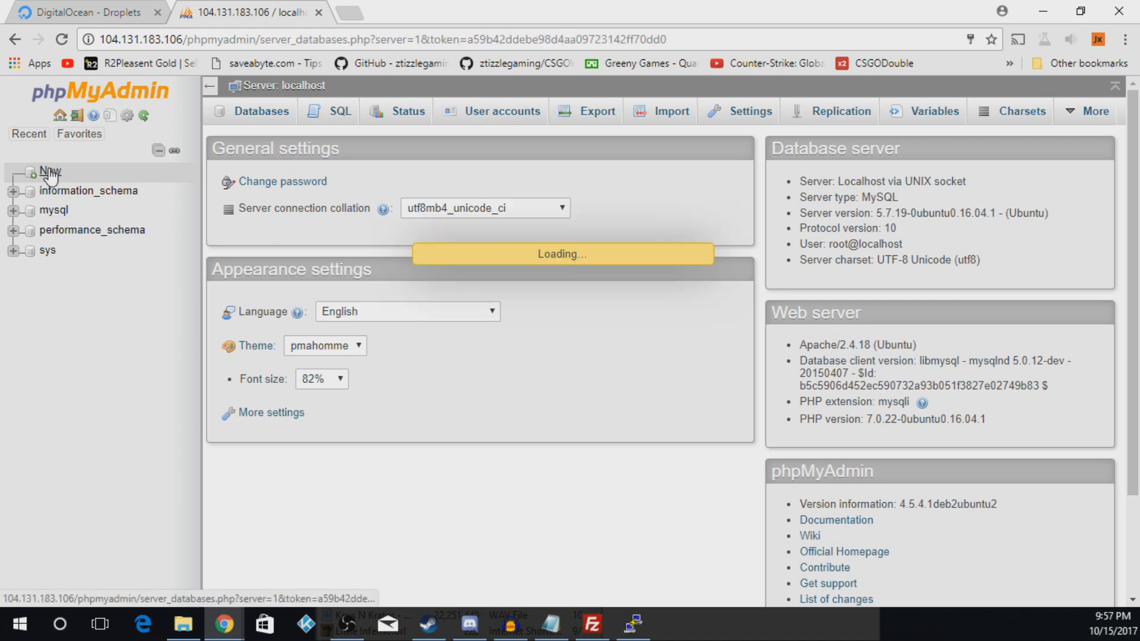
left_click(259, 111)
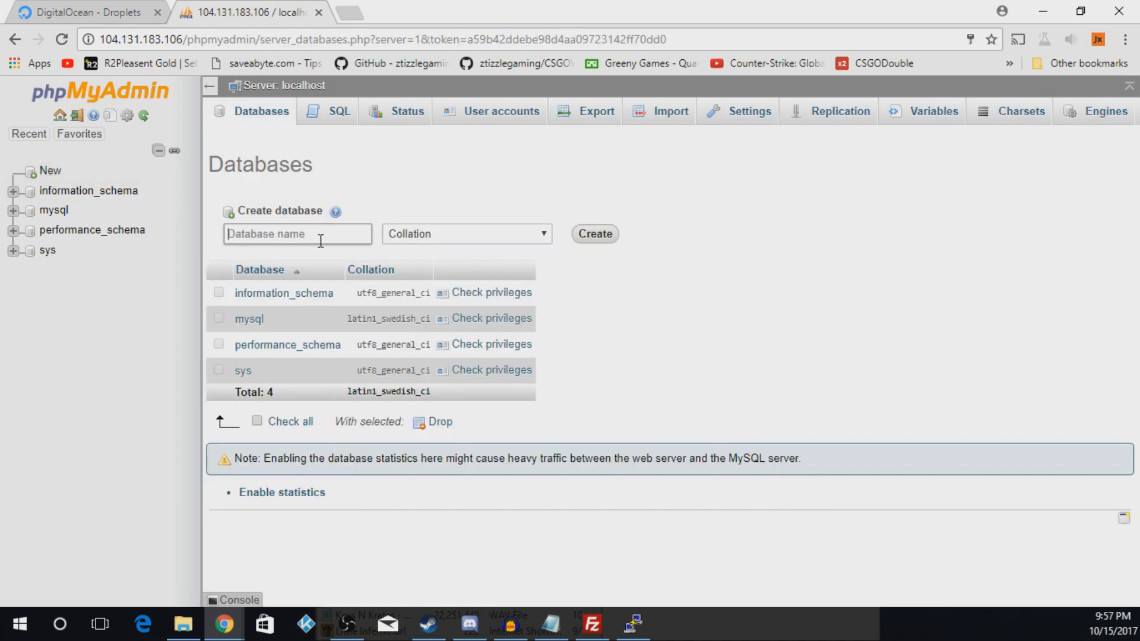
type("csgo")
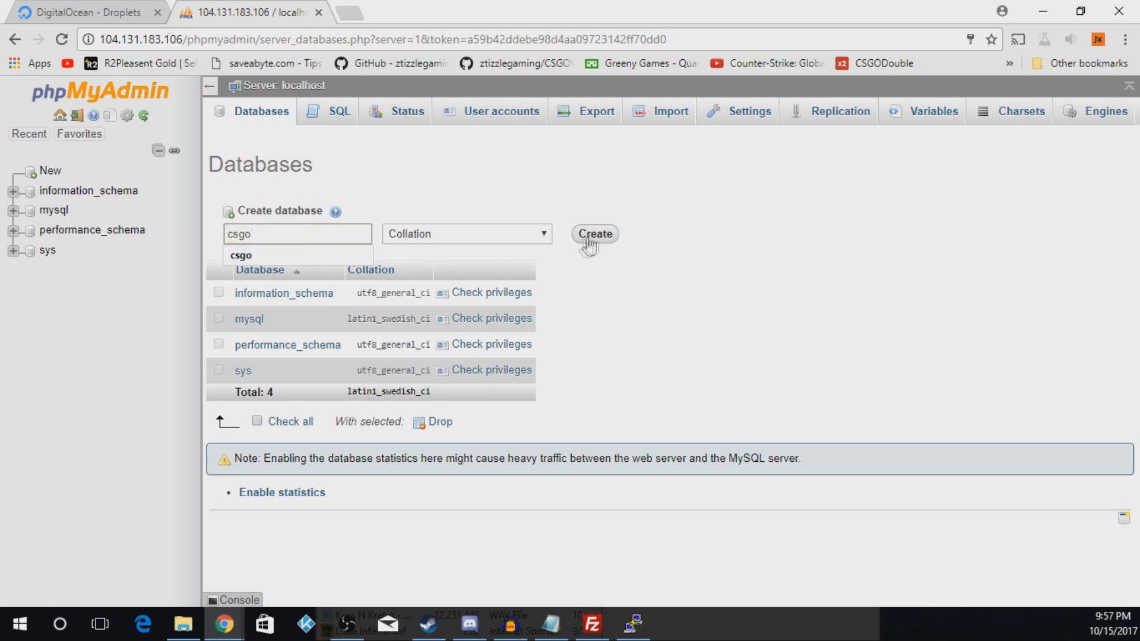
left_click(594, 233)
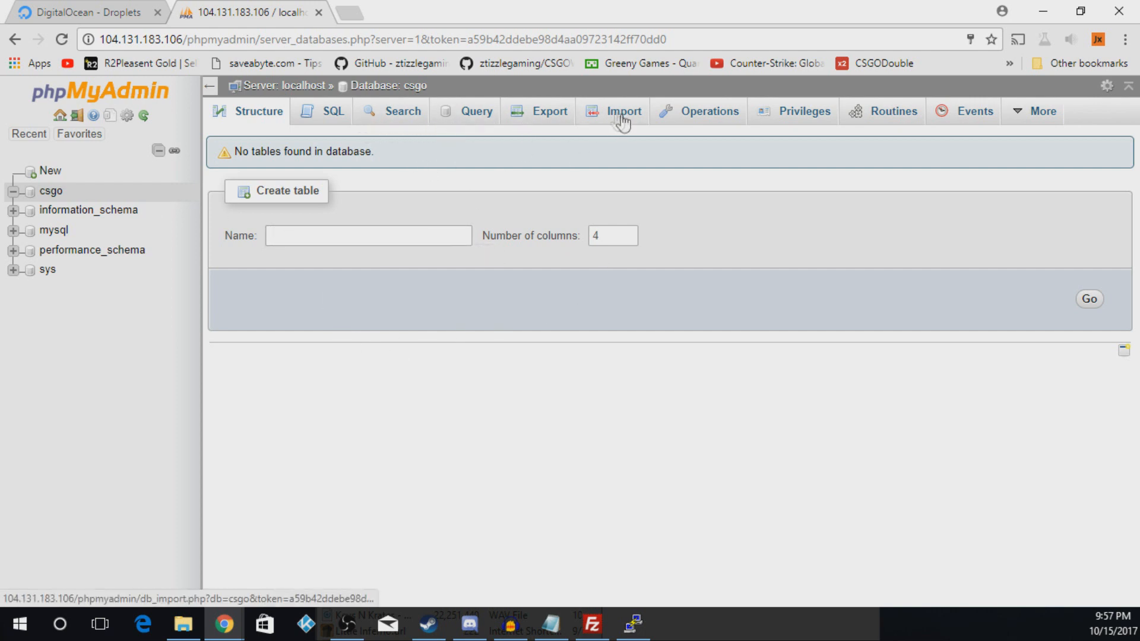
Import Desktop > case site > csgo (1).sql into csgo and expand its table list
left_click(622, 111)
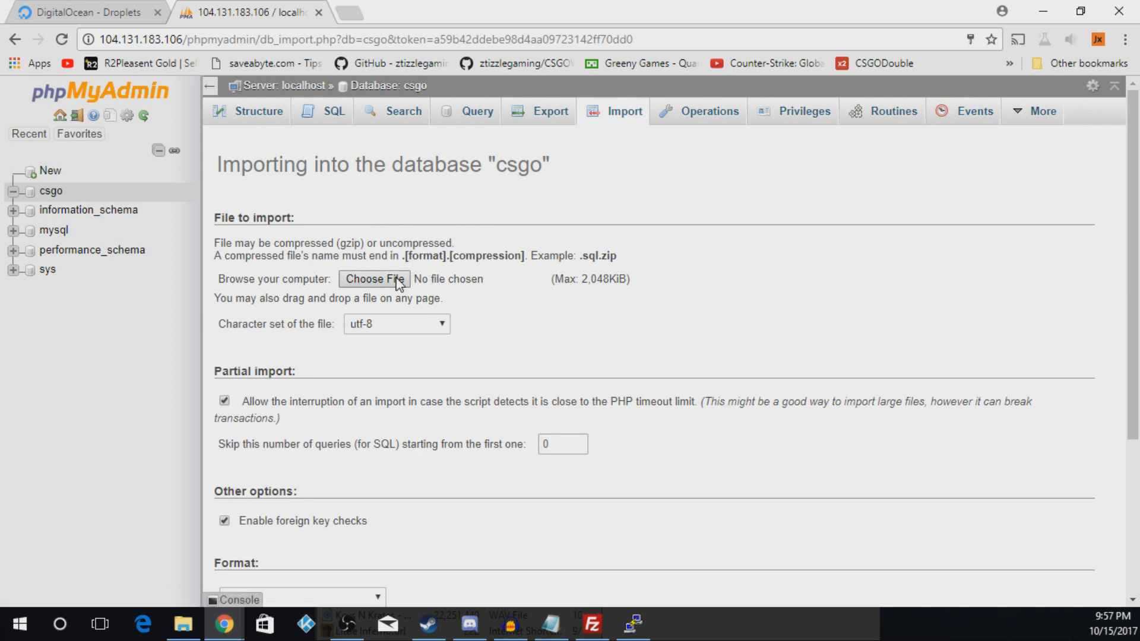
left_click(374, 279)
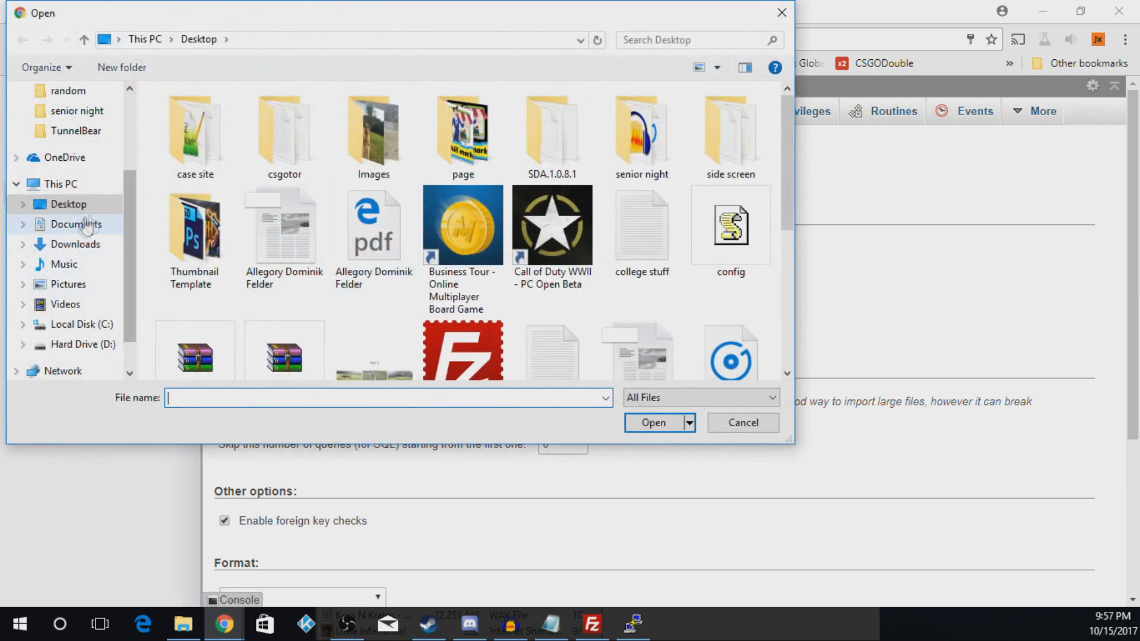
left_click(194, 135)
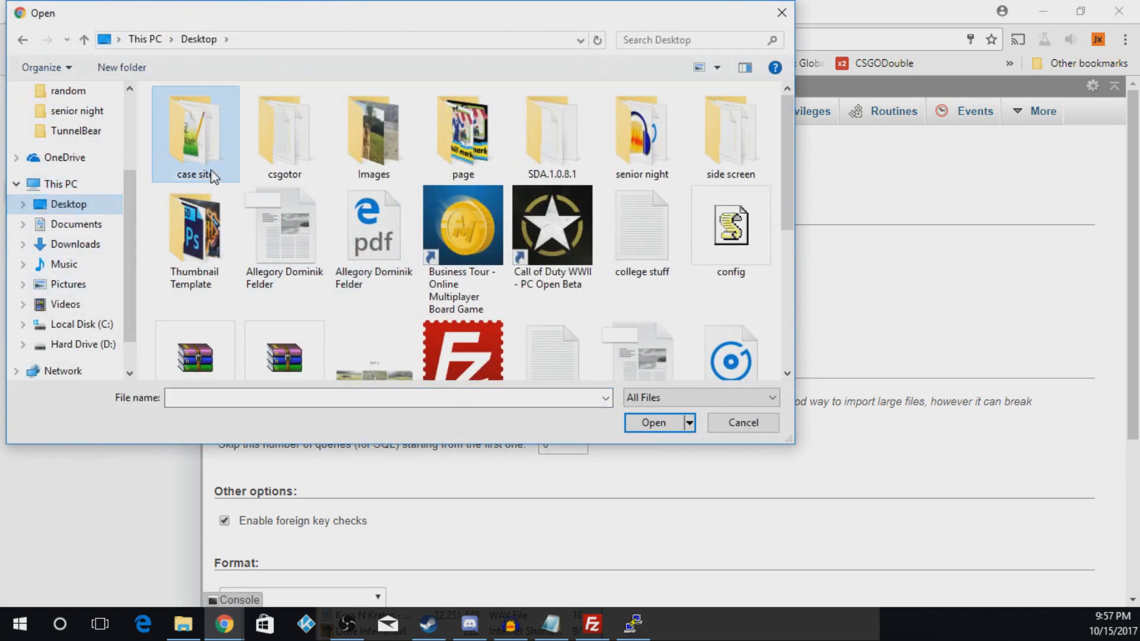
double_click(194, 135)
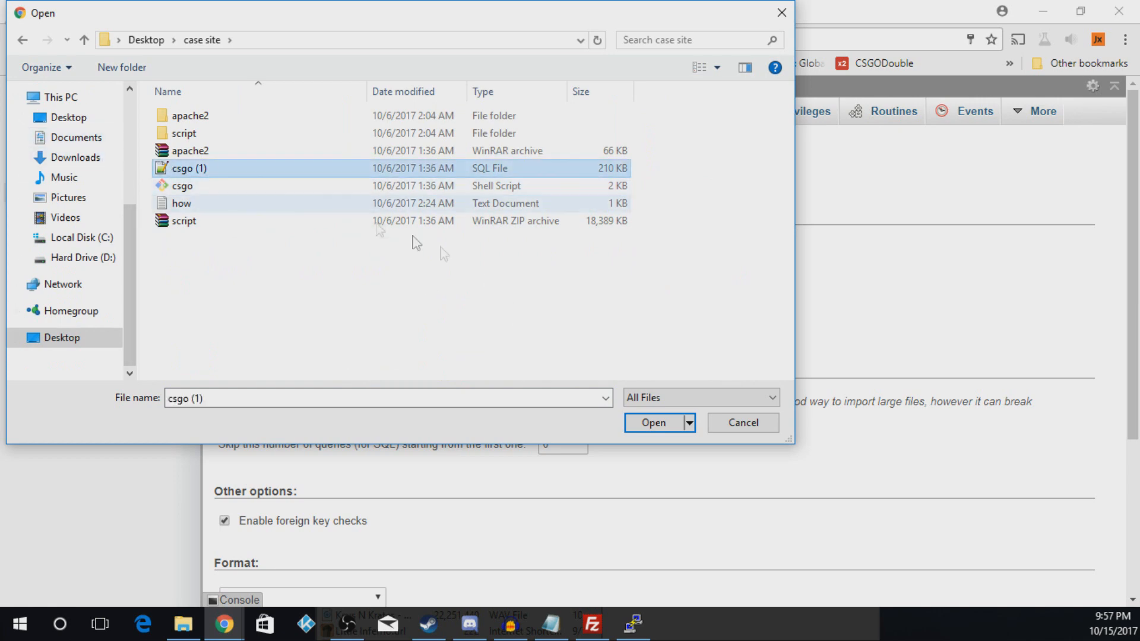
left_click(652, 422)
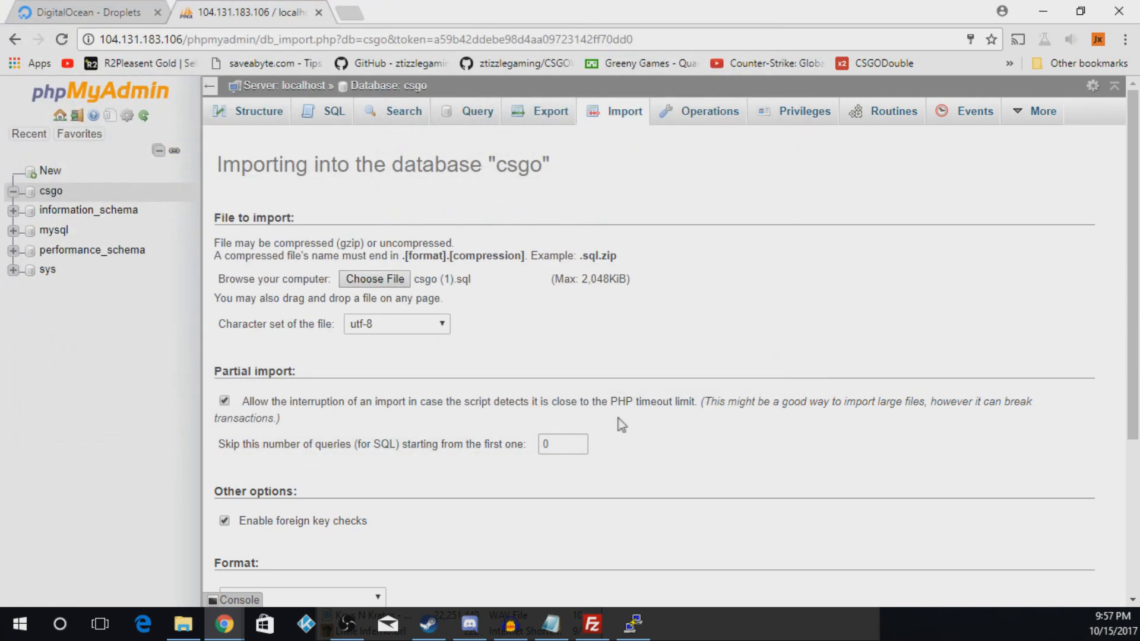
scroll("down", 3)
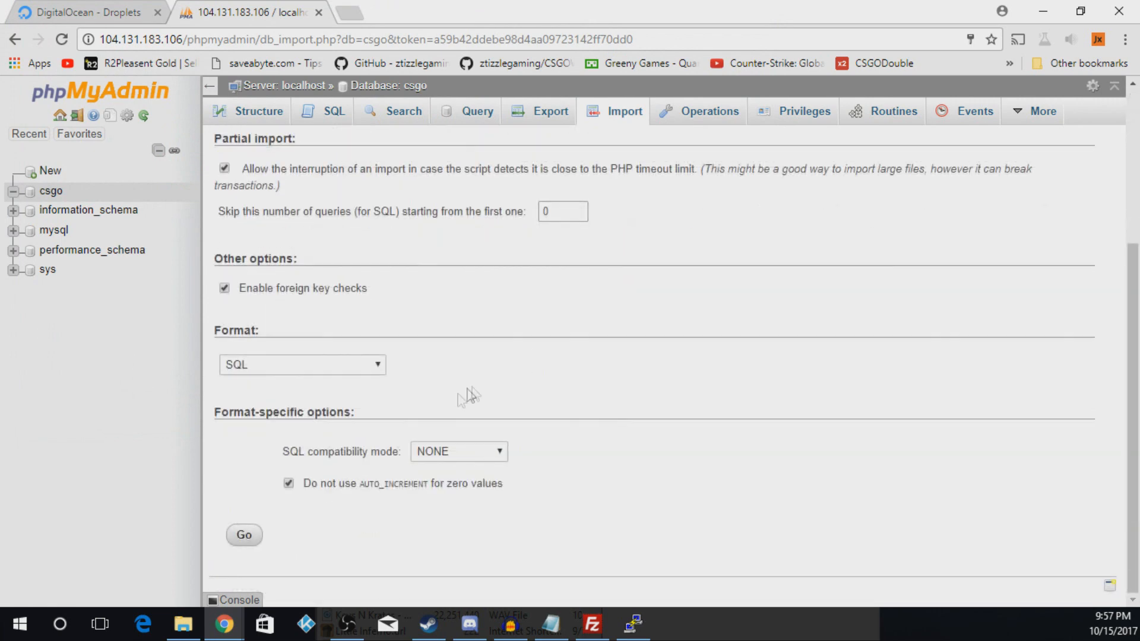
left_click(244, 535)
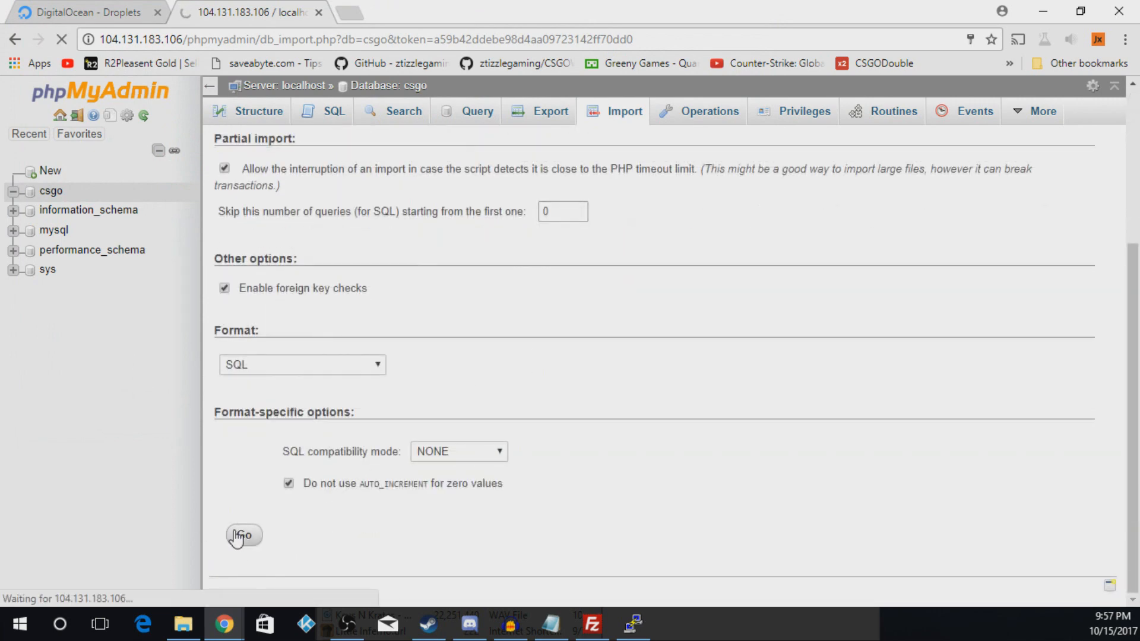
left_click(243, 536)
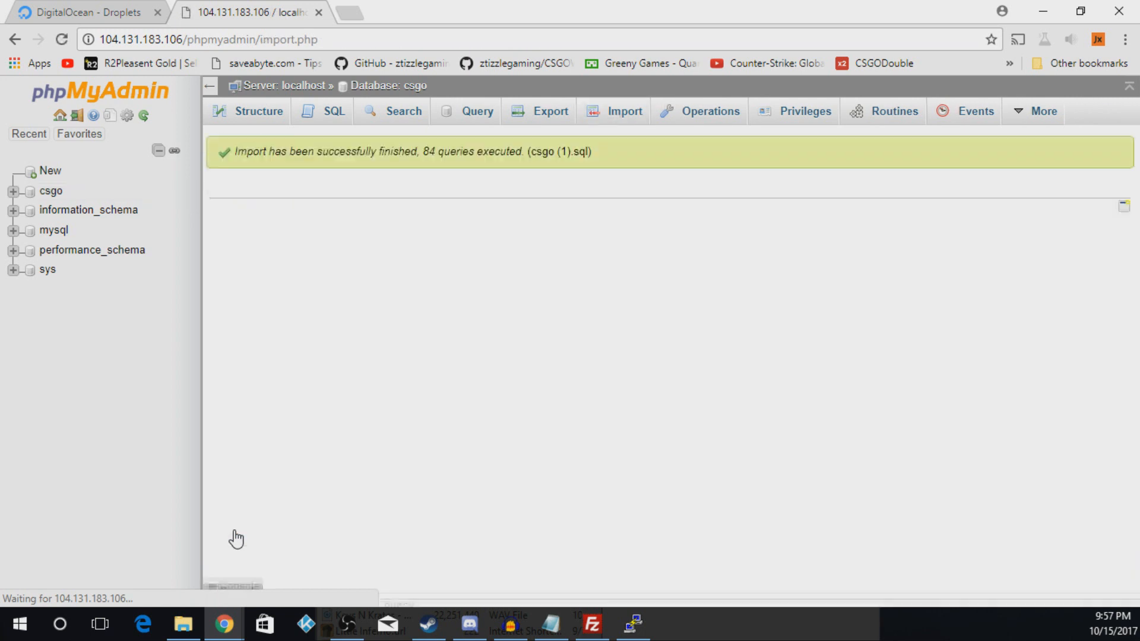
left_click(13, 190)
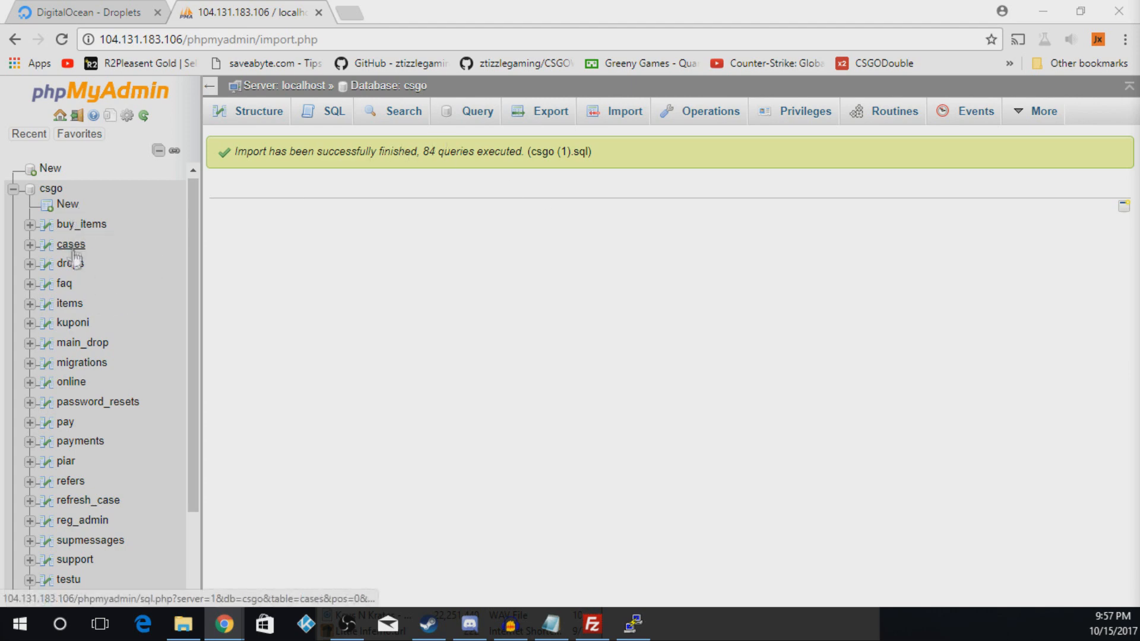
Browse the csgo users table and open user 60's record for editing
scroll("down", 3)
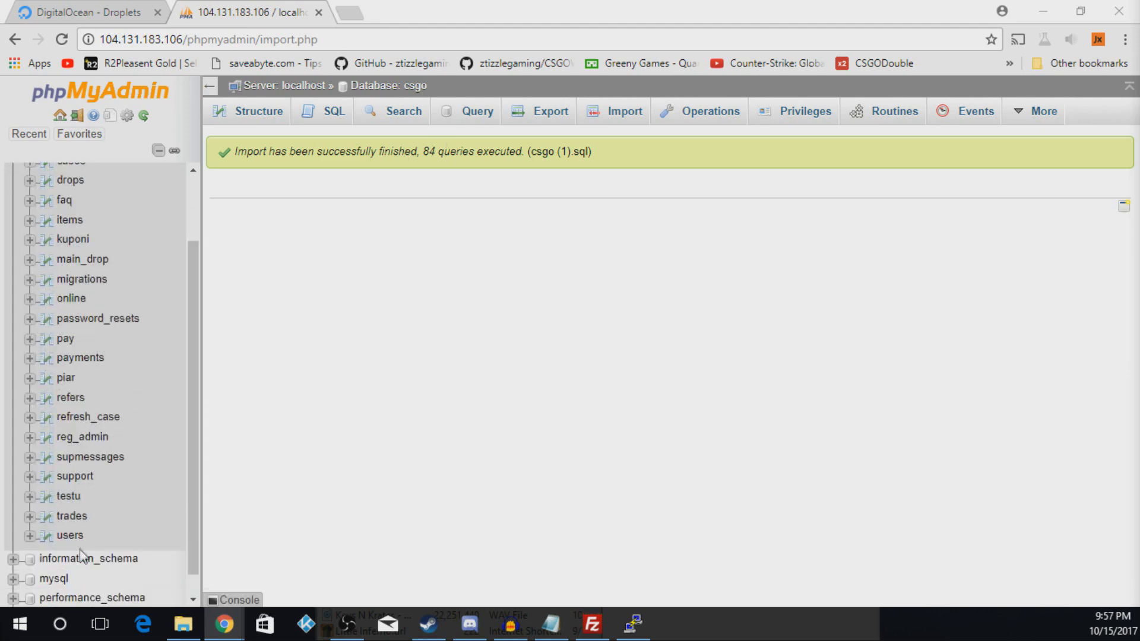
left_click(70, 535)
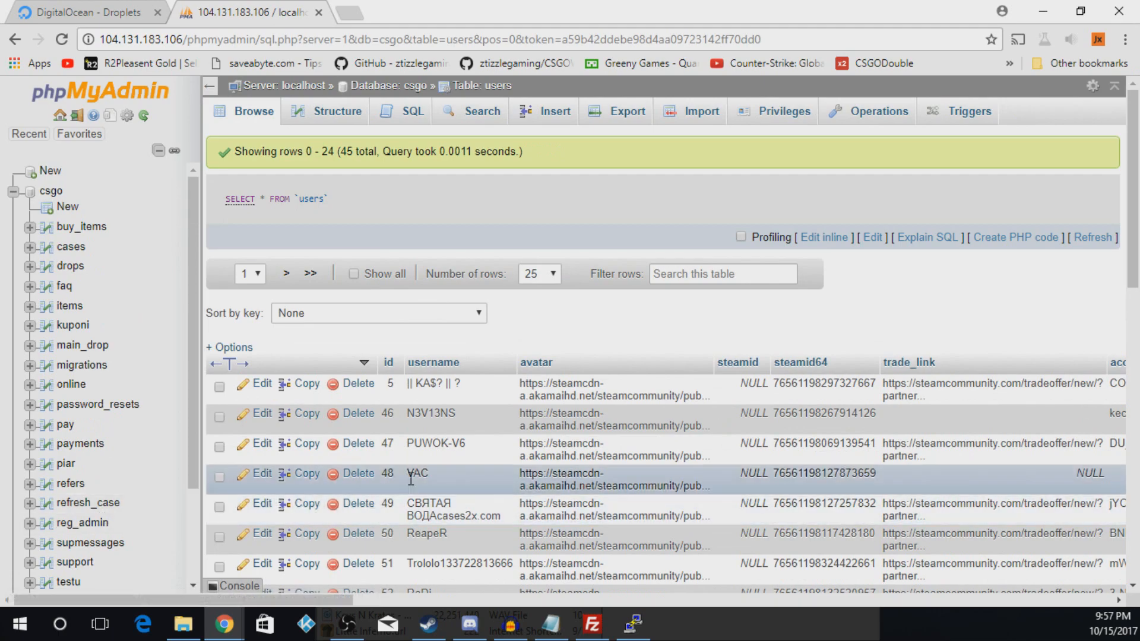
scroll("down", 3)
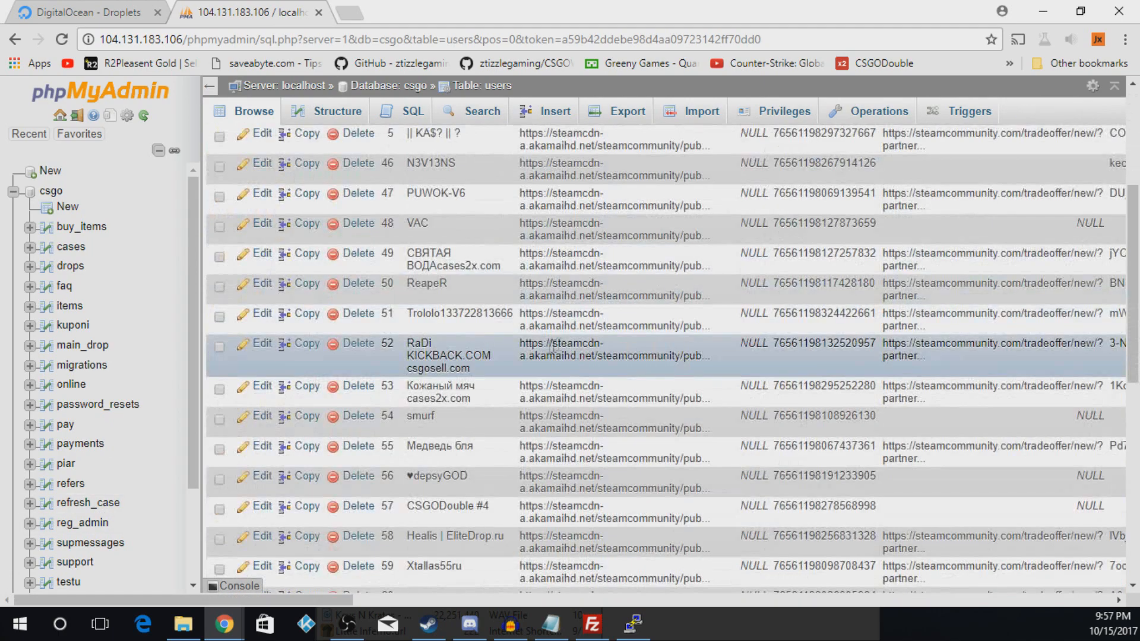
scroll("down", 3)
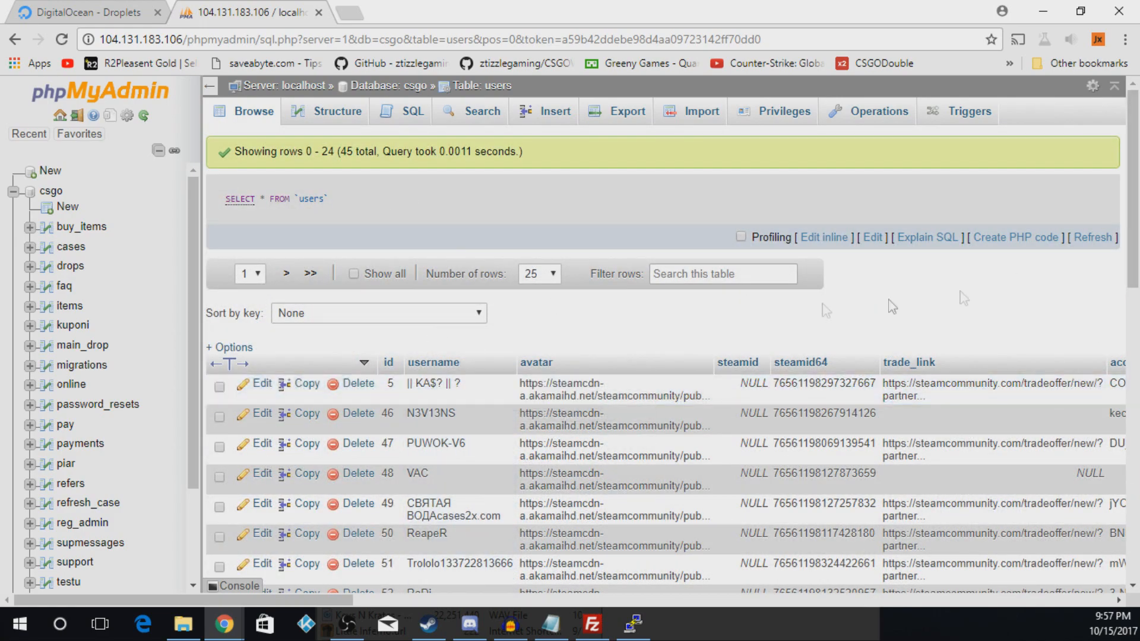
scroll("down", 3)
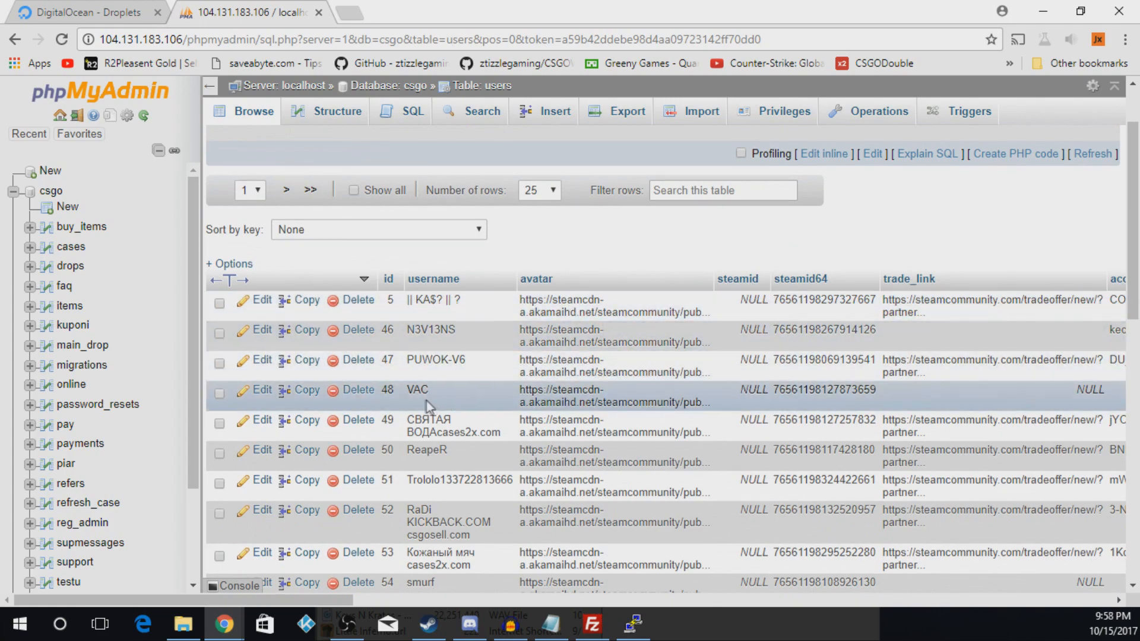
scroll("down", 3)
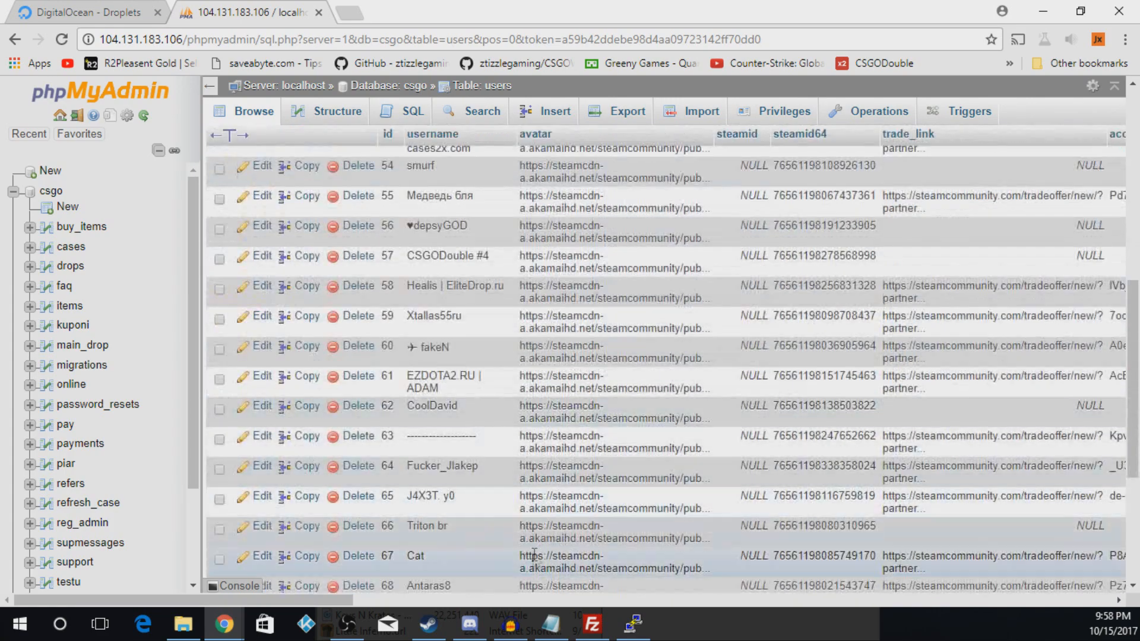
mouse_move(262, 347)
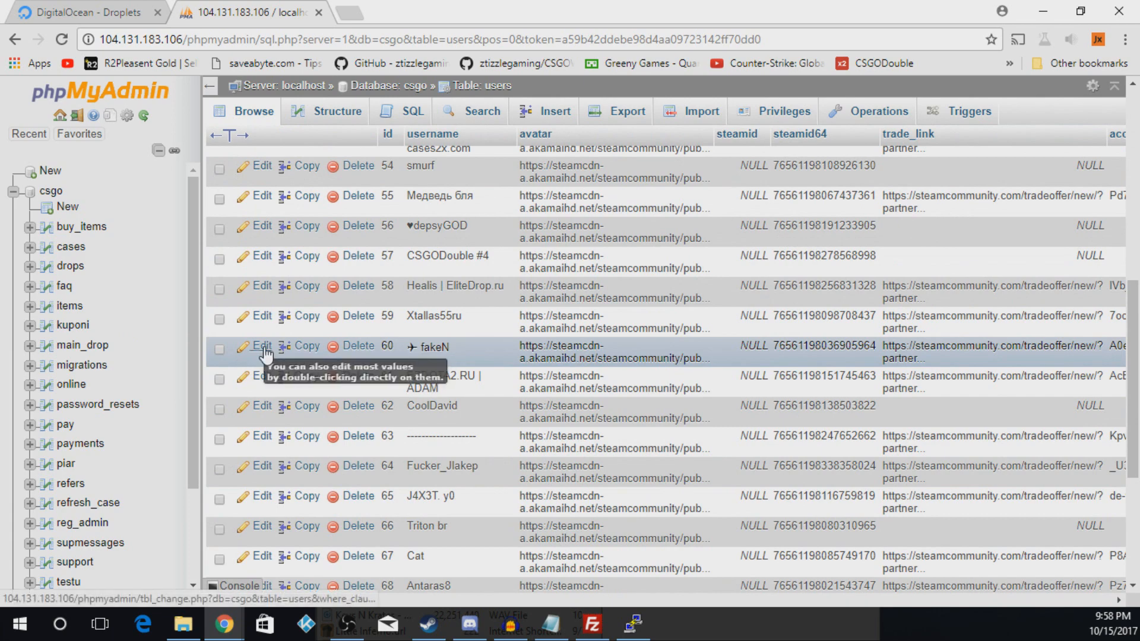
left_click(262, 346)
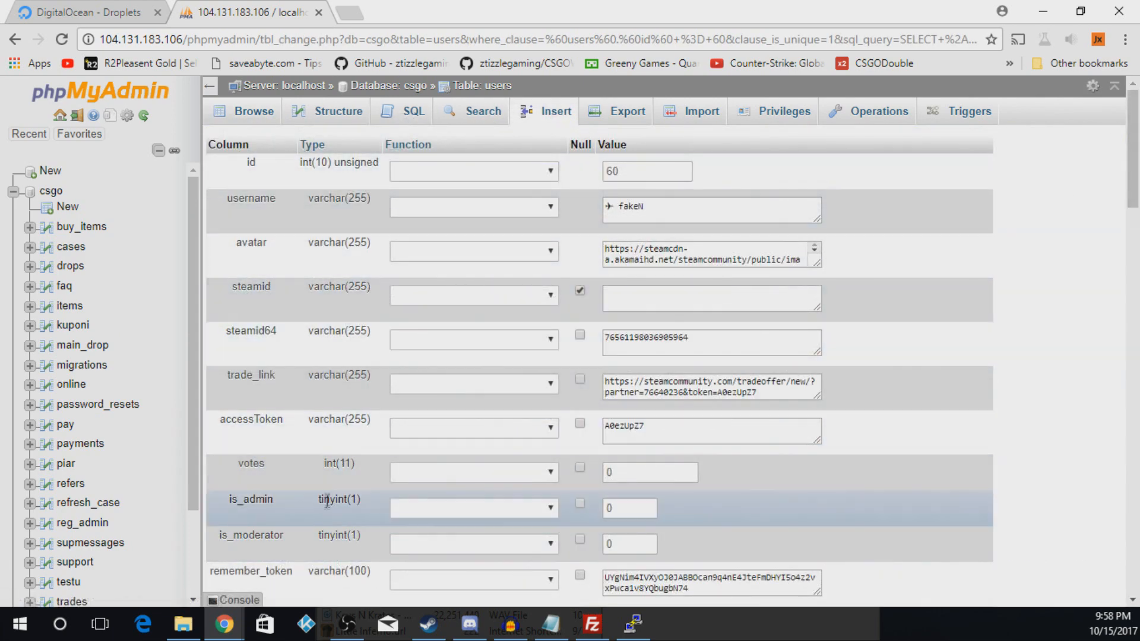
Change user 60's is_admin field from 0 to 1 in phpMyAdmin's edit form
left_click(630, 508)
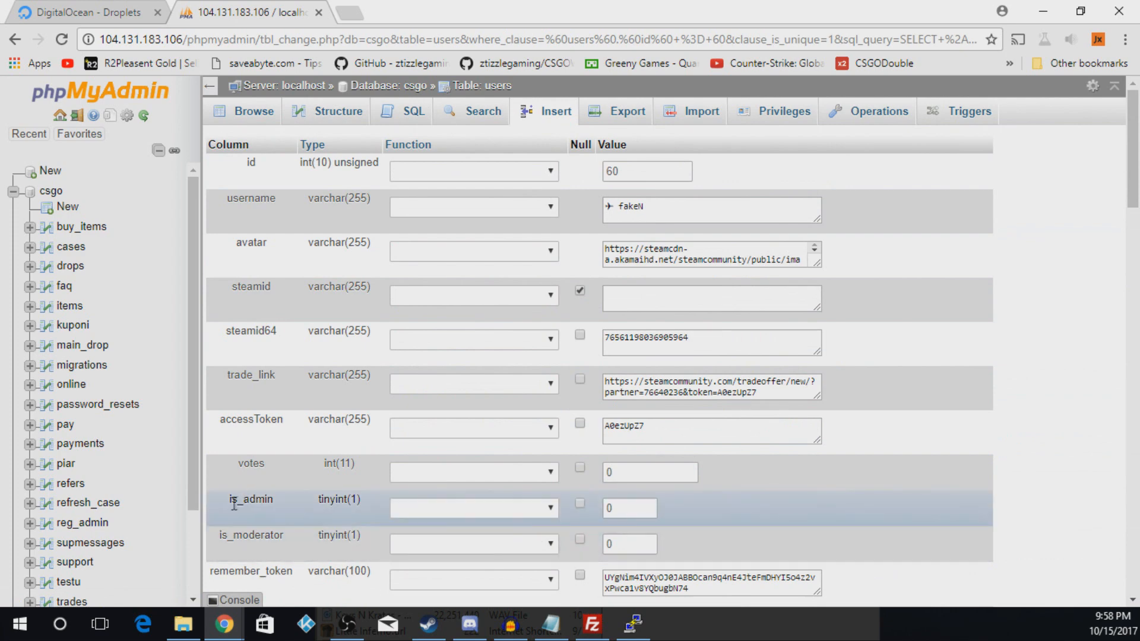
left_click(630, 507)
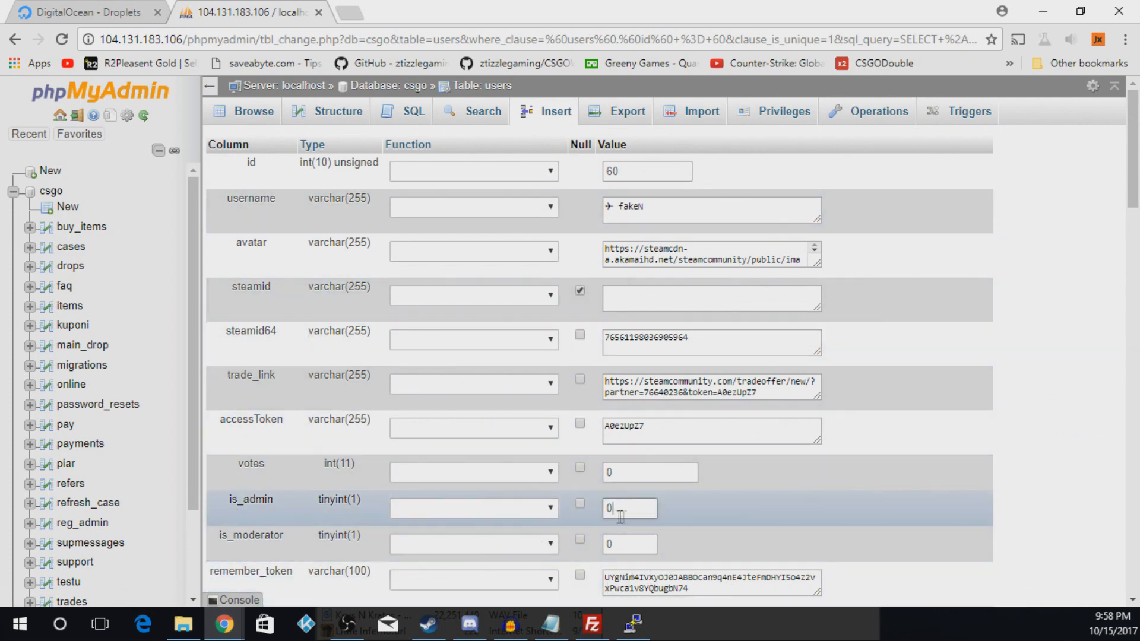
type("1")
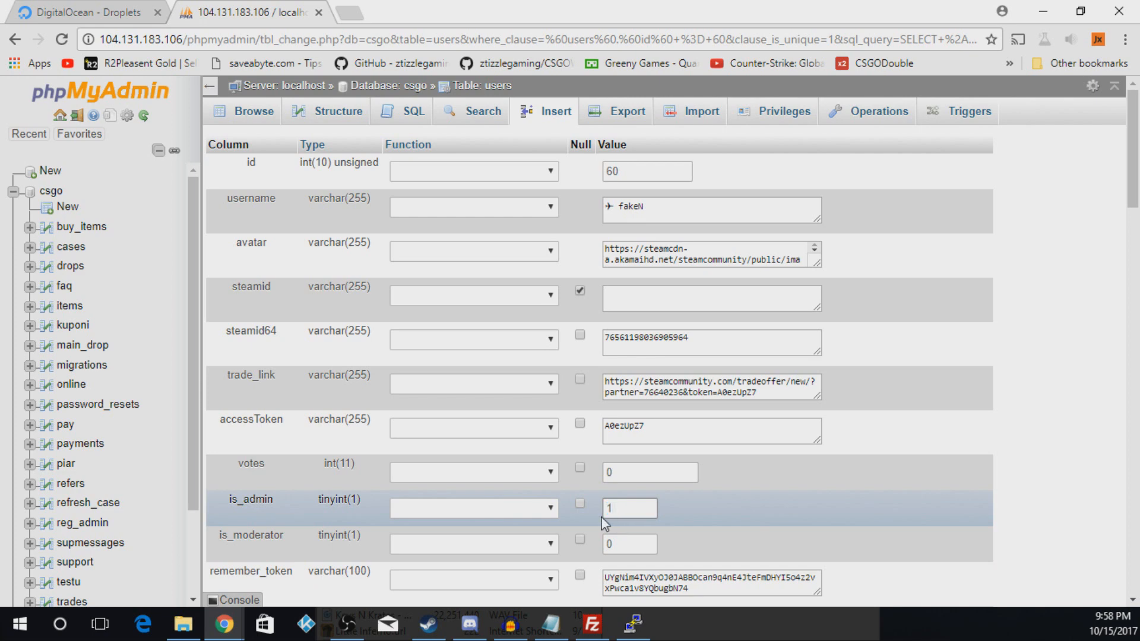
scroll("down", 3)
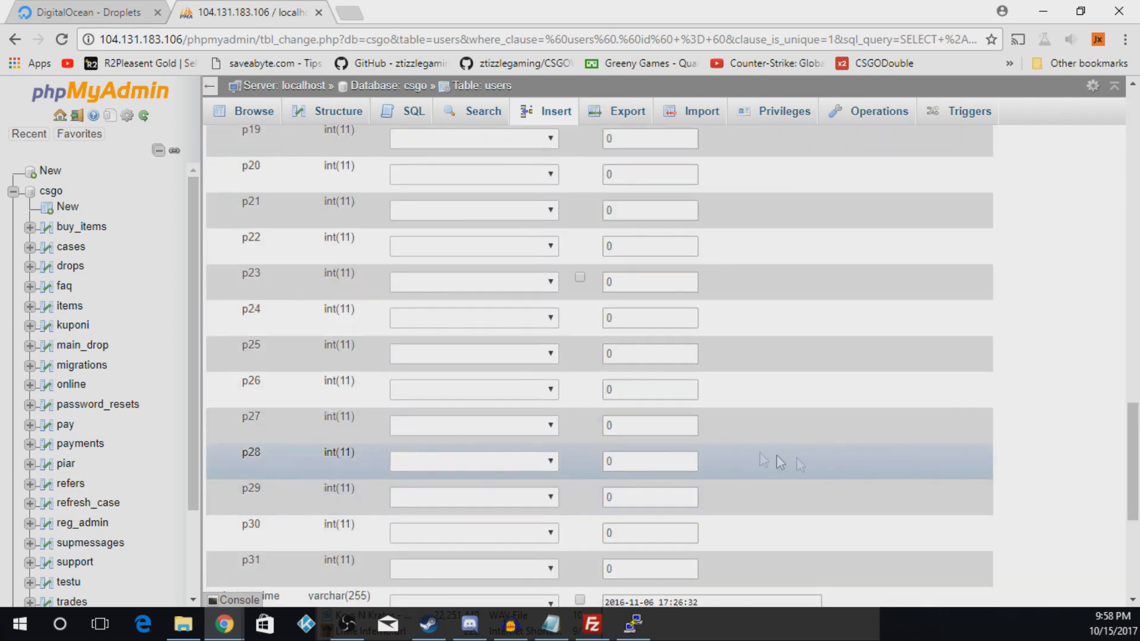
scroll("down", 3)
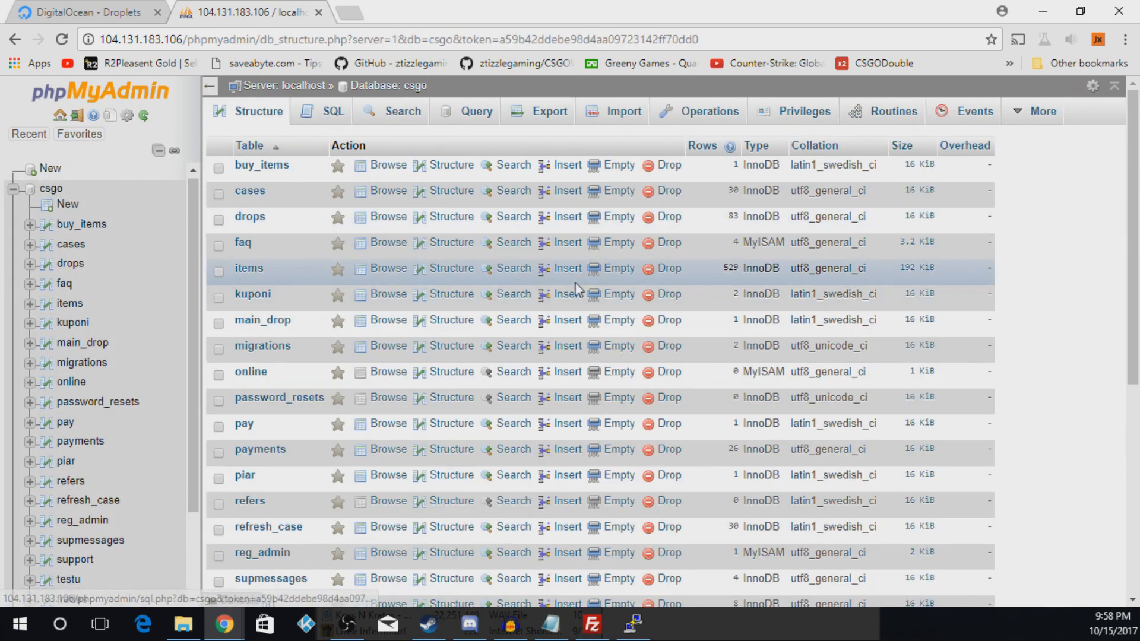
In a new tab, begin entering 104.131.183.106/admin in the address bar
scroll("down", 3)
type("104.131.183.106")
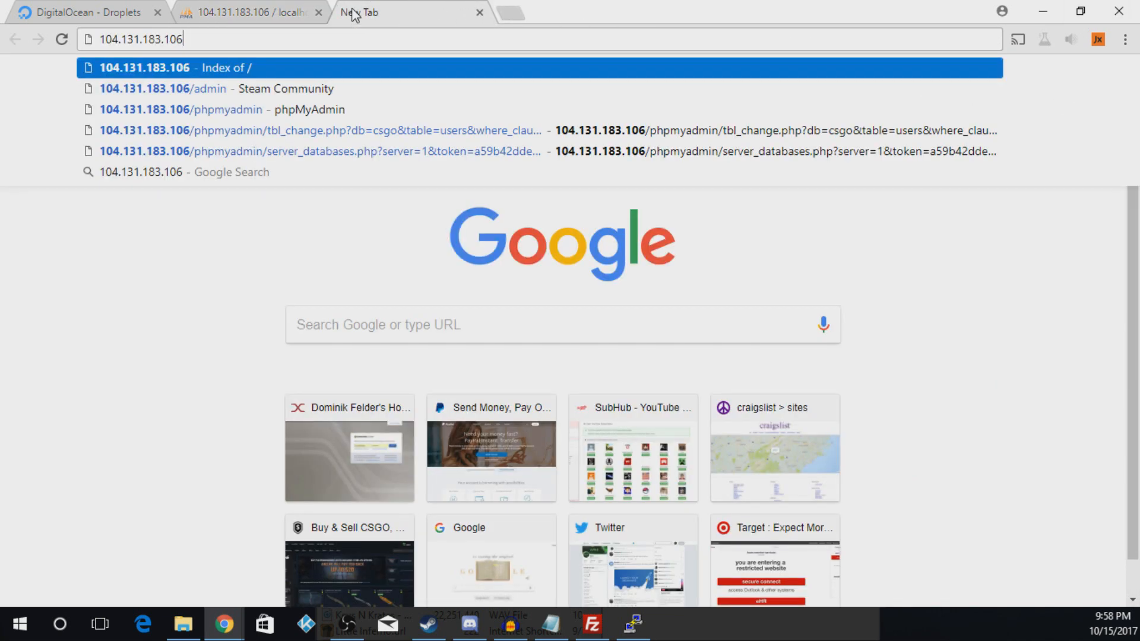
type("/ad")
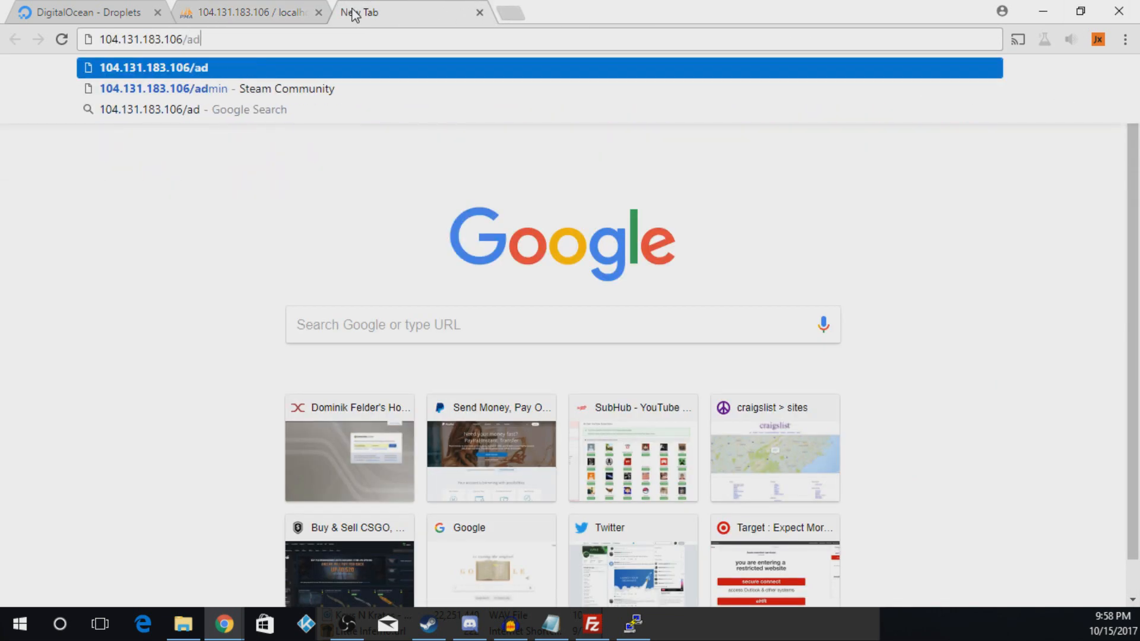